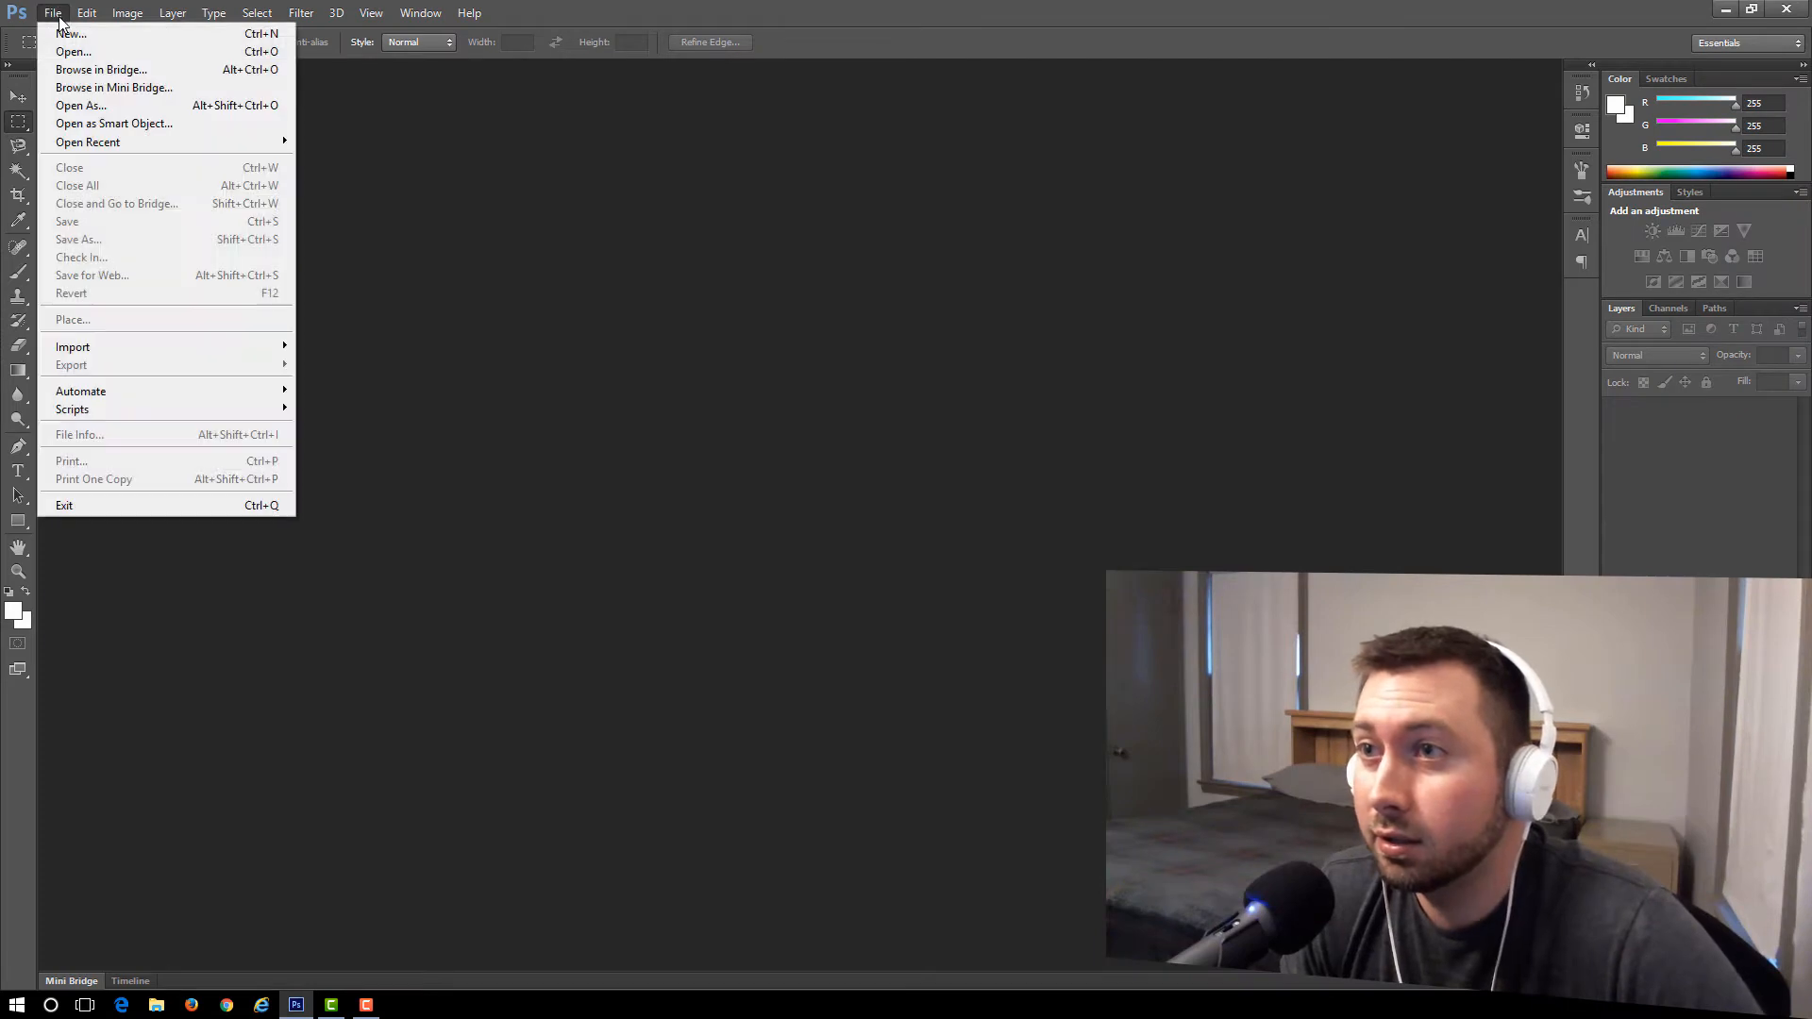
pyautogui.moveTo(70, 32)
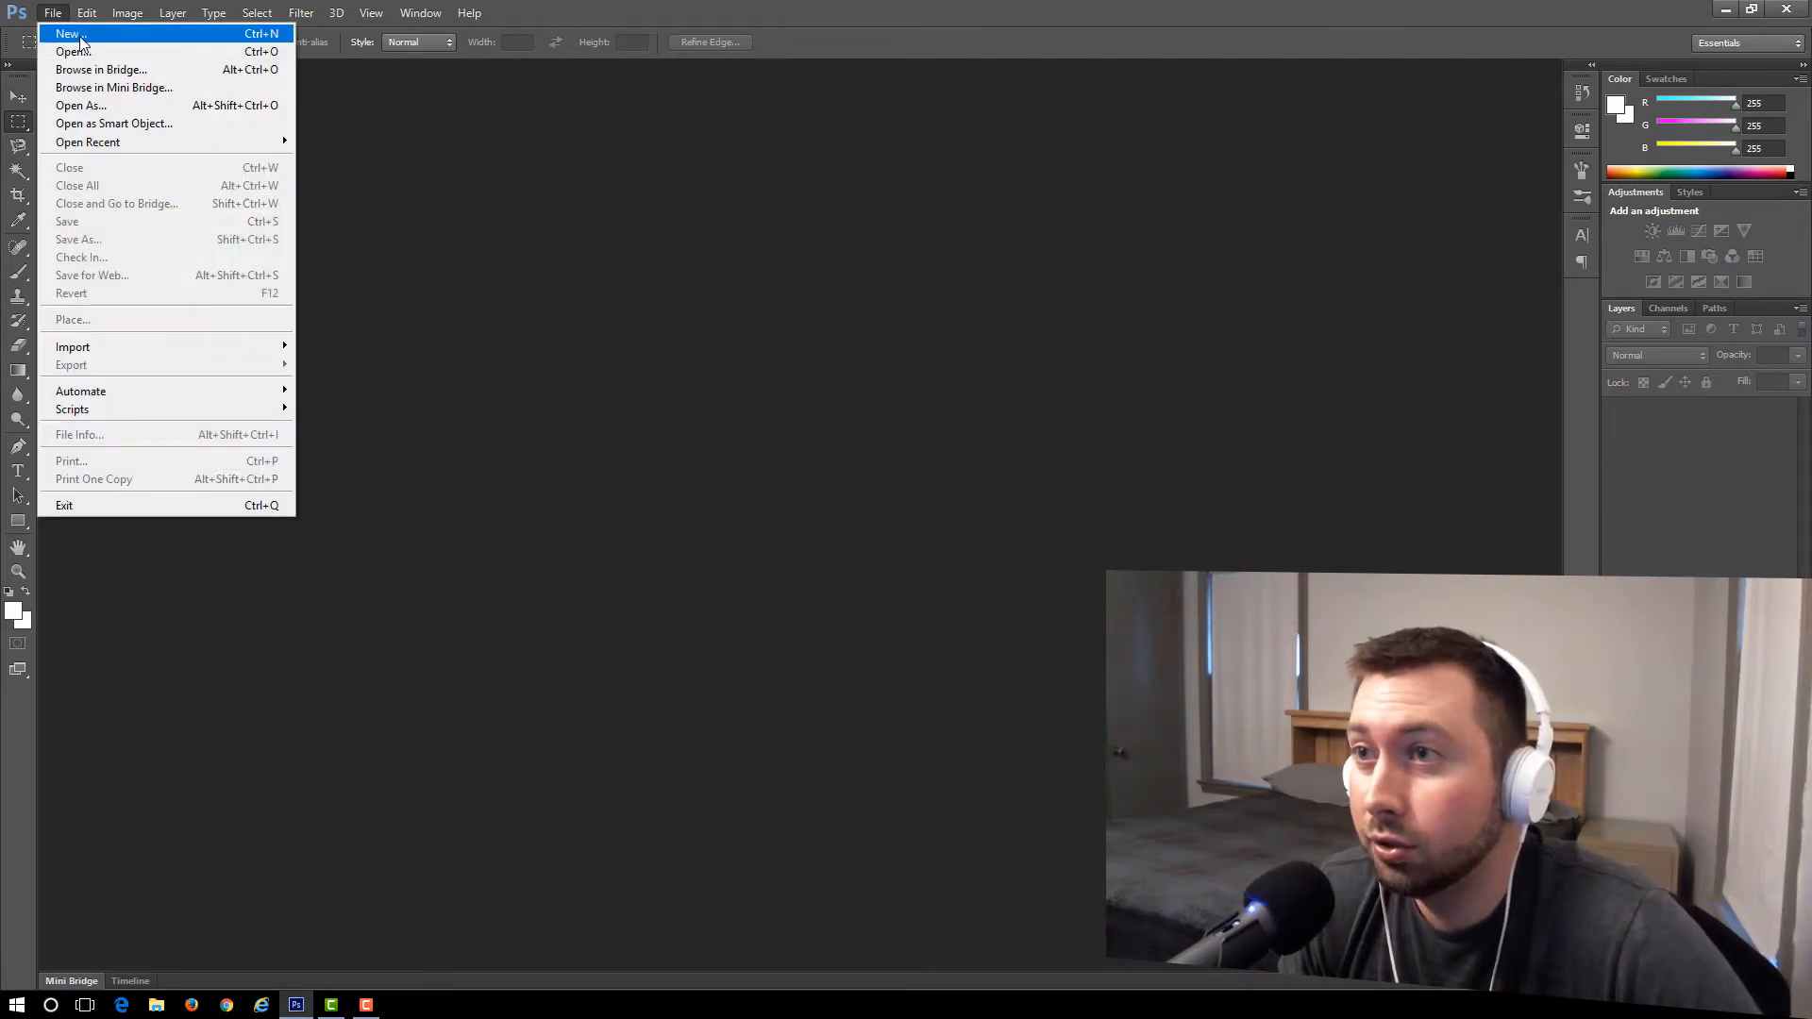
# - Create a new white 1500 × 1500 px document named FONT TEST
pyautogui.click(67, 34)
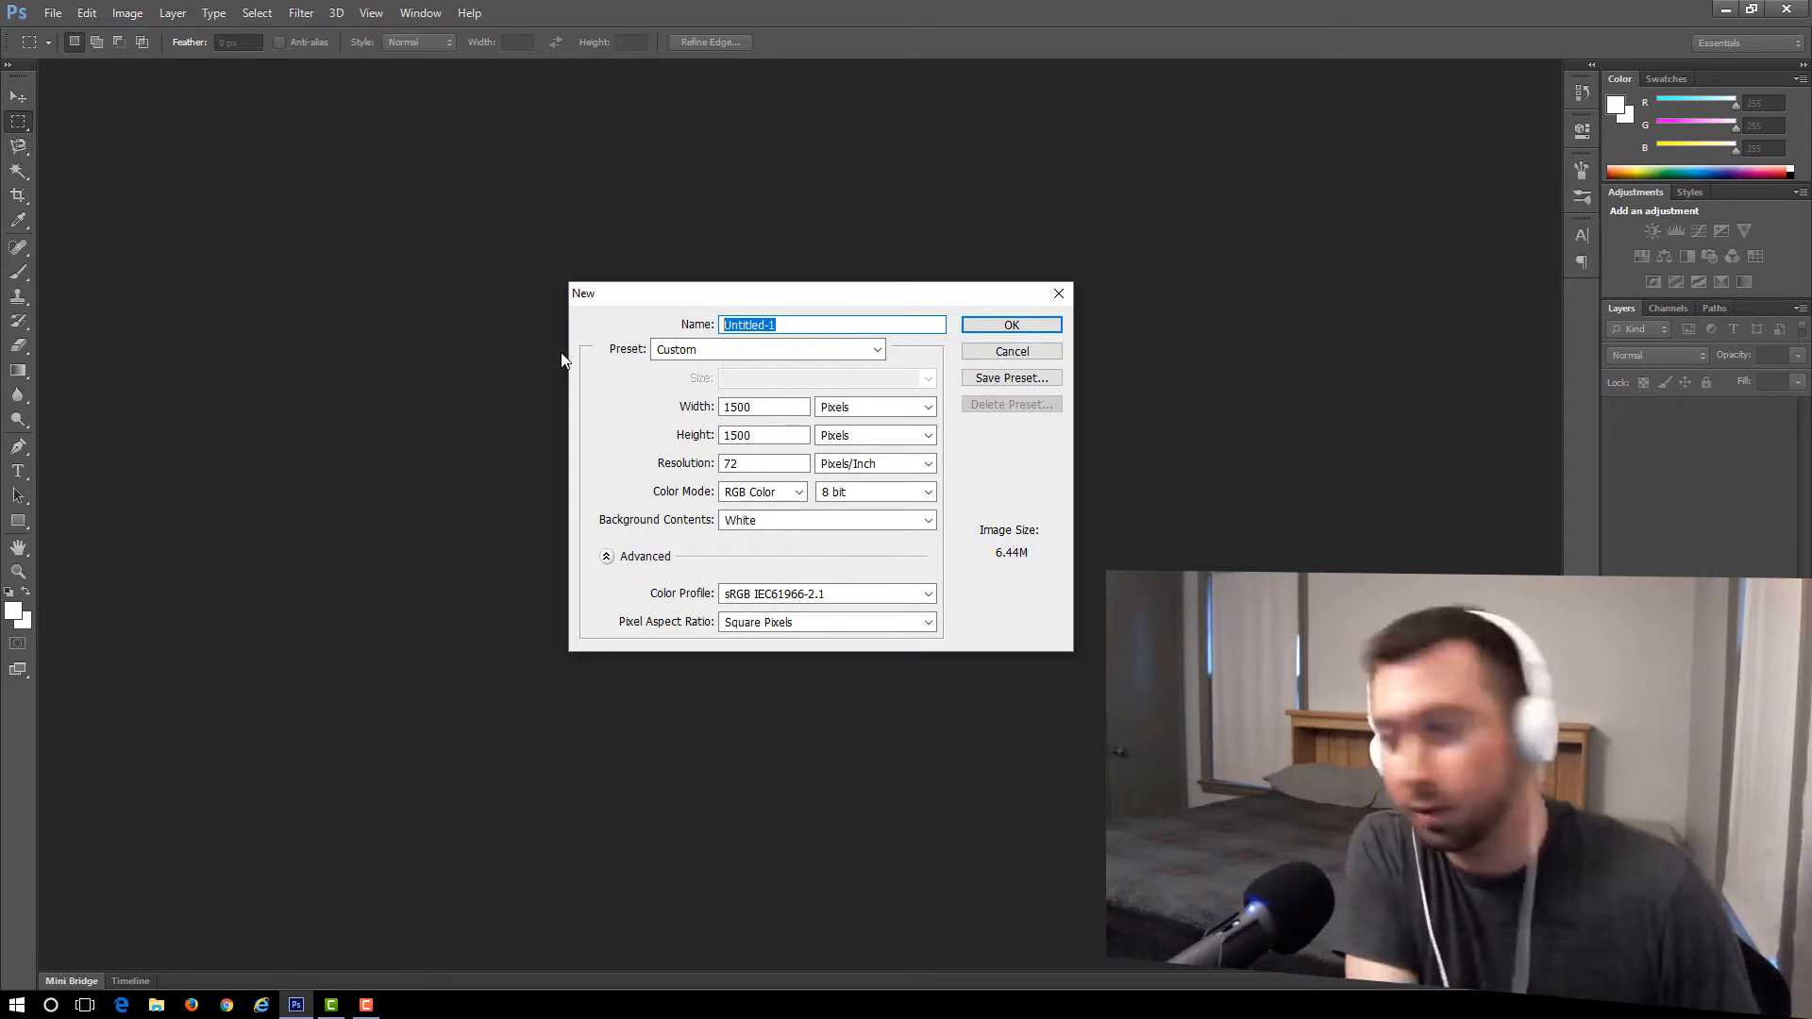
pyautogui.write('FONT TE')
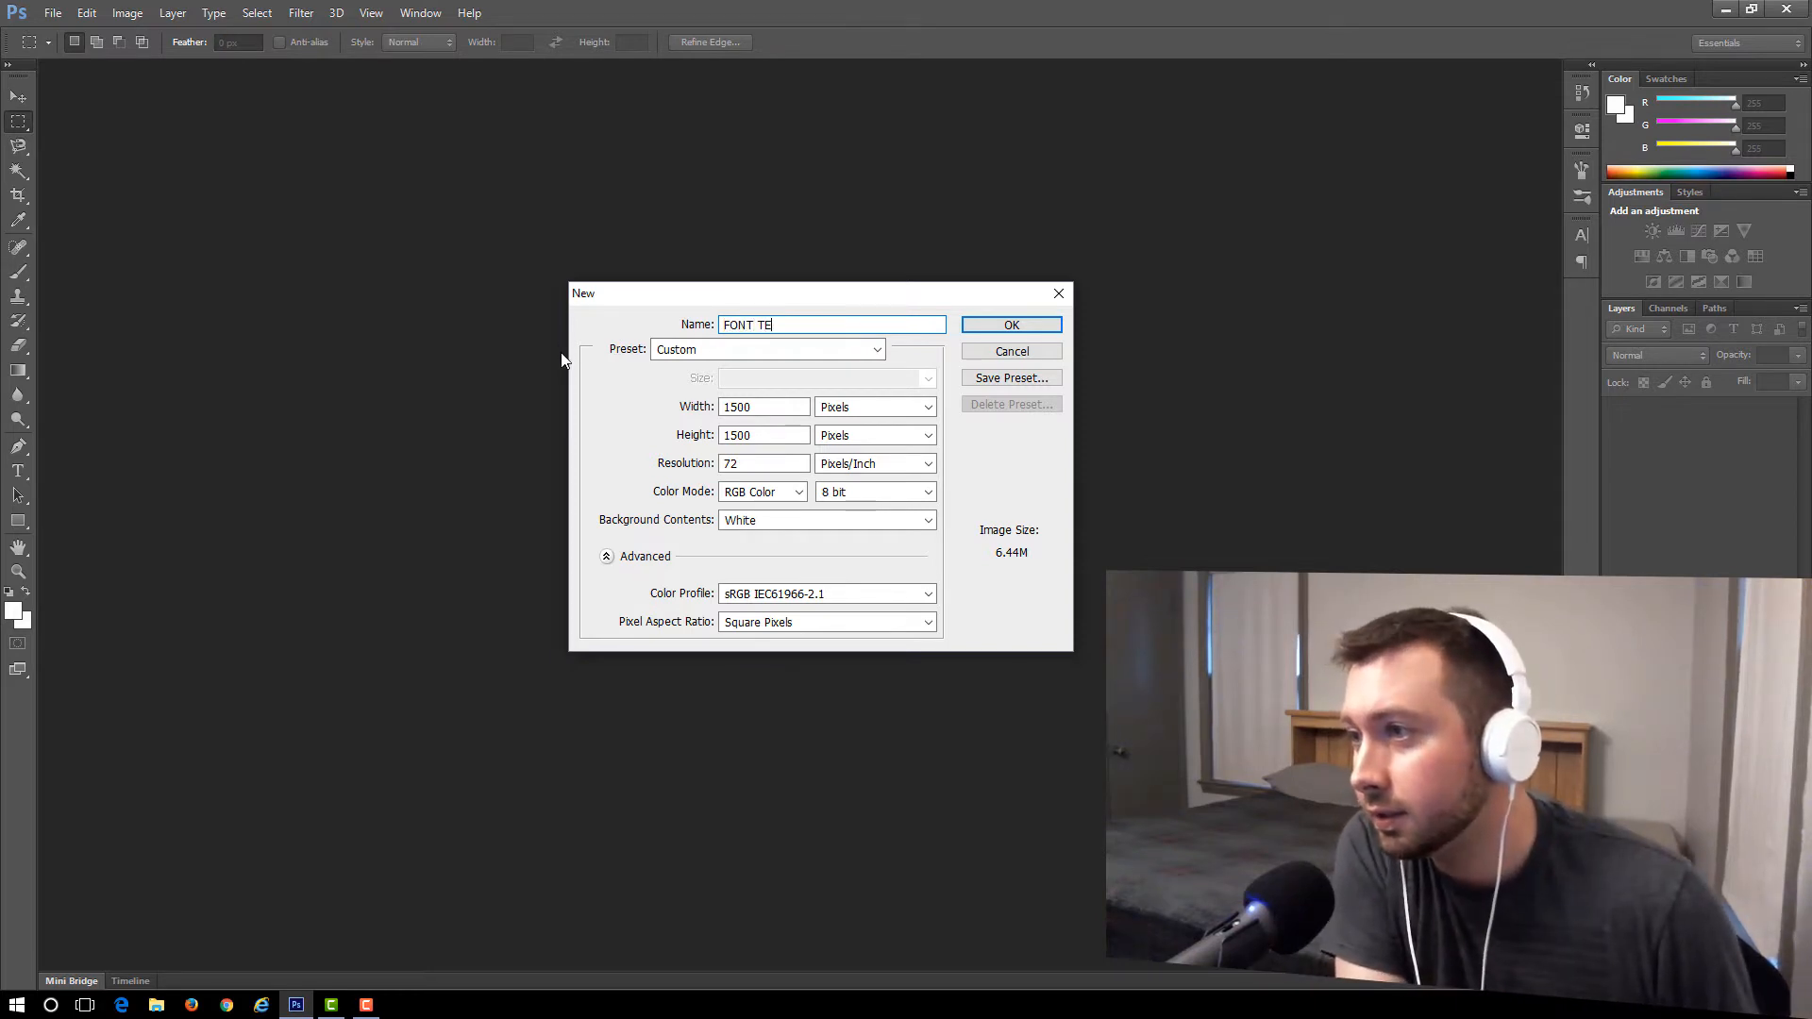
pyautogui.write('ST')
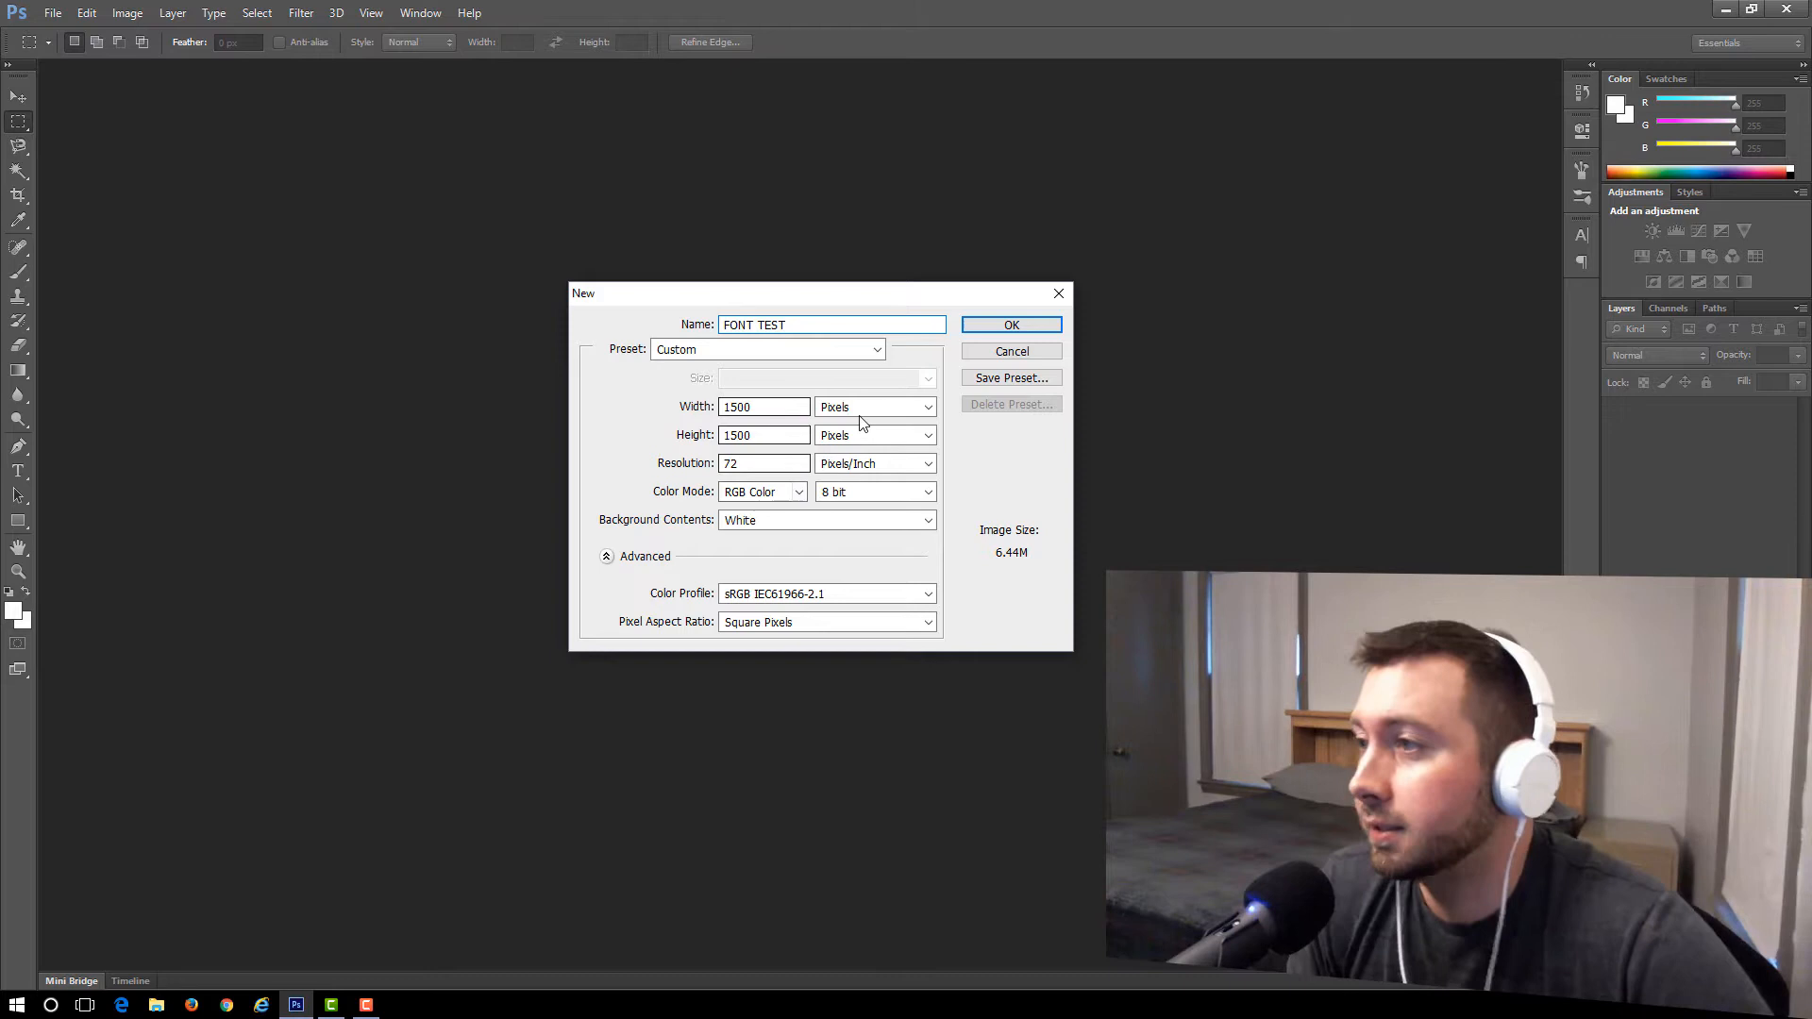
pyautogui.click(1010, 324)
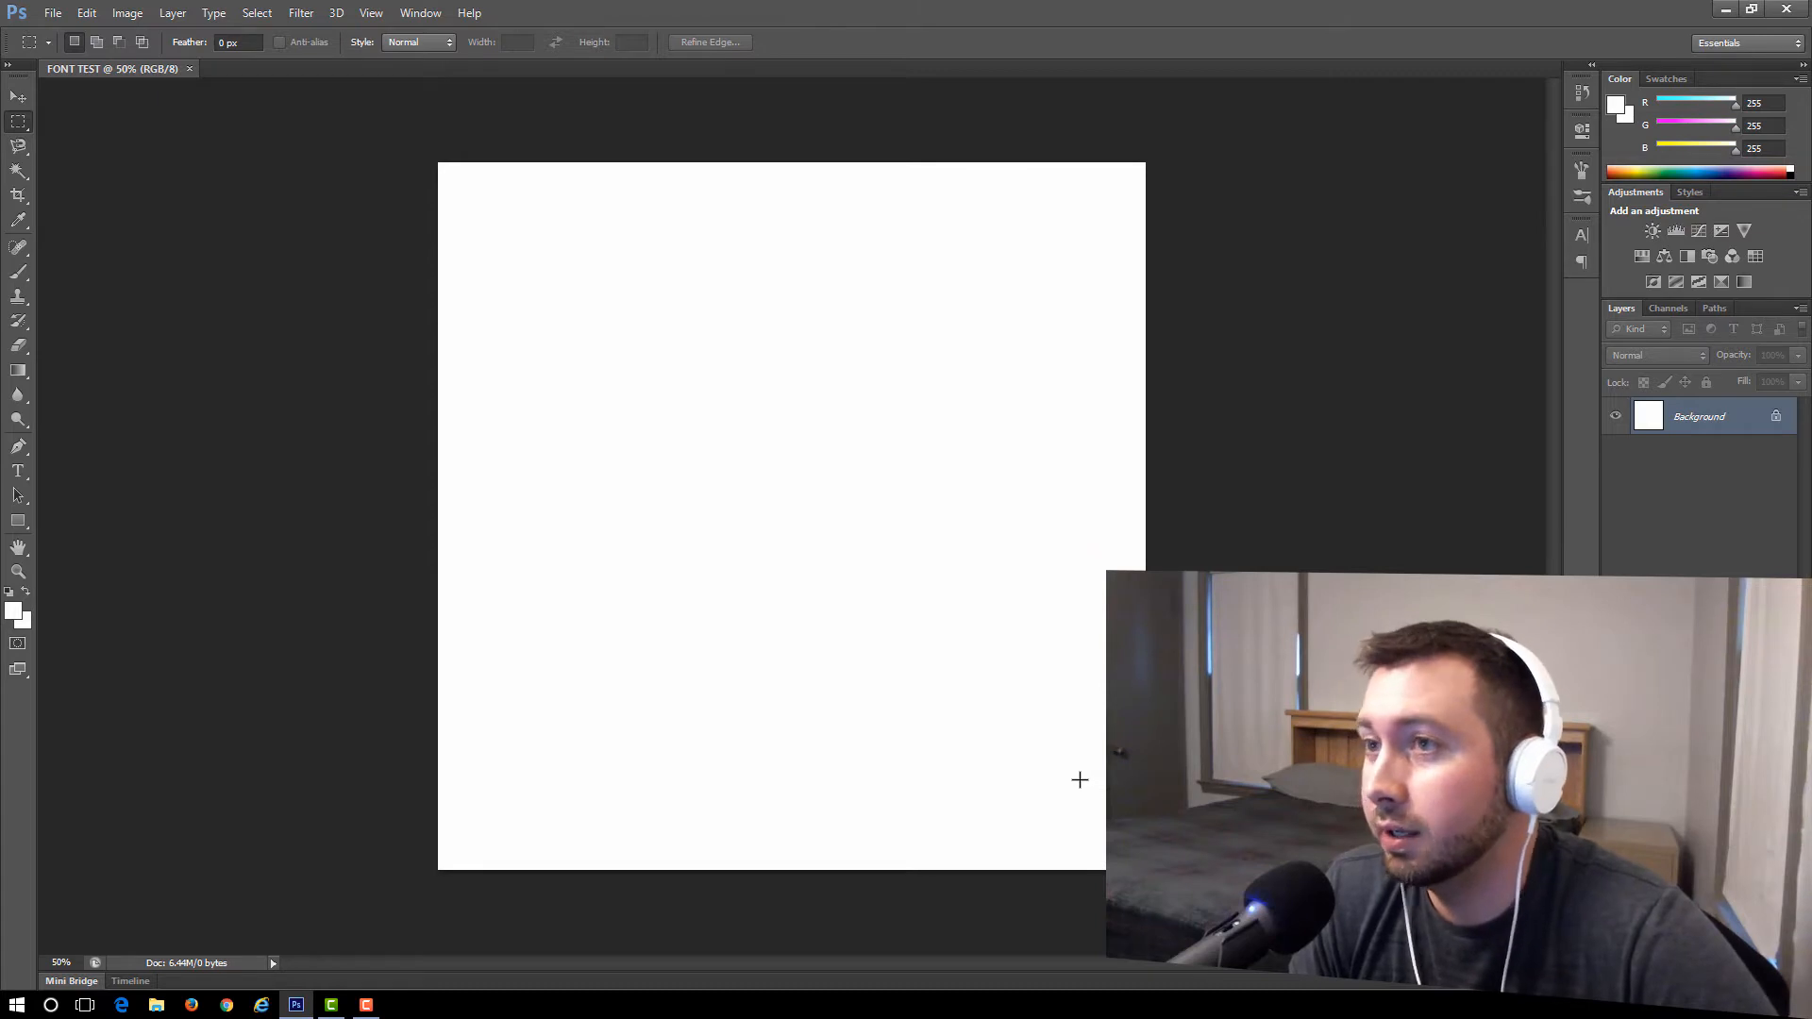
pyautogui.moveTo(276, 583)
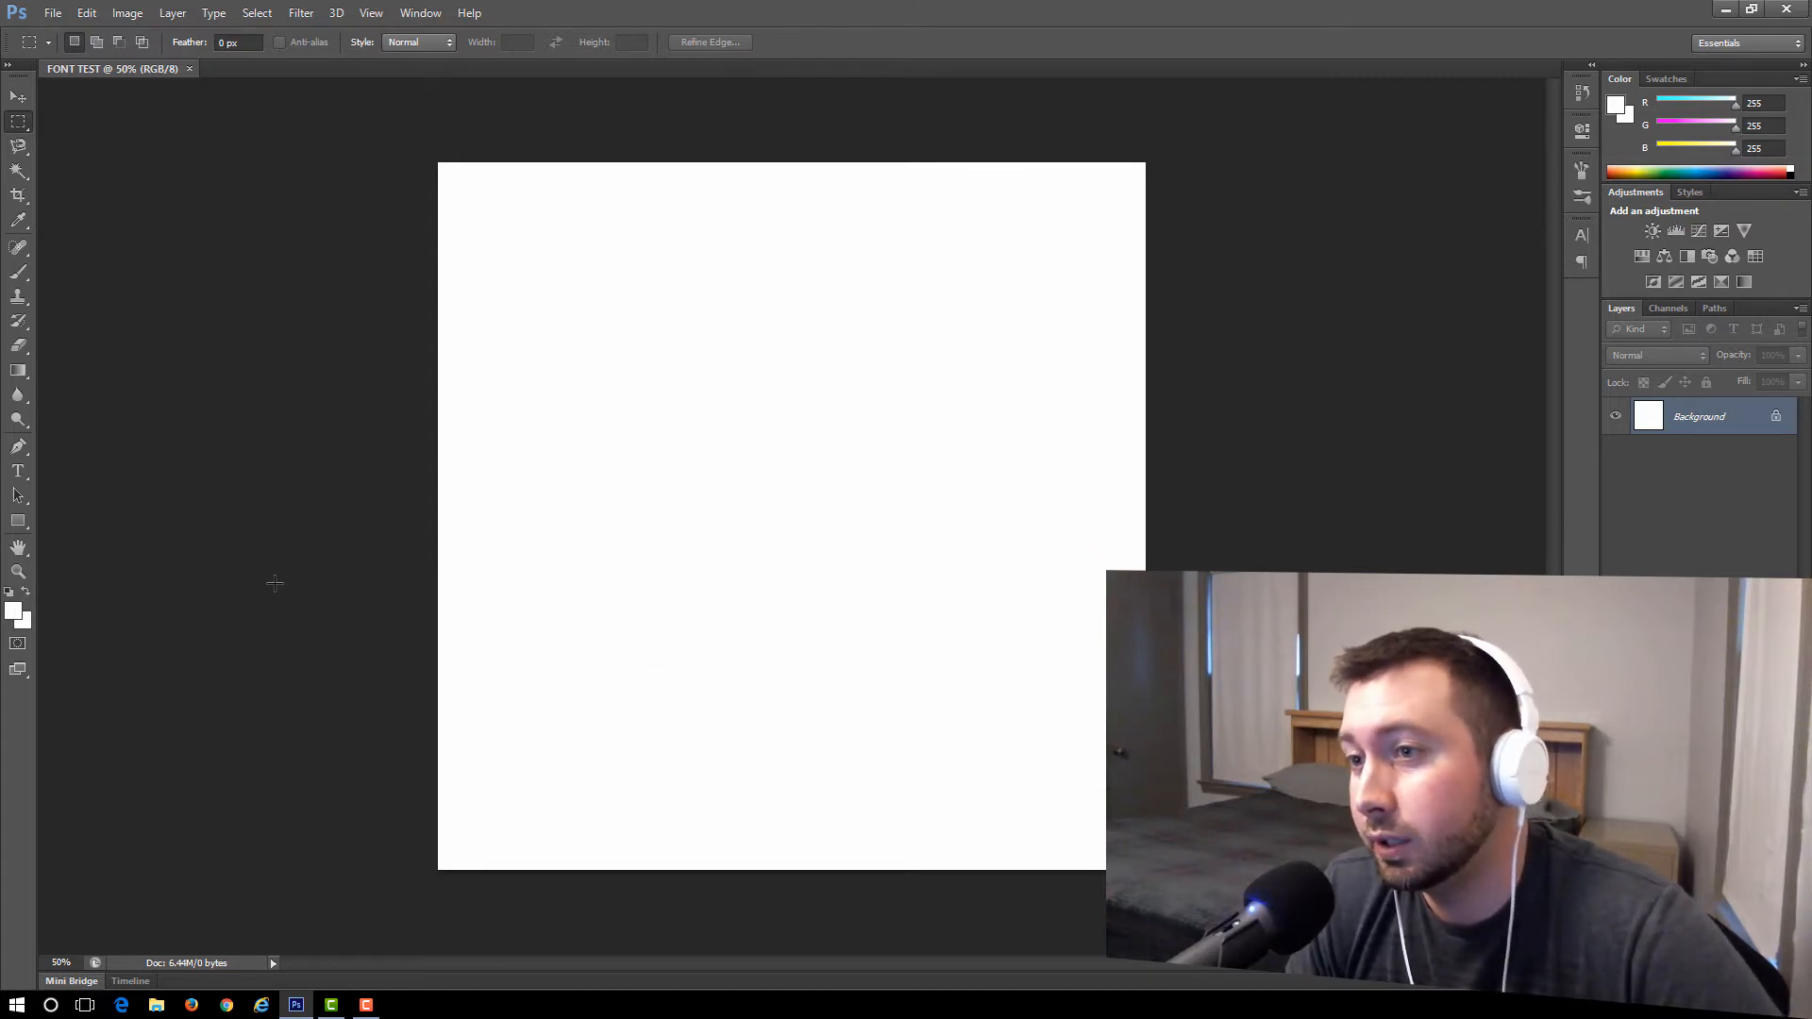
pyautogui.moveTo(34, 487)
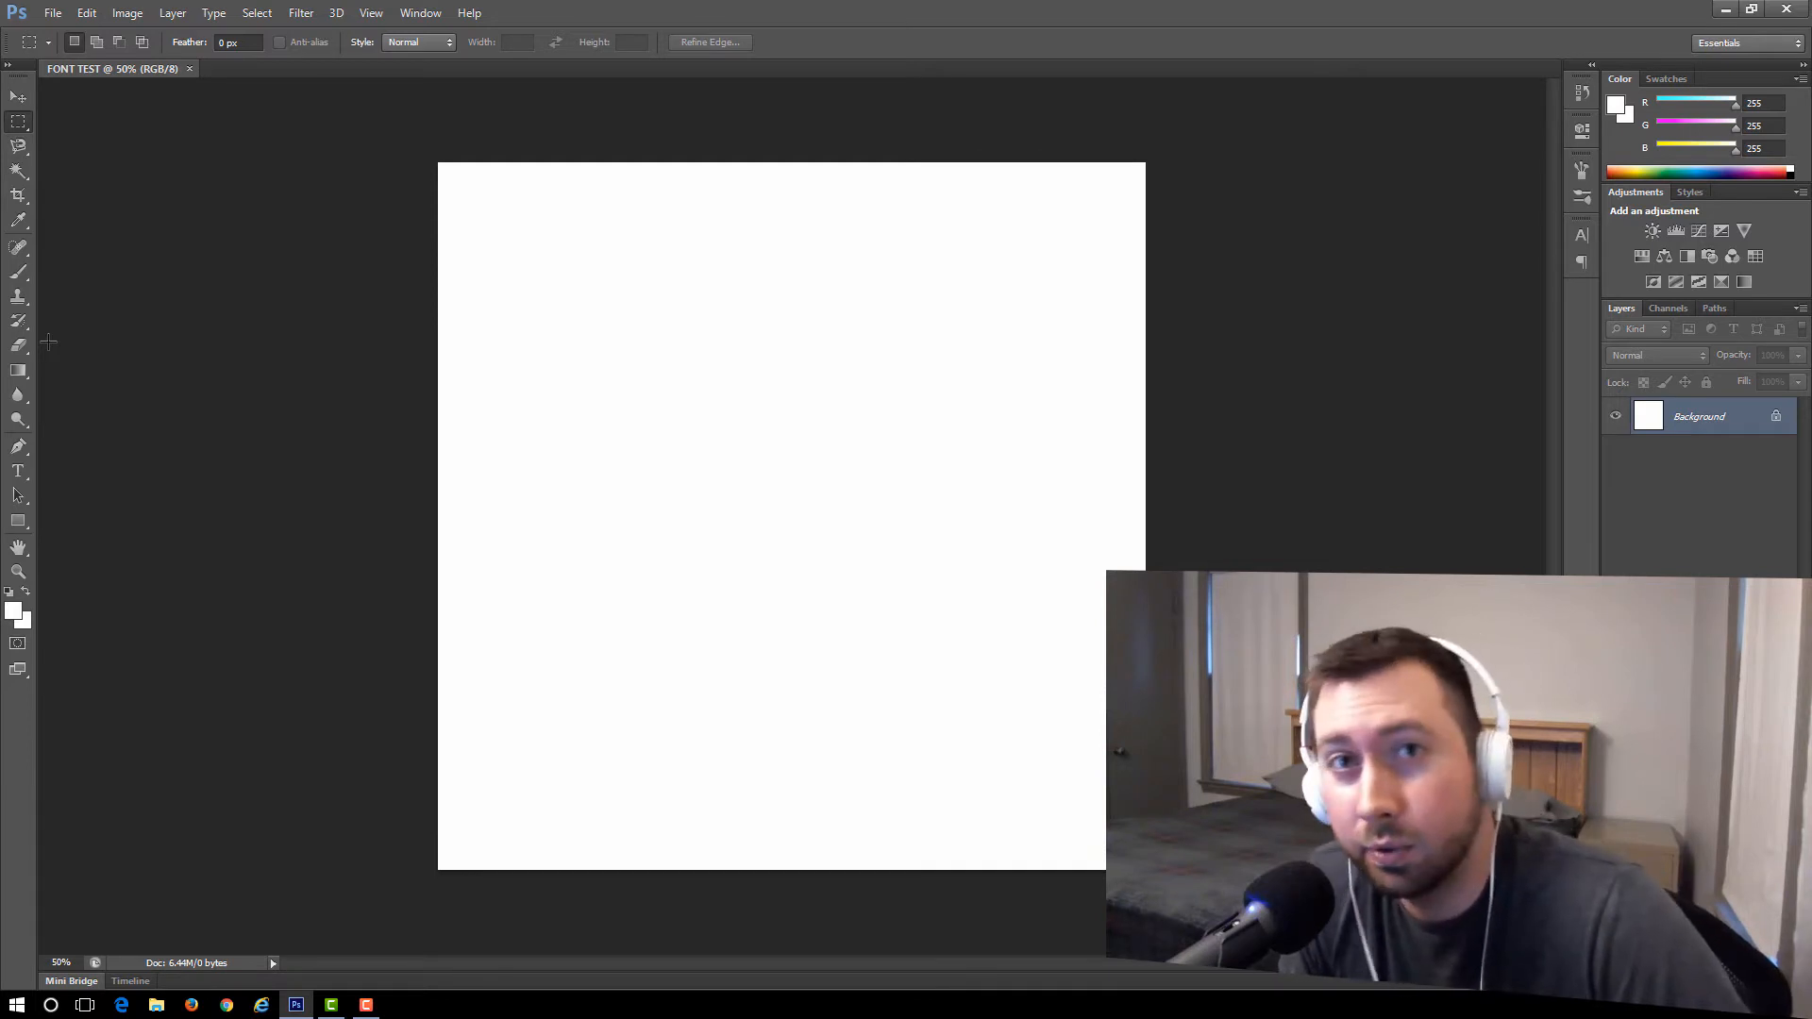
pyautogui.moveTo(181, 353)
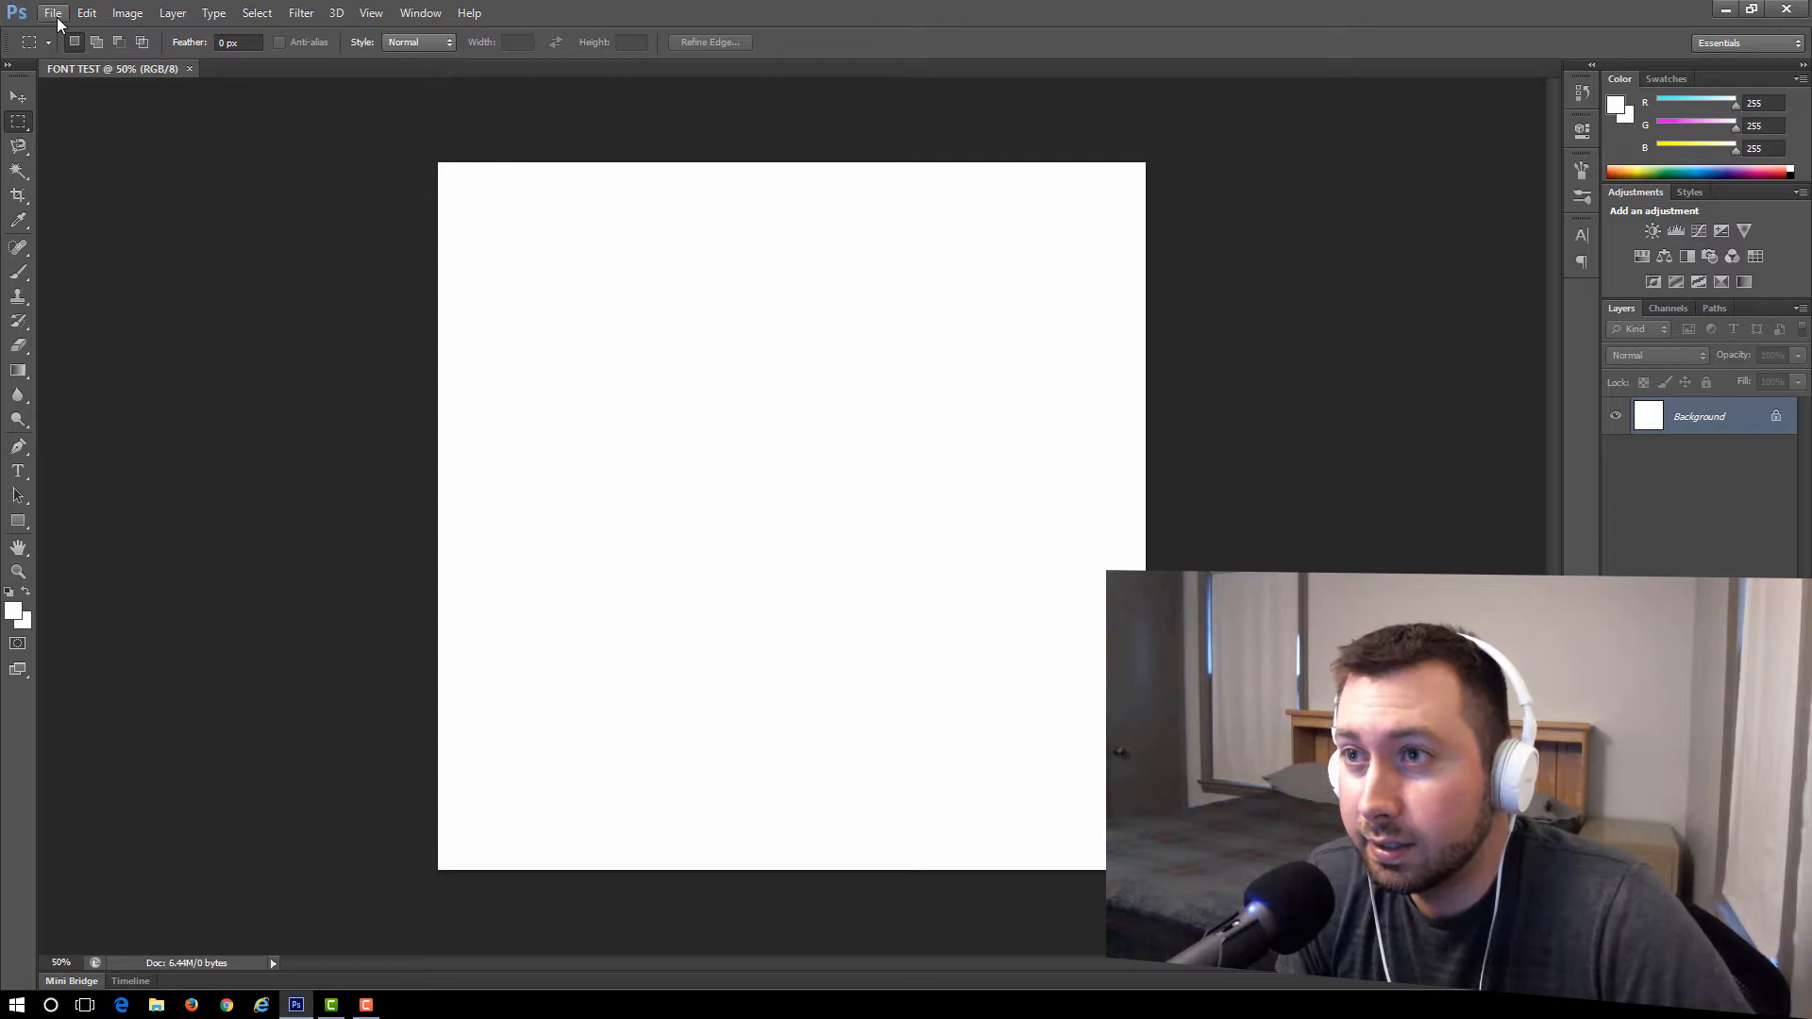
pyautogui.moveTo(353, 825)
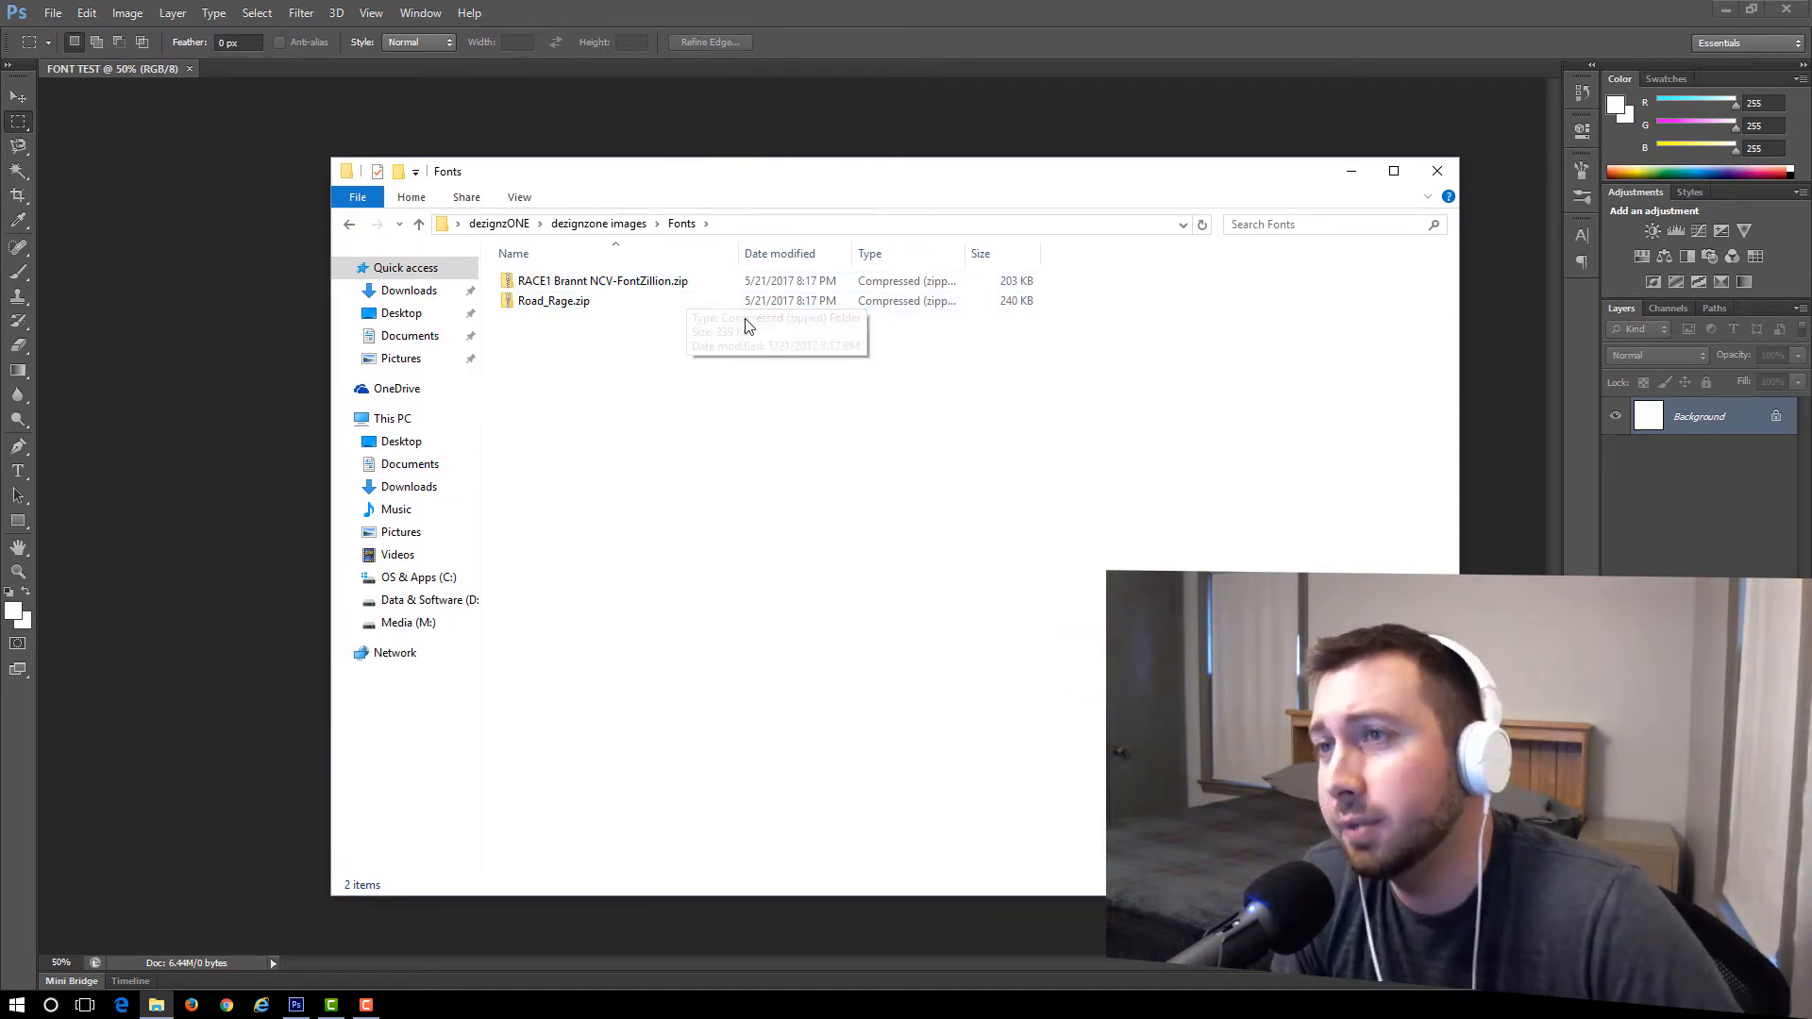
# - Select the Road_Rage.zip archive in the Fonts folder
pyautogui.click(553, 300)
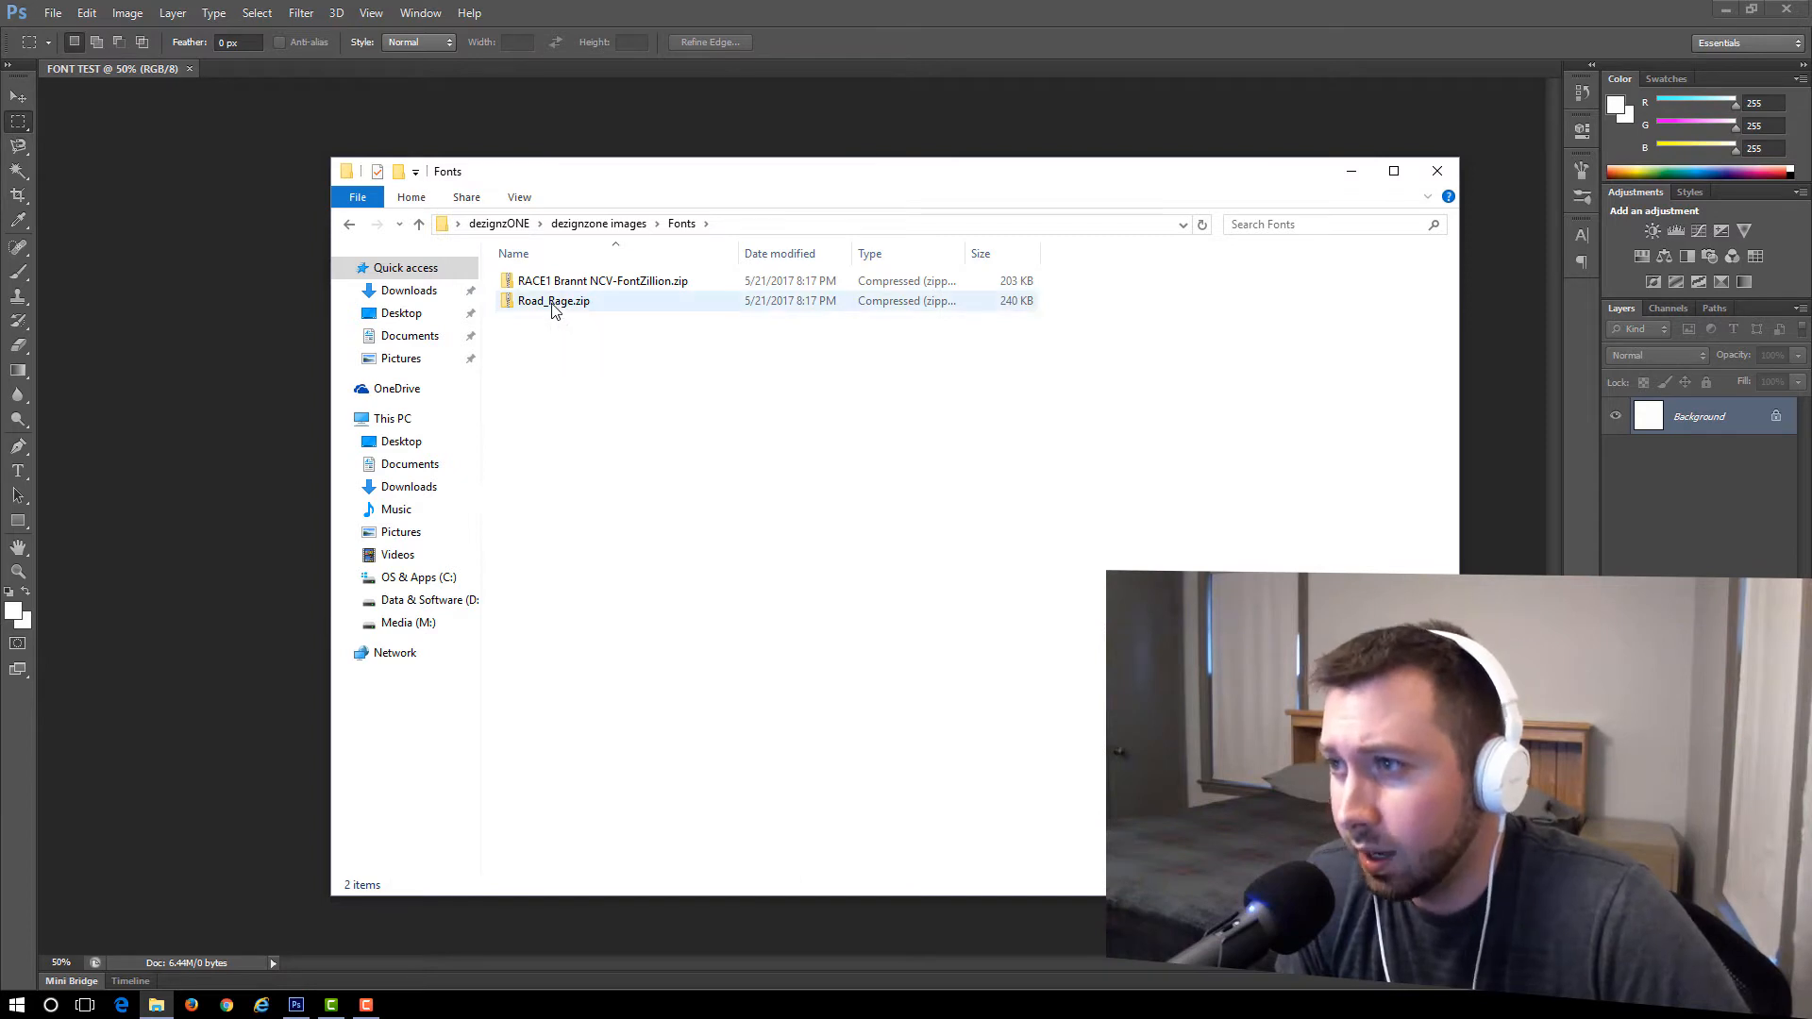
pyautogui.click(553, 300)
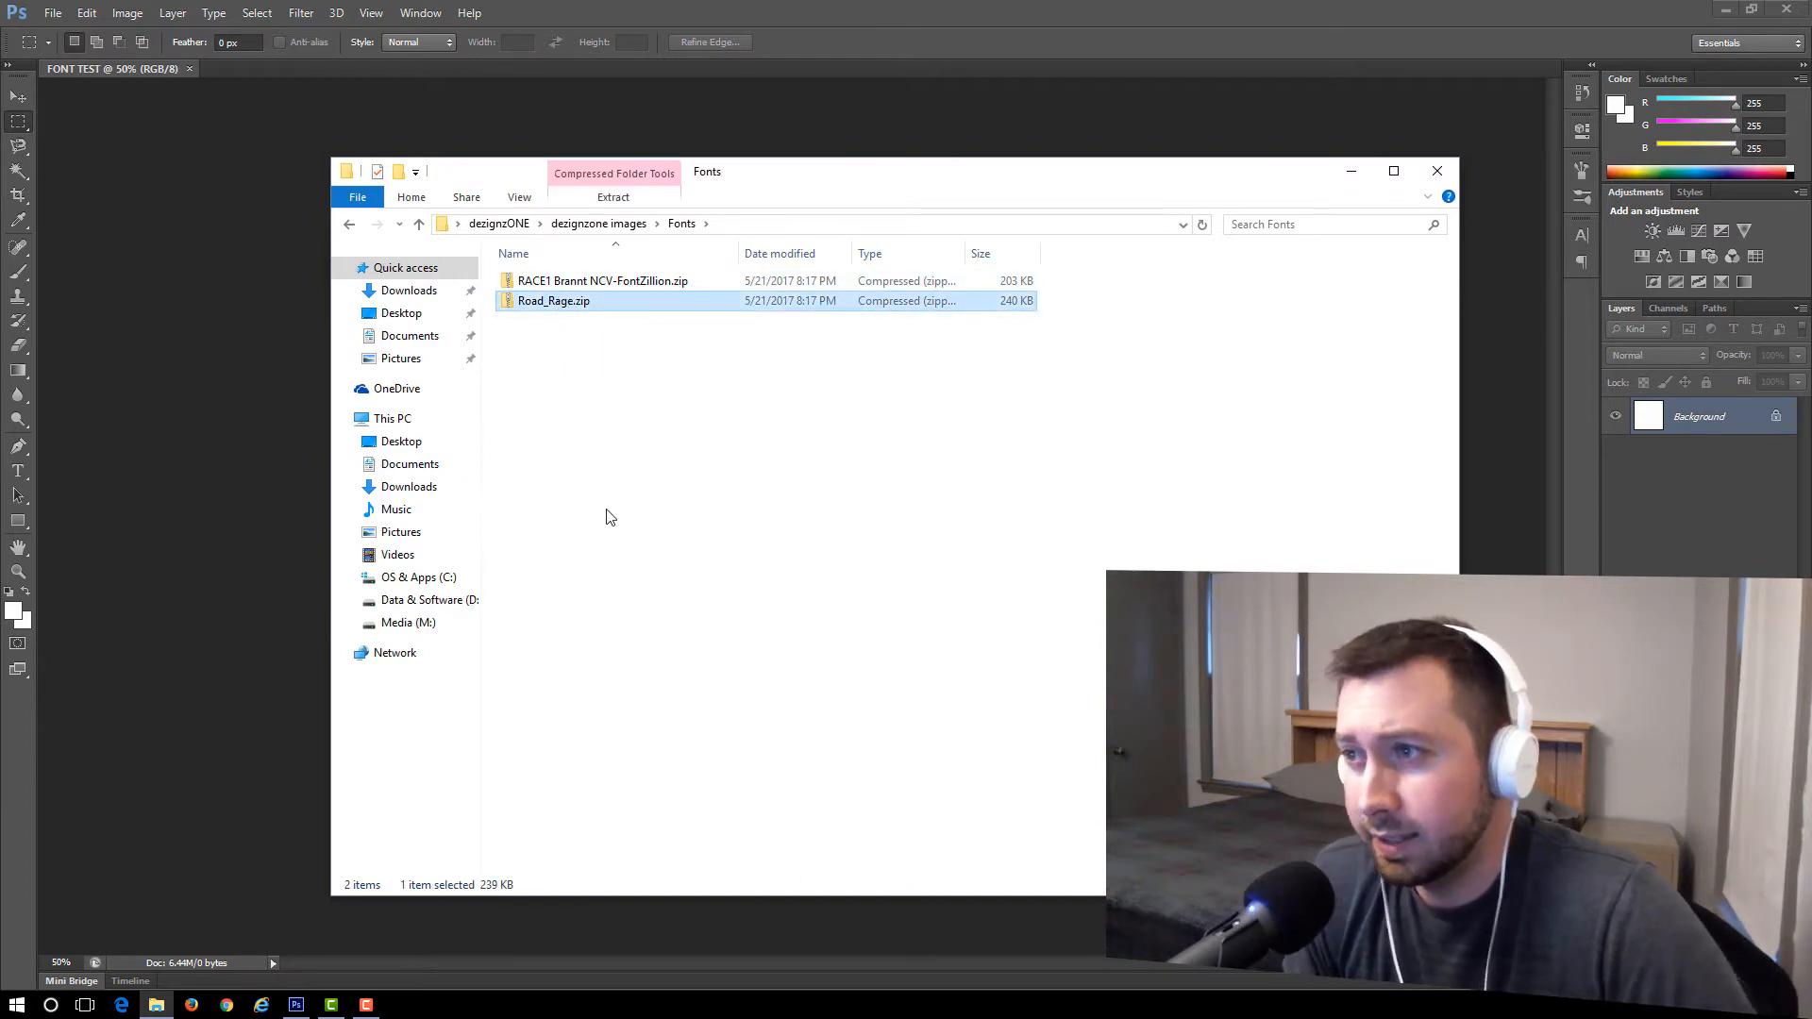
pyautogui.moveTo(553, 317)
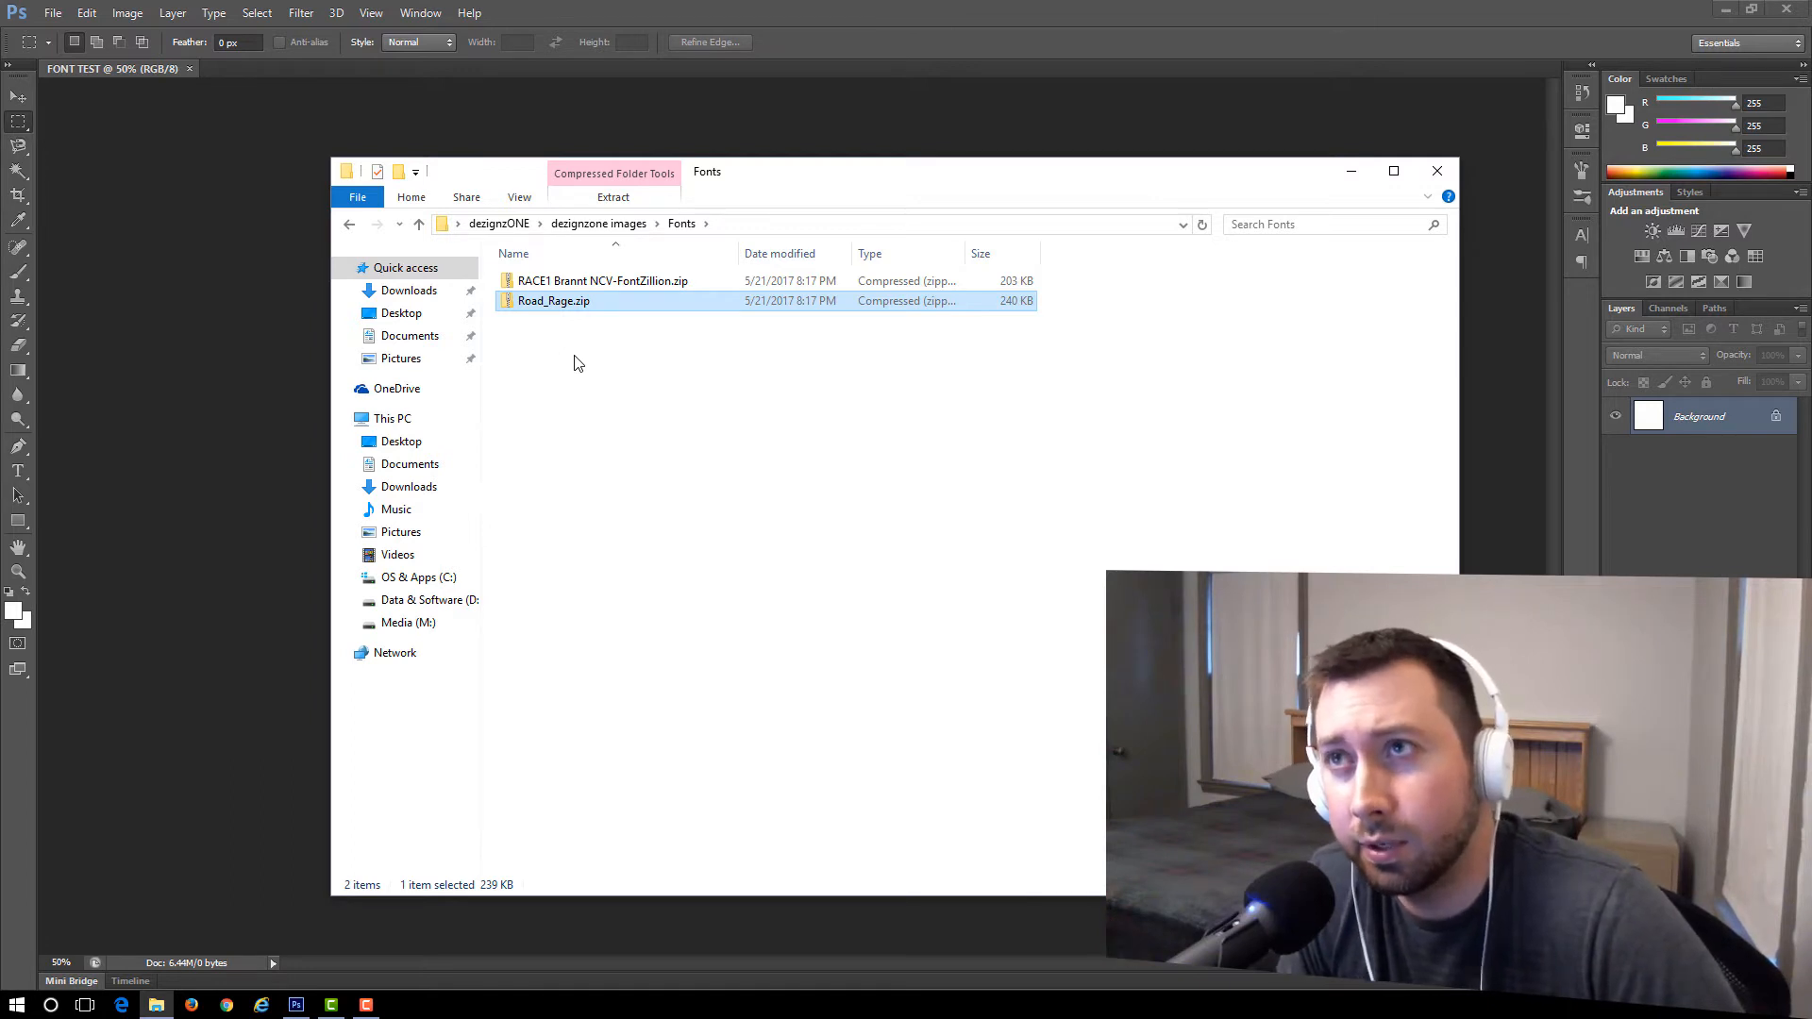
pyautogui.moveTo(554, 364)
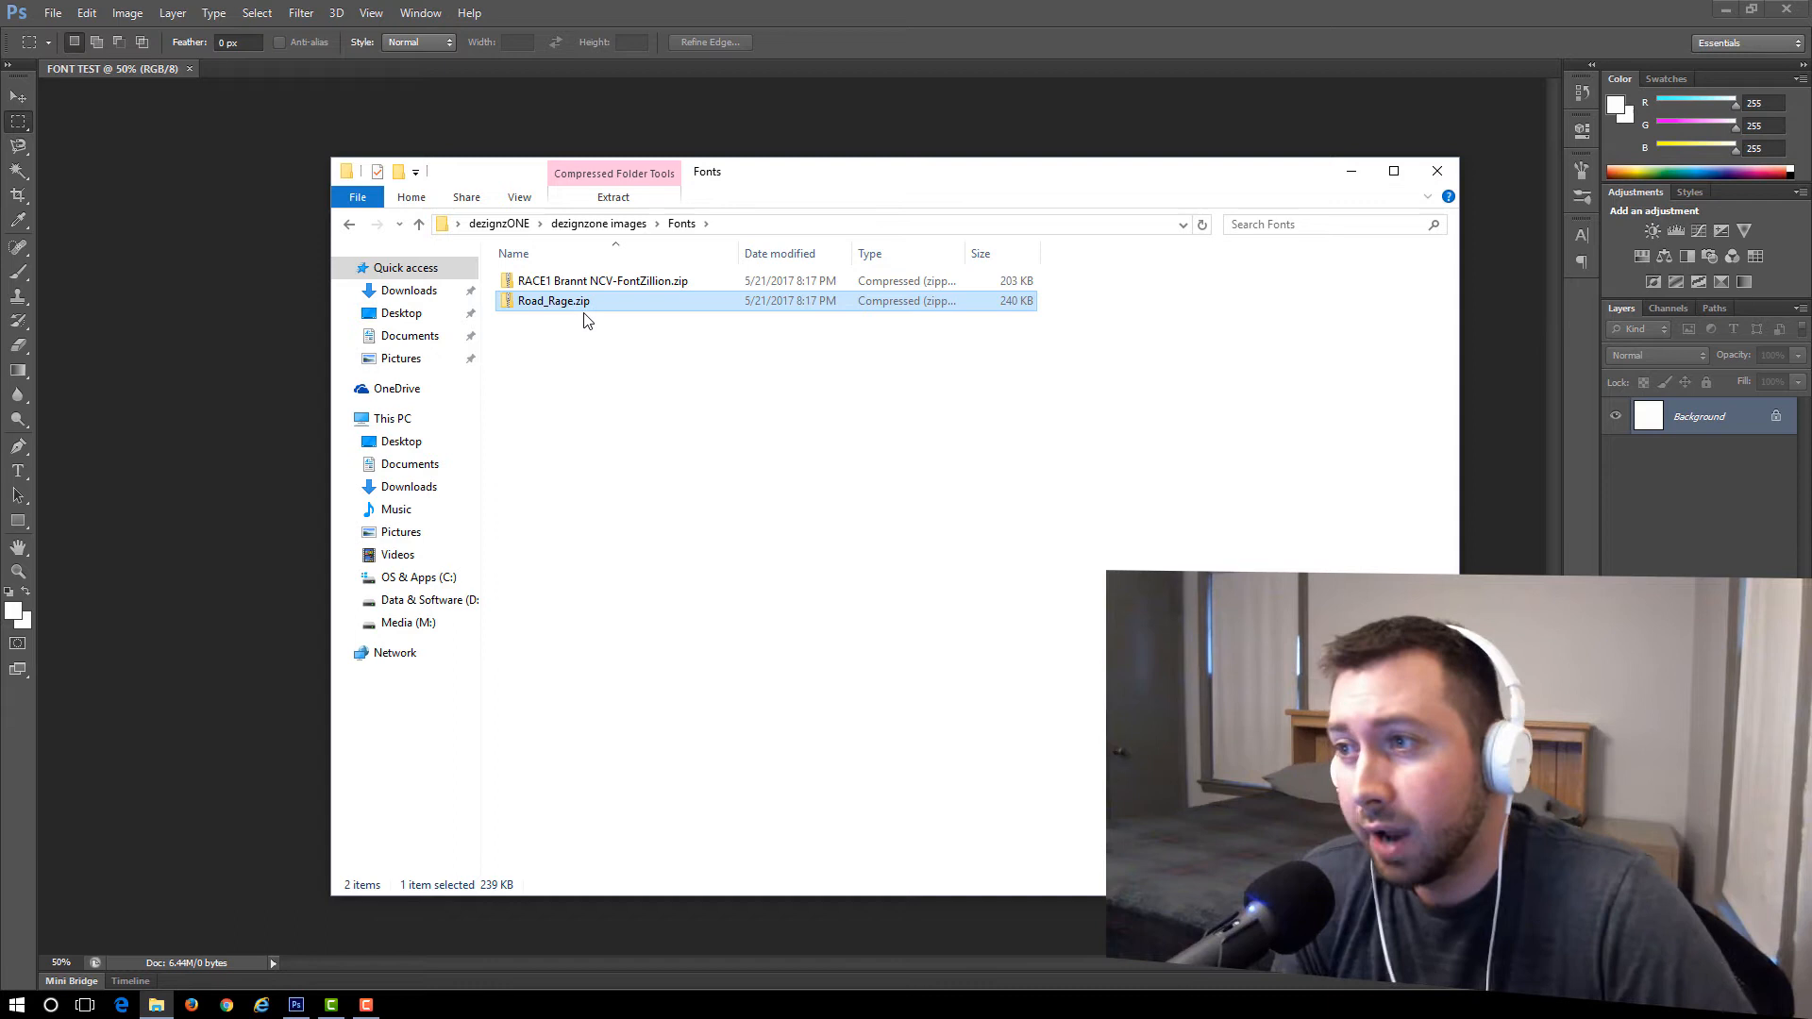
# - Extract Road_Rage.zip into a new Road_Rage folder using Extract All
pyautogui.rightClick(553, 300)
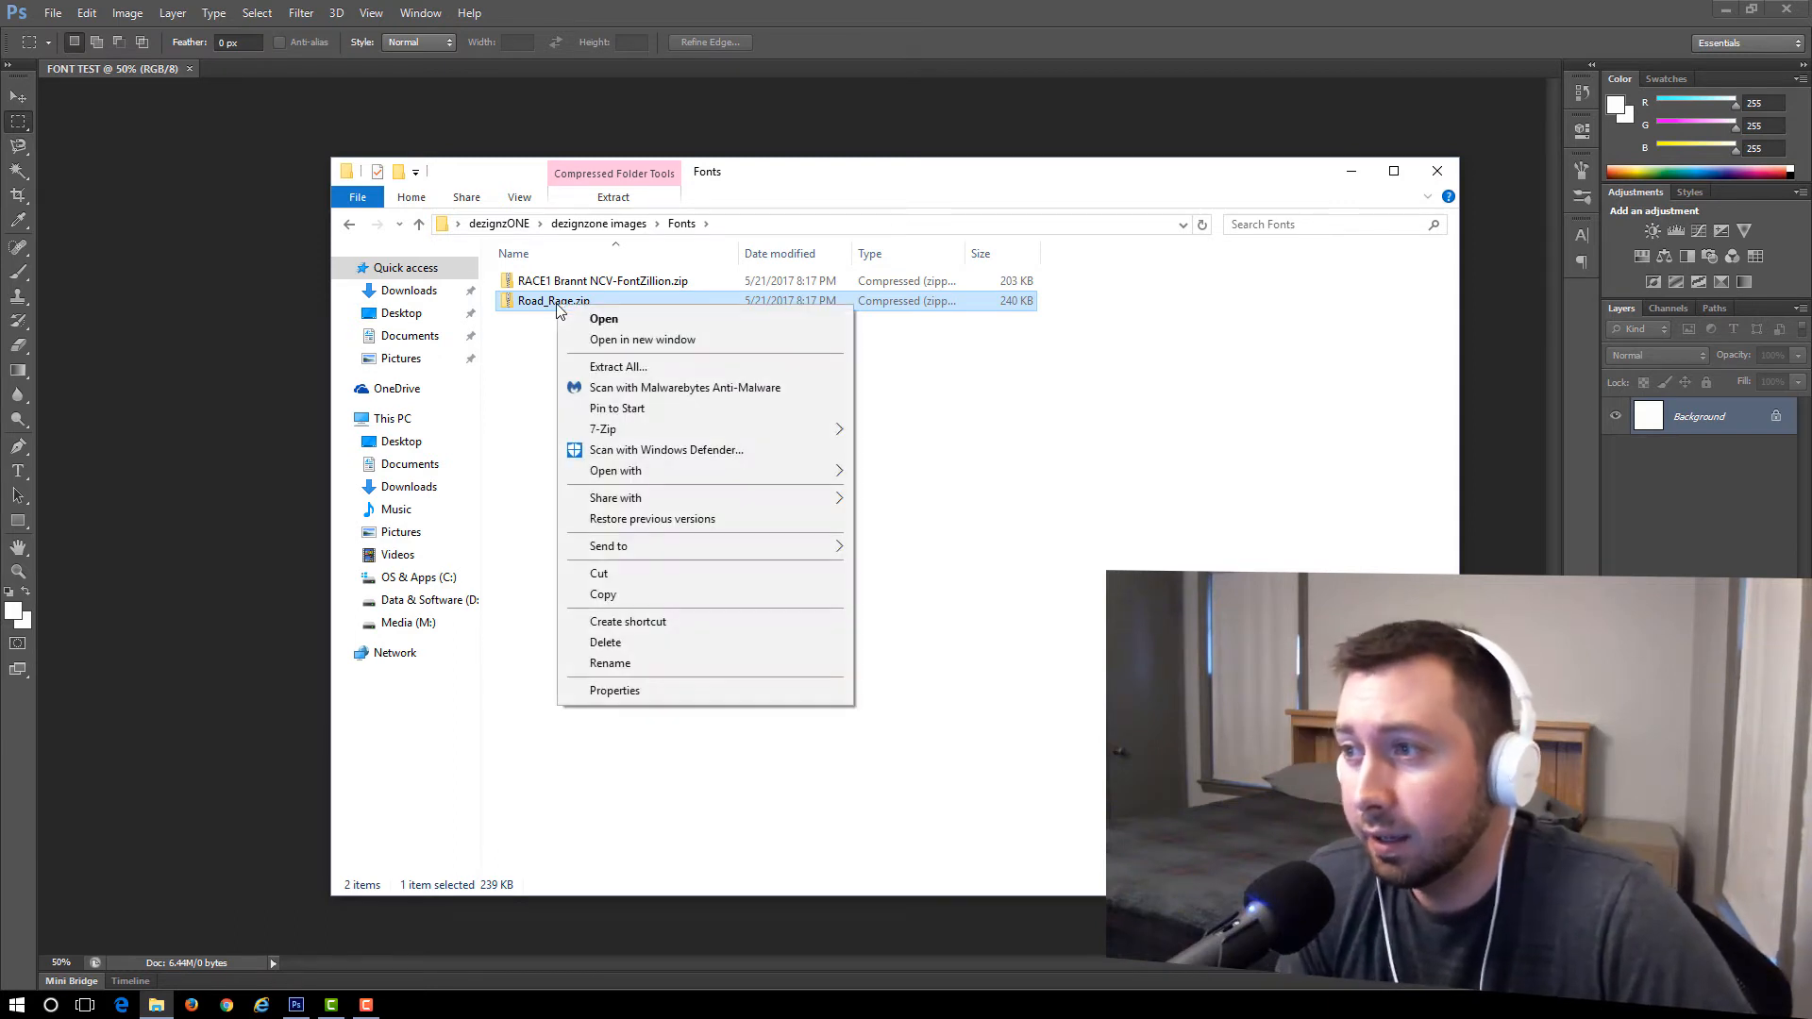
pyautogui.moveTo(619, 367)
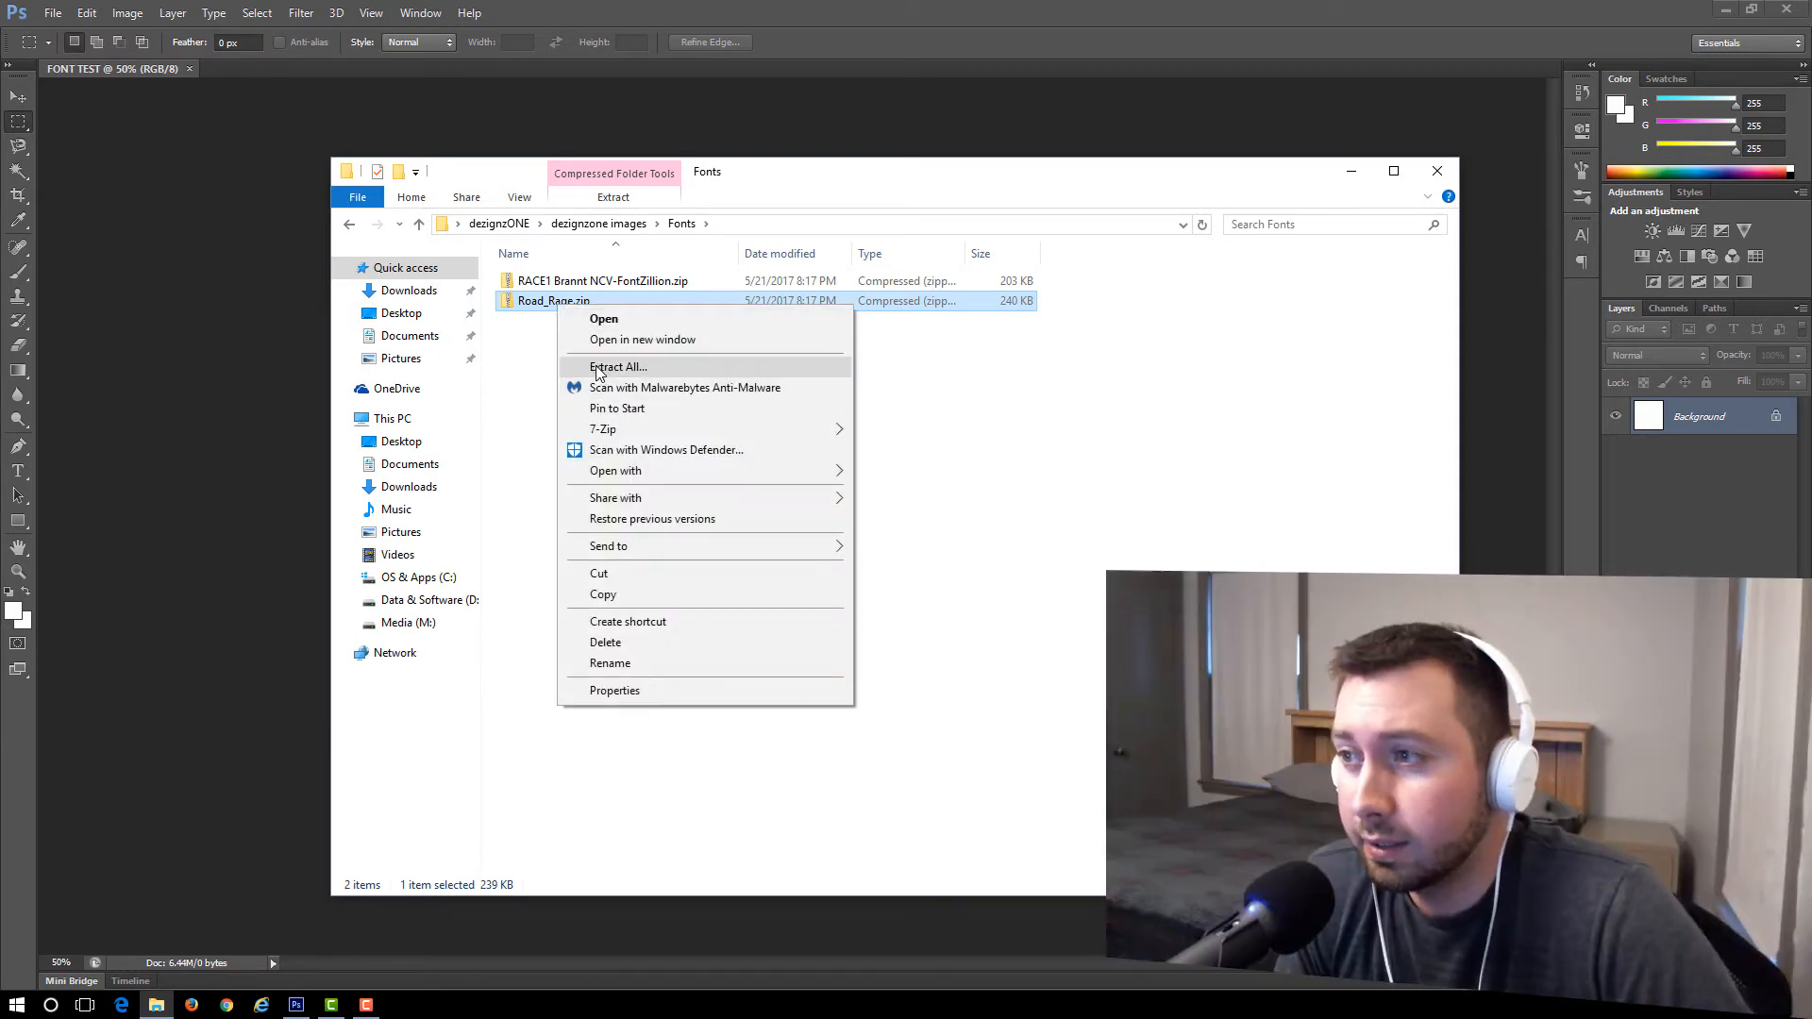
pyautogui.click(619, 366)
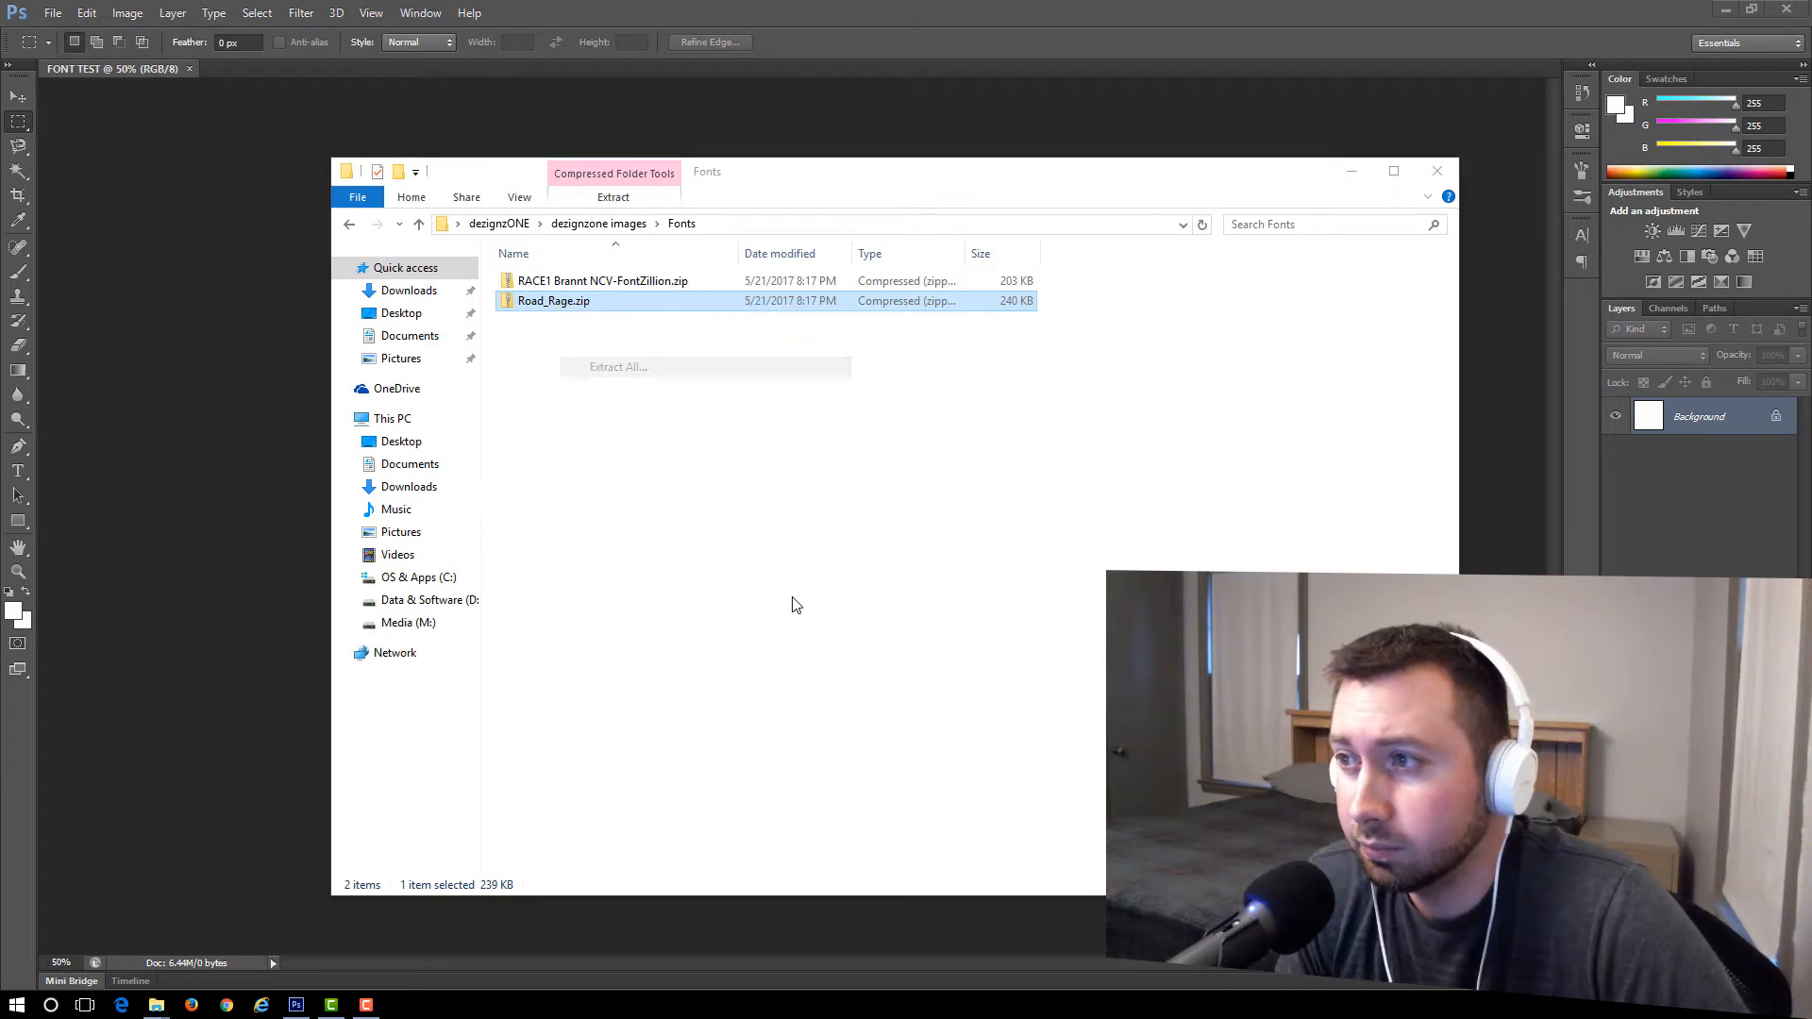
pyautogui.click(619, 366)
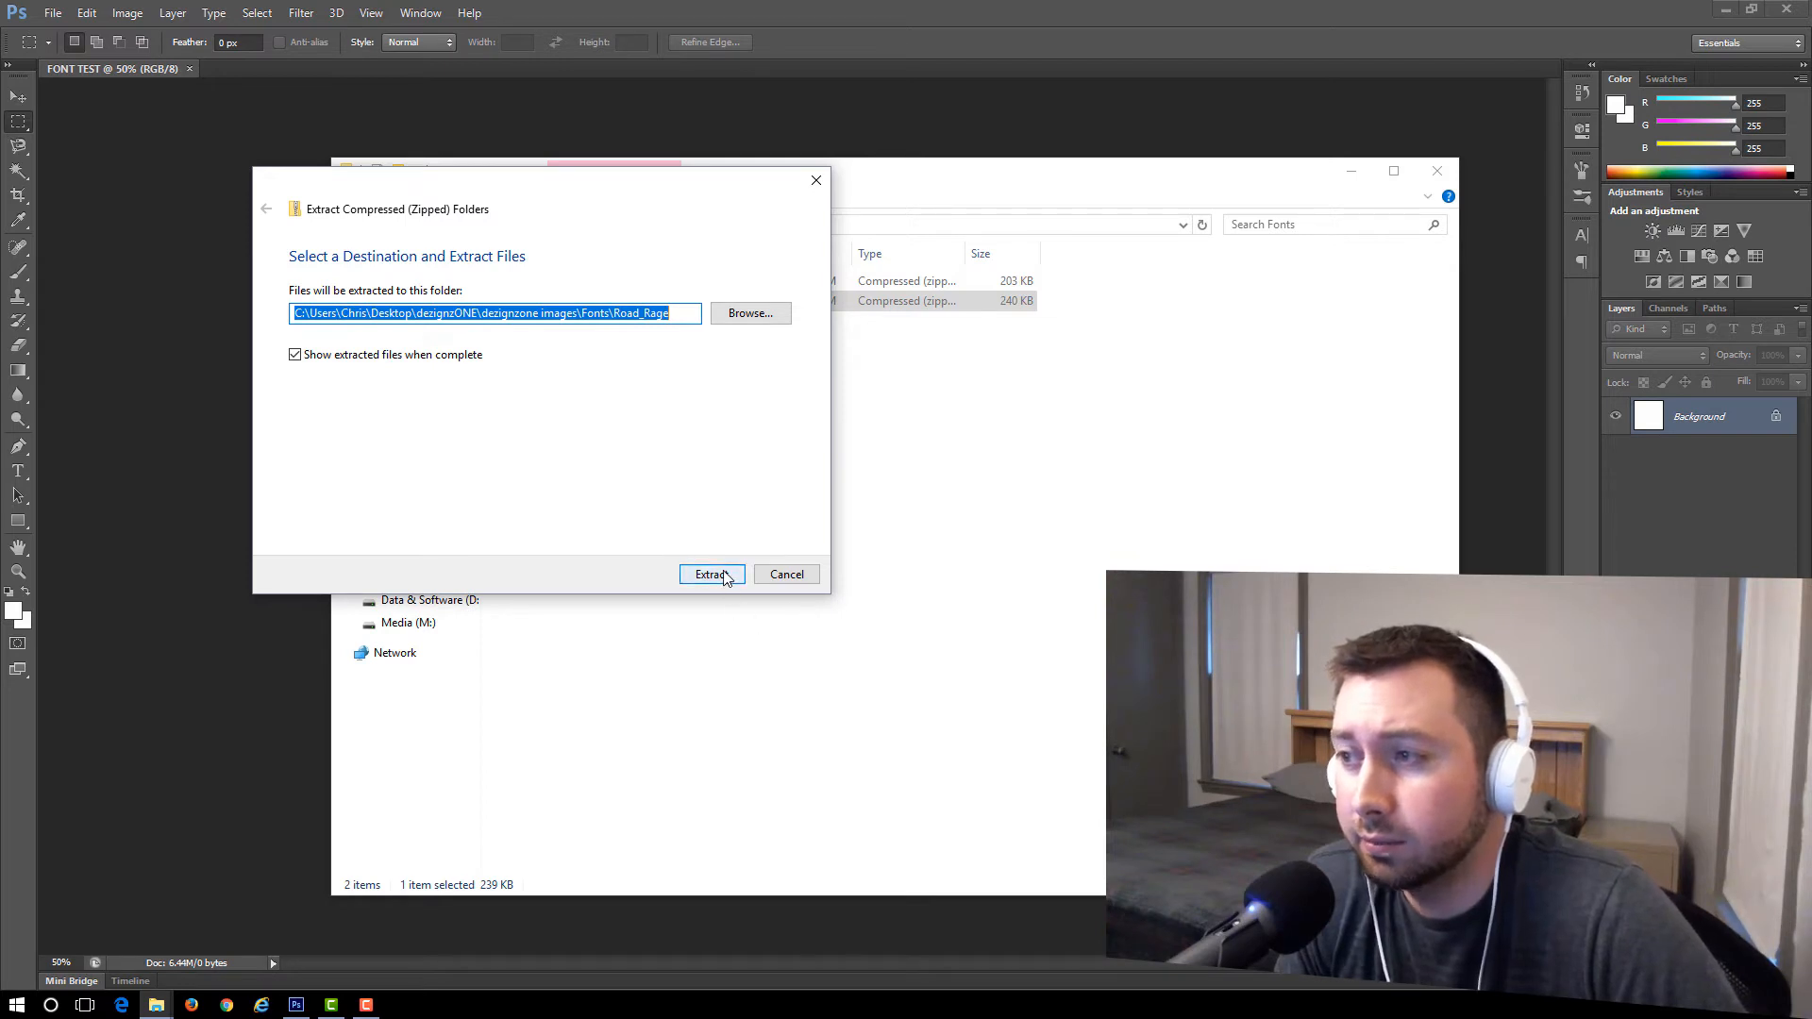
pyautogui.click(711, 574)
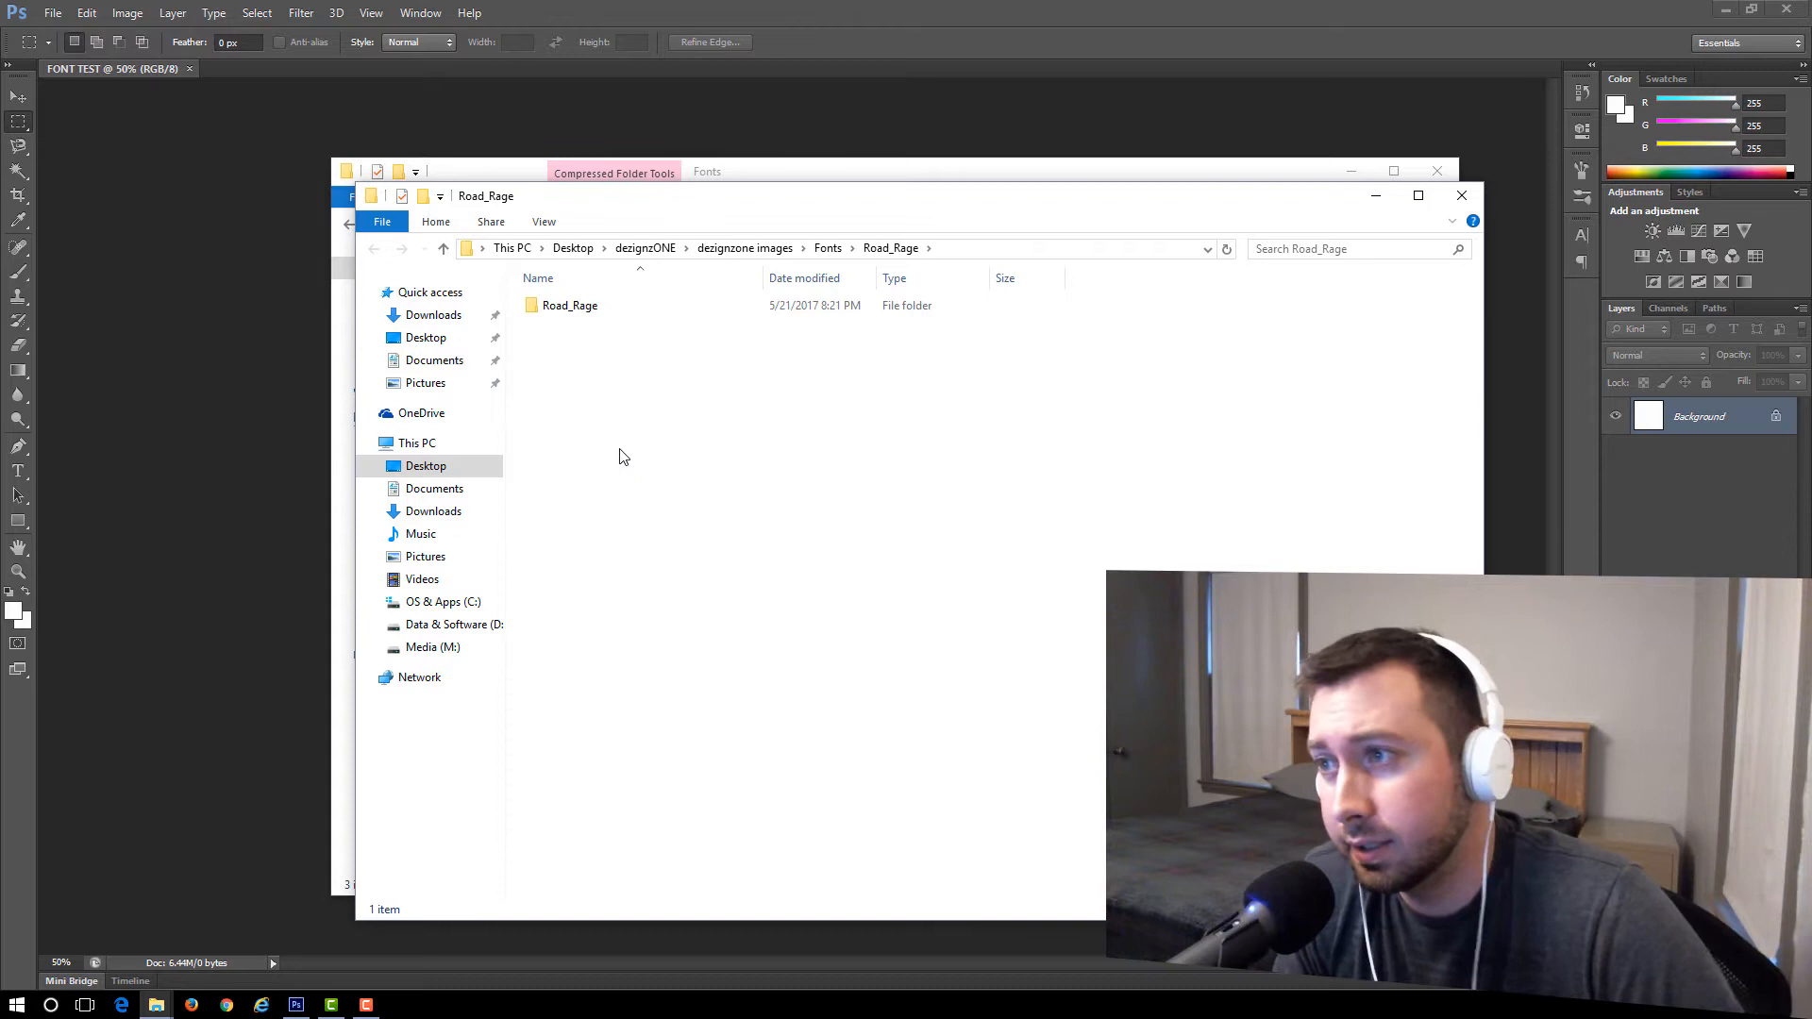
pyautogui.moveTo(606, 336)
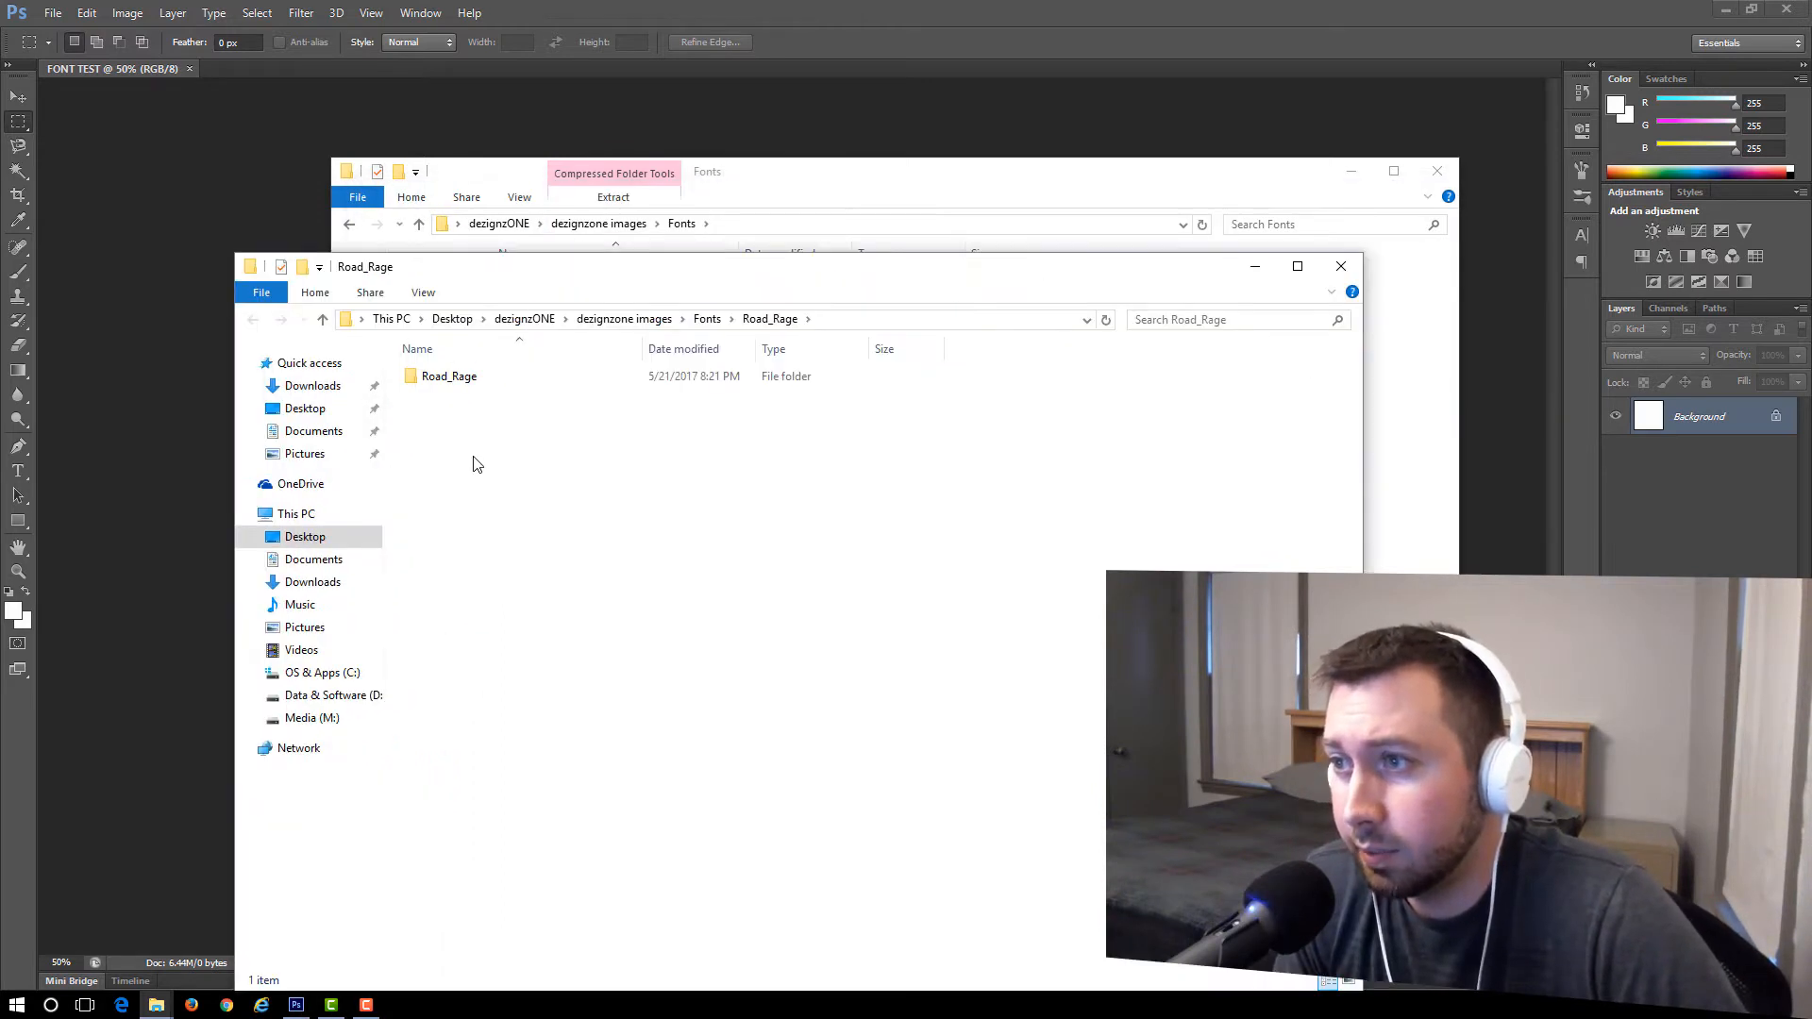
pyautogui.moveTo(447, 387)
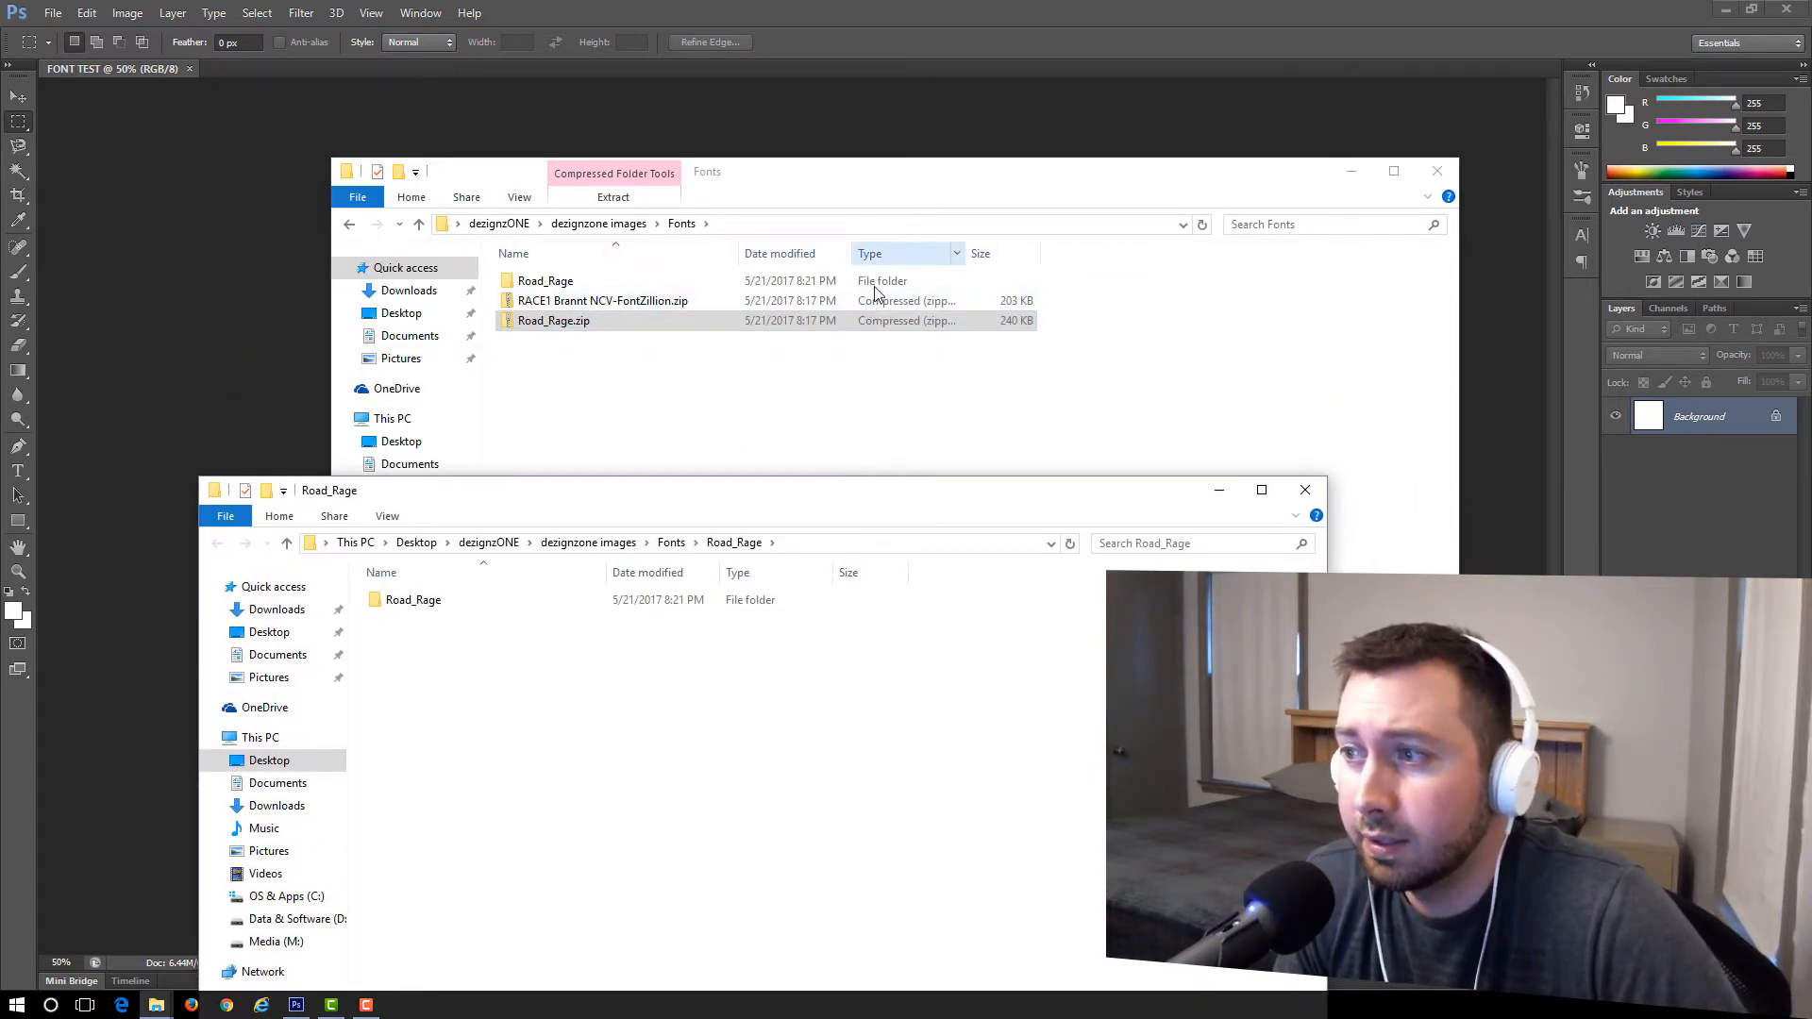
# - Enter the inner Road_Rage folder and select the Road_Rage.otf font file
pyautogui.click(414, 598)
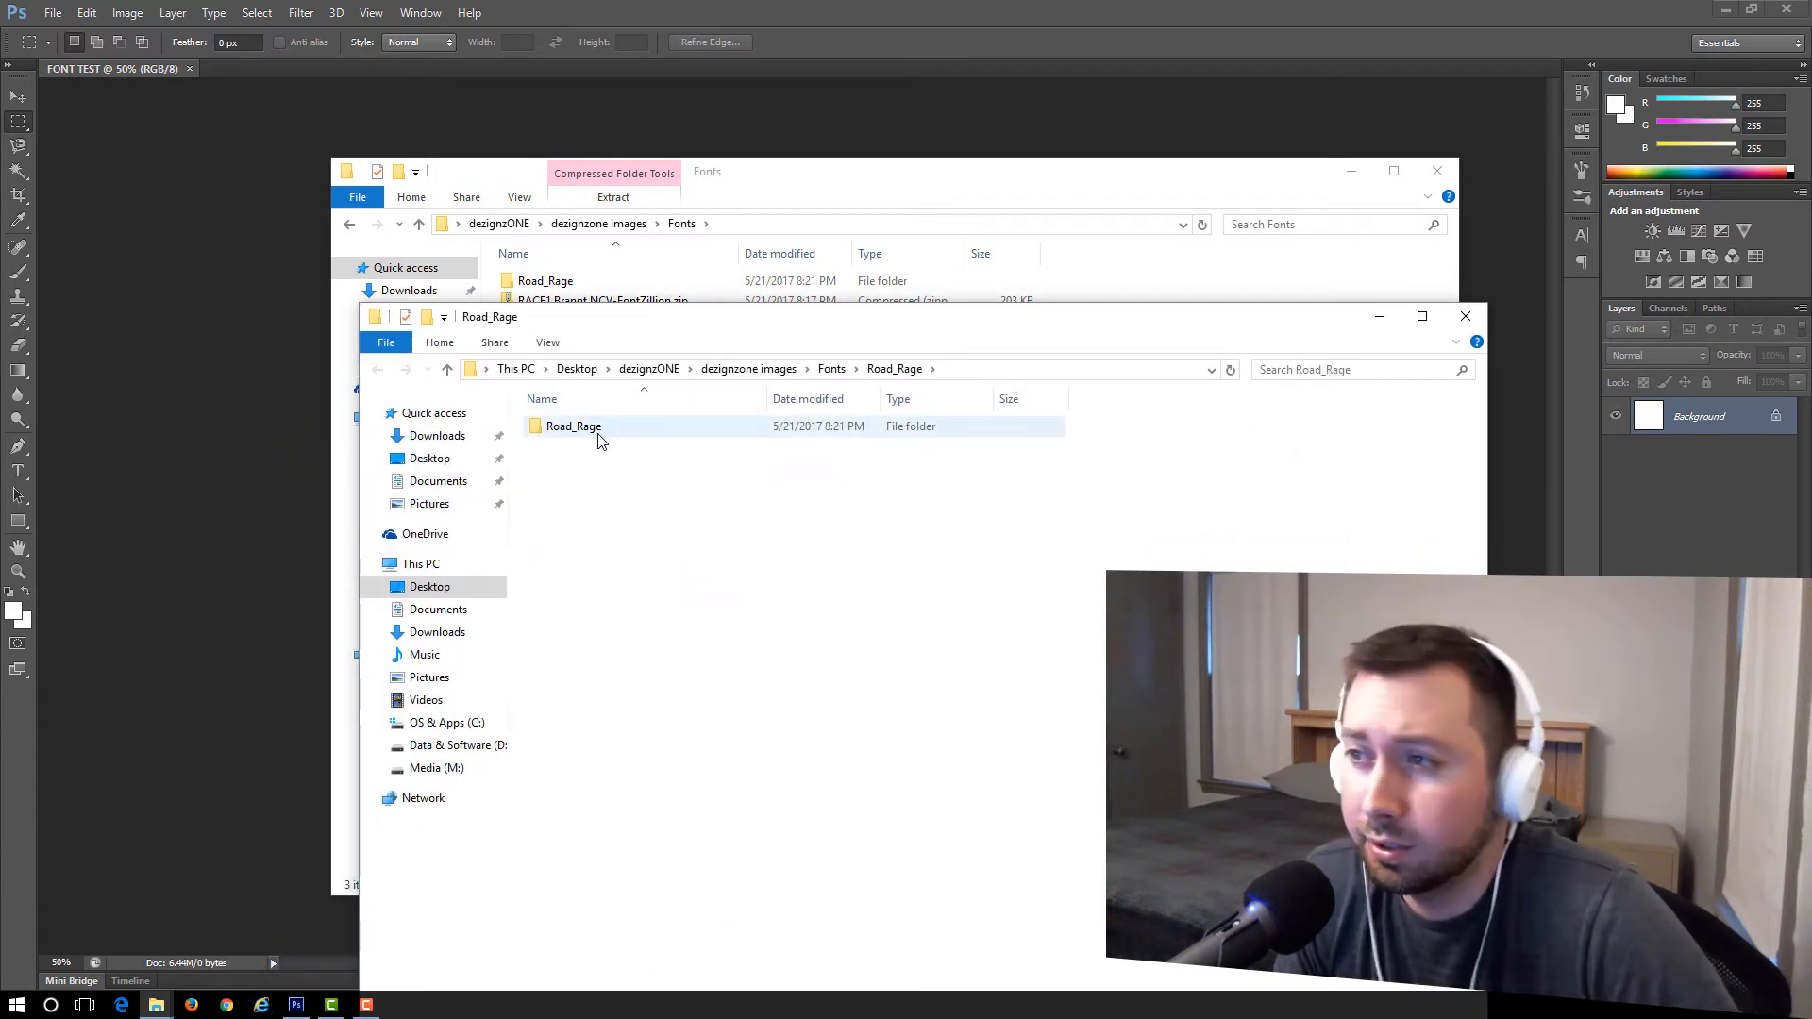
pyautogui.doubleClick(573, 425)
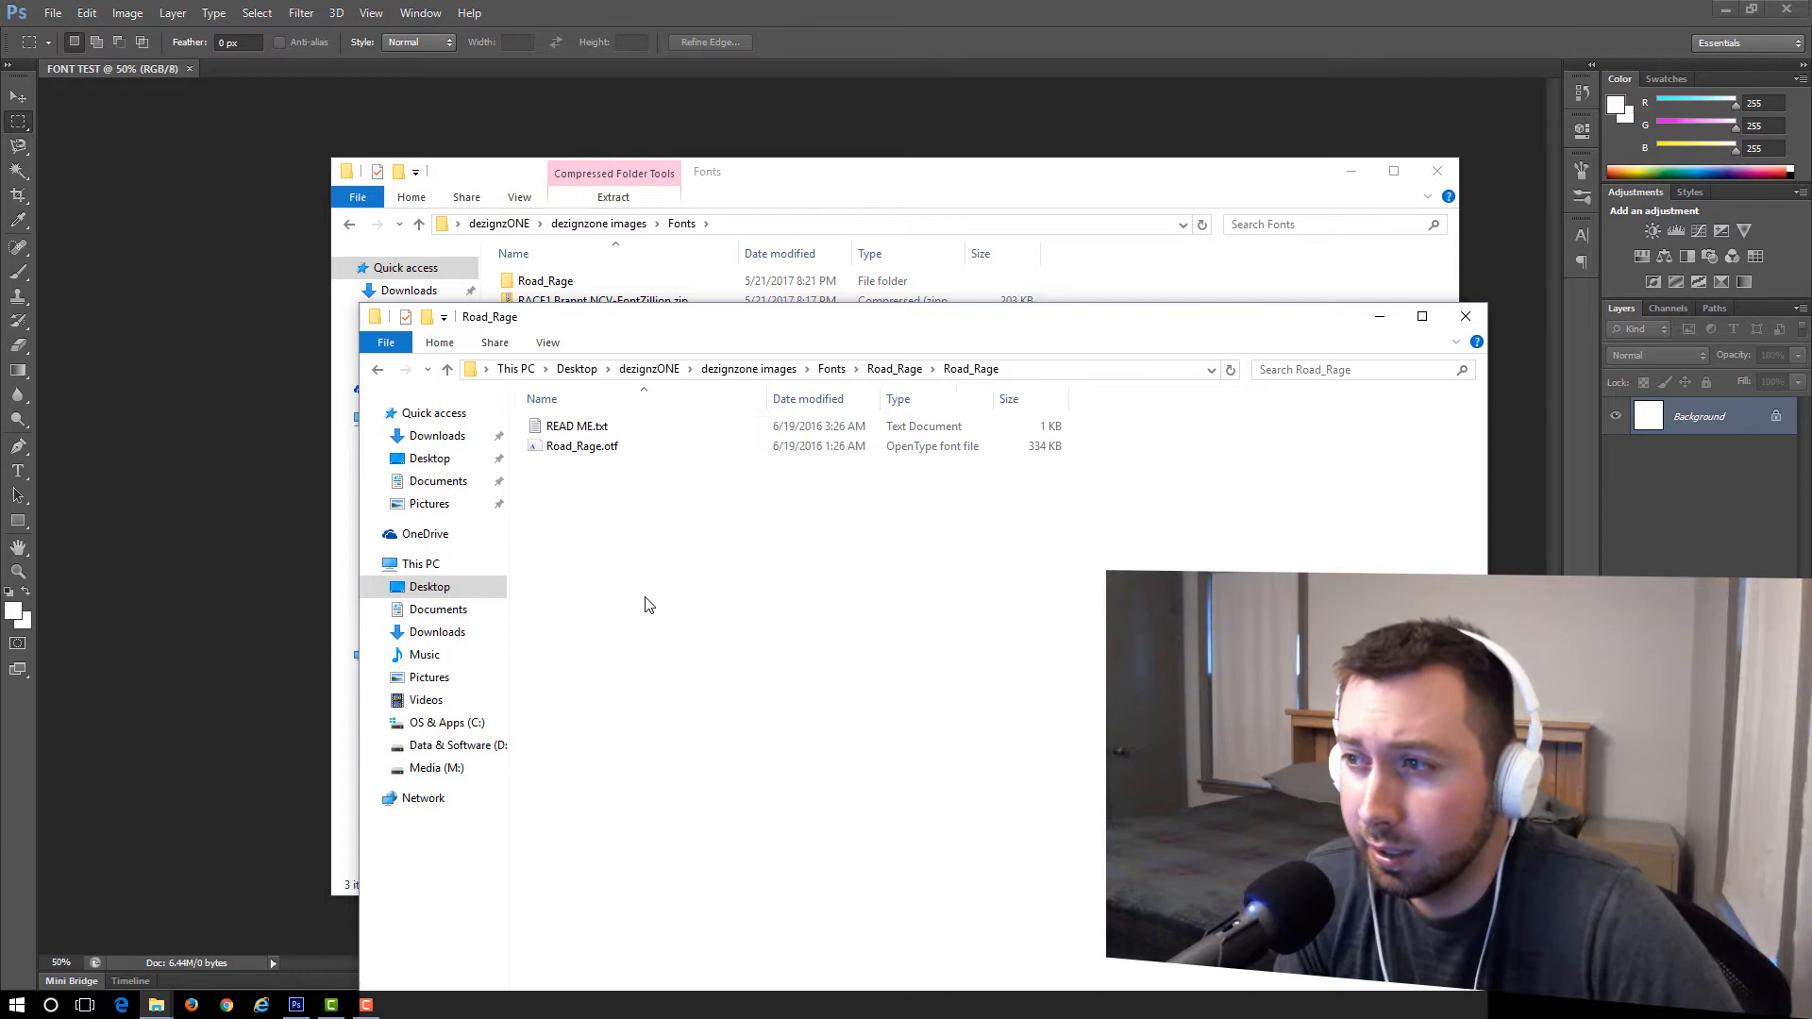
pyautogui.moveTo(640, 570)
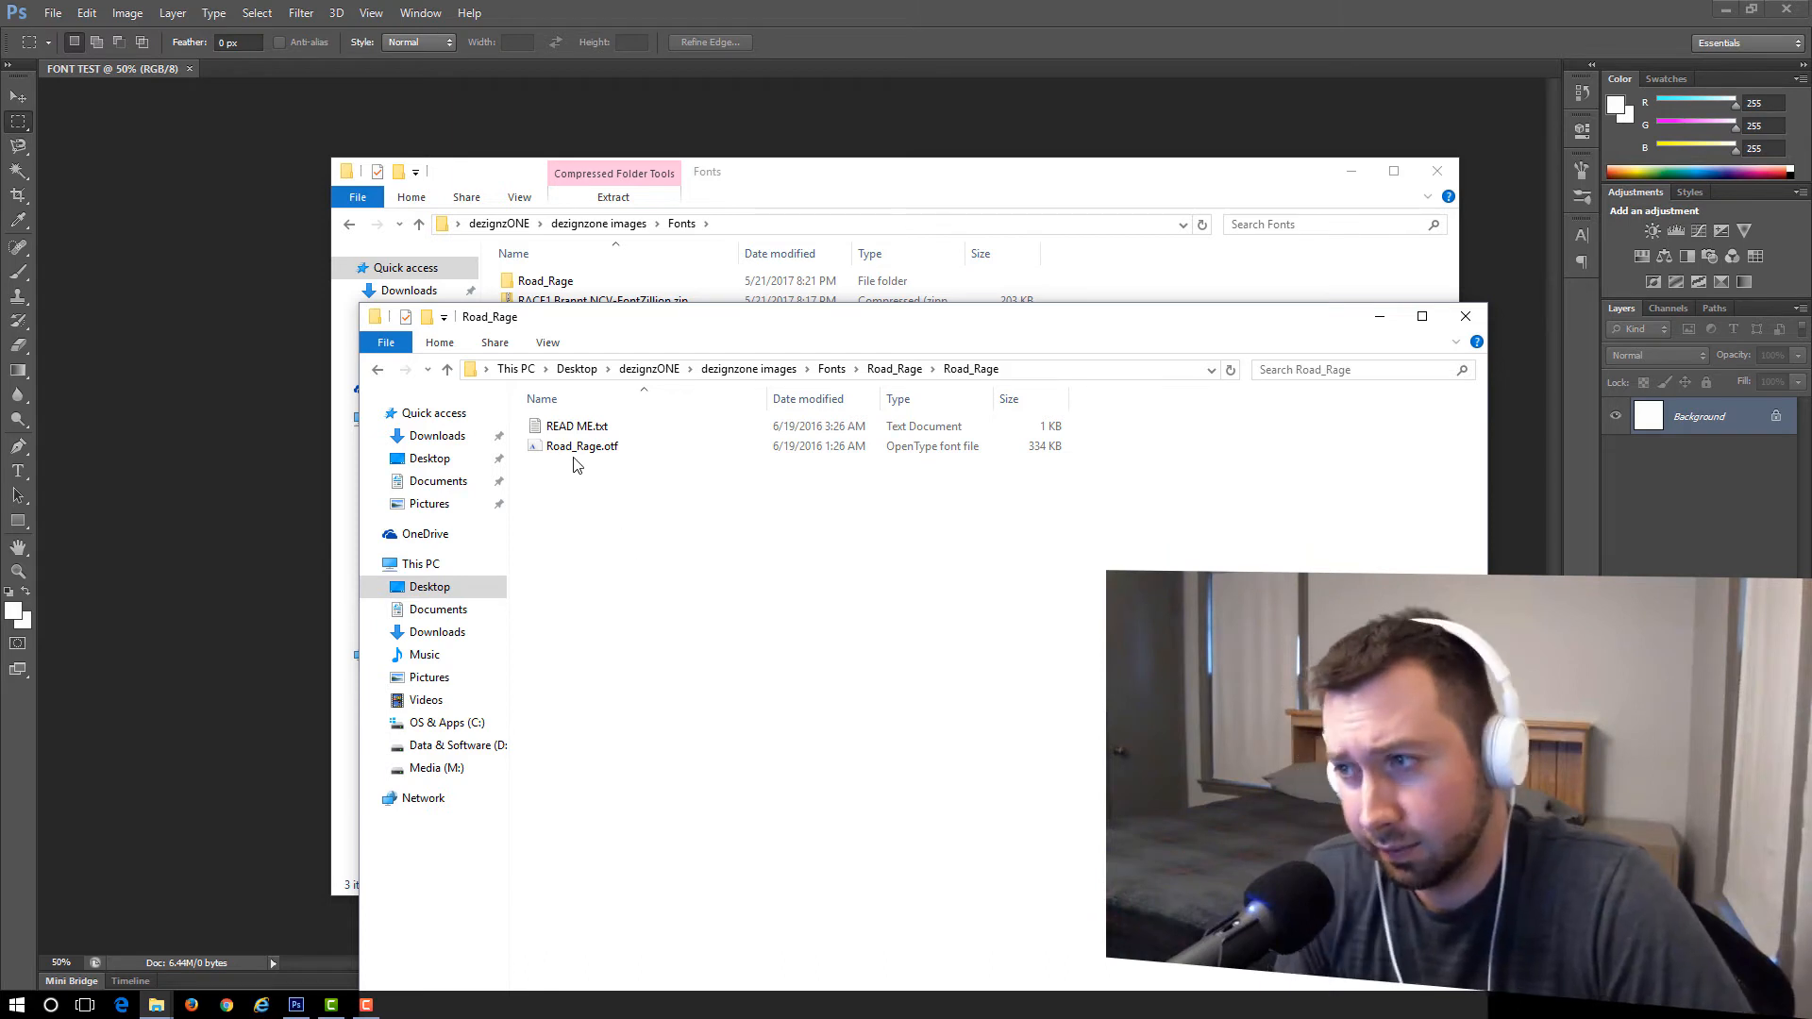
pyautogui.click(576, 424)
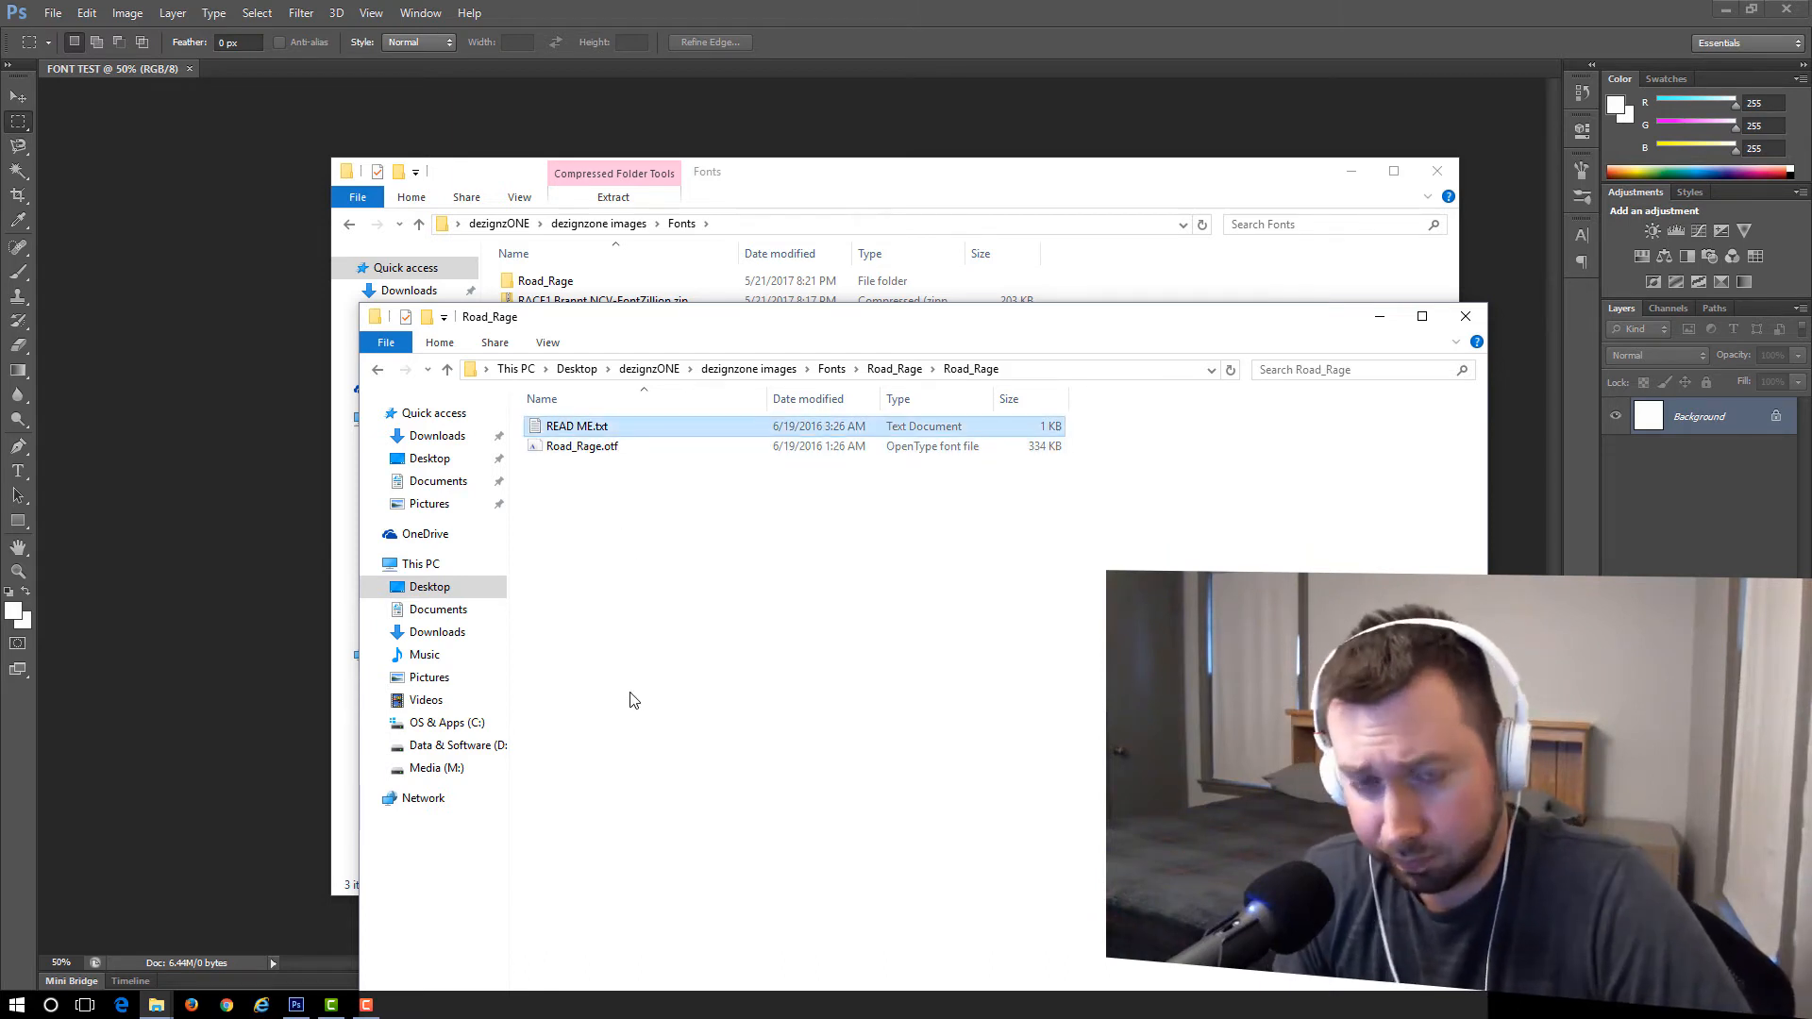
pyautogui.moveTo(614, 670)
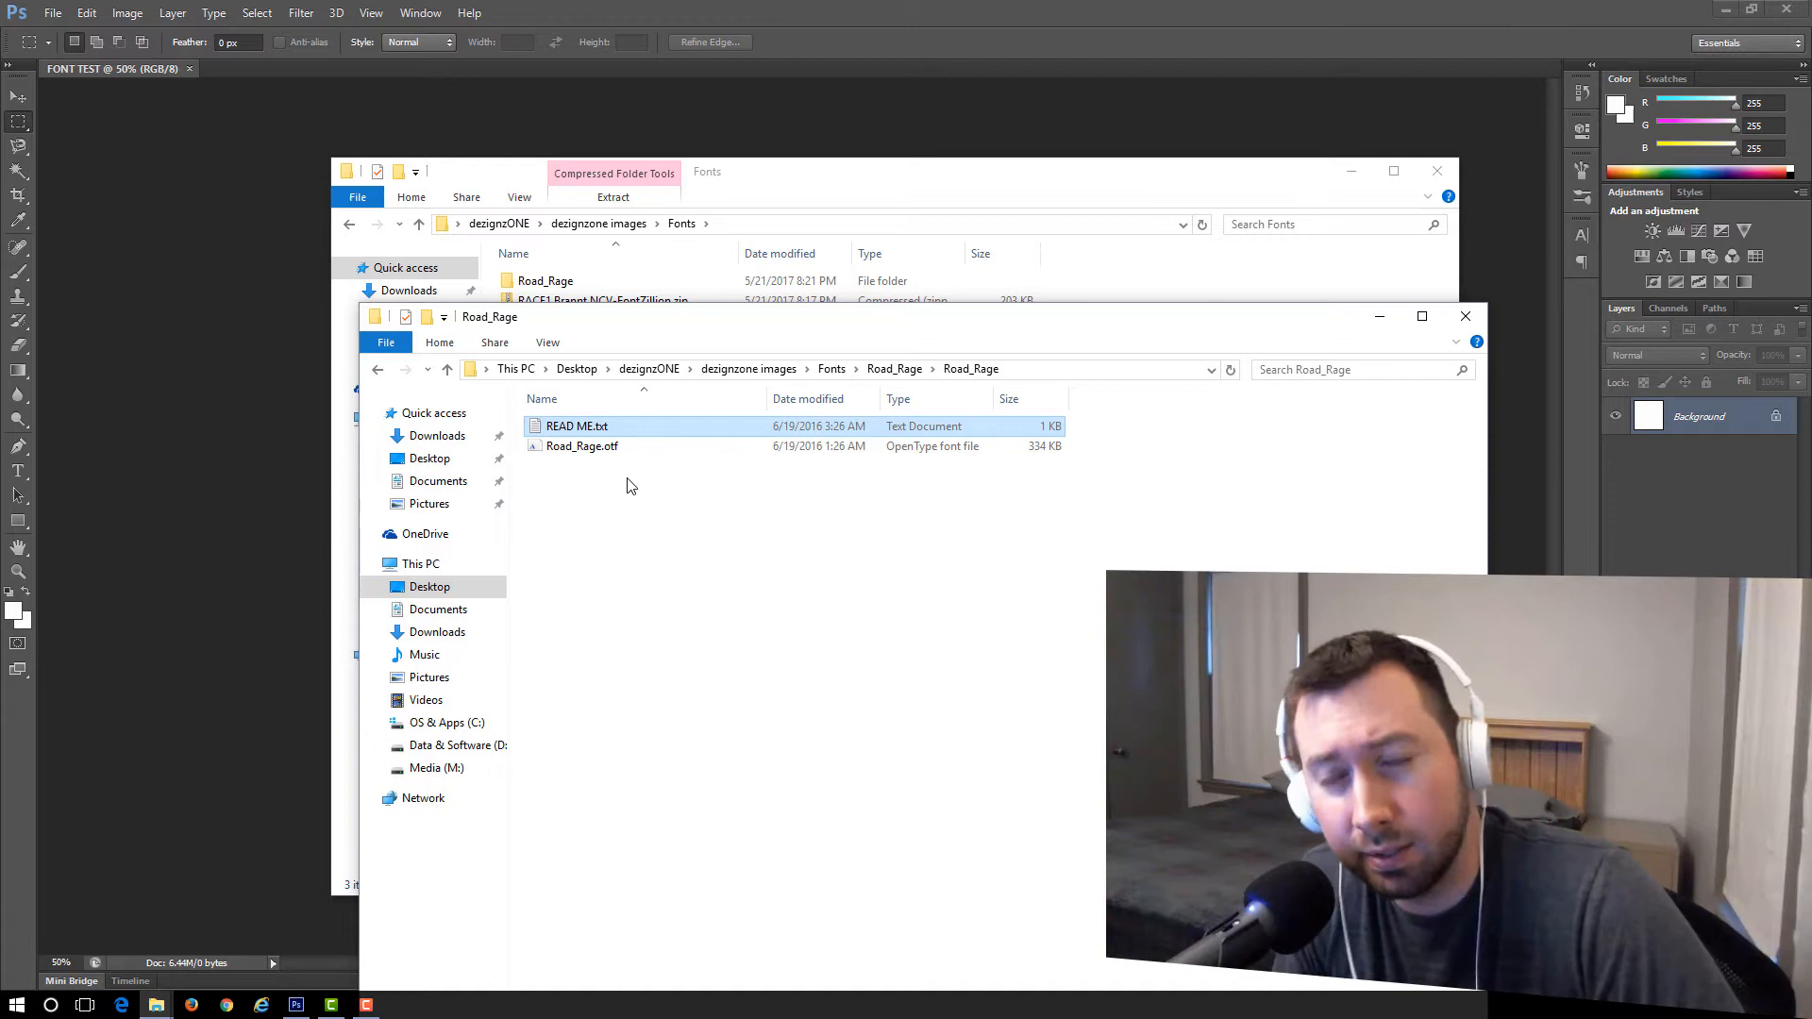
pyautogui.moveTo(613, 474)
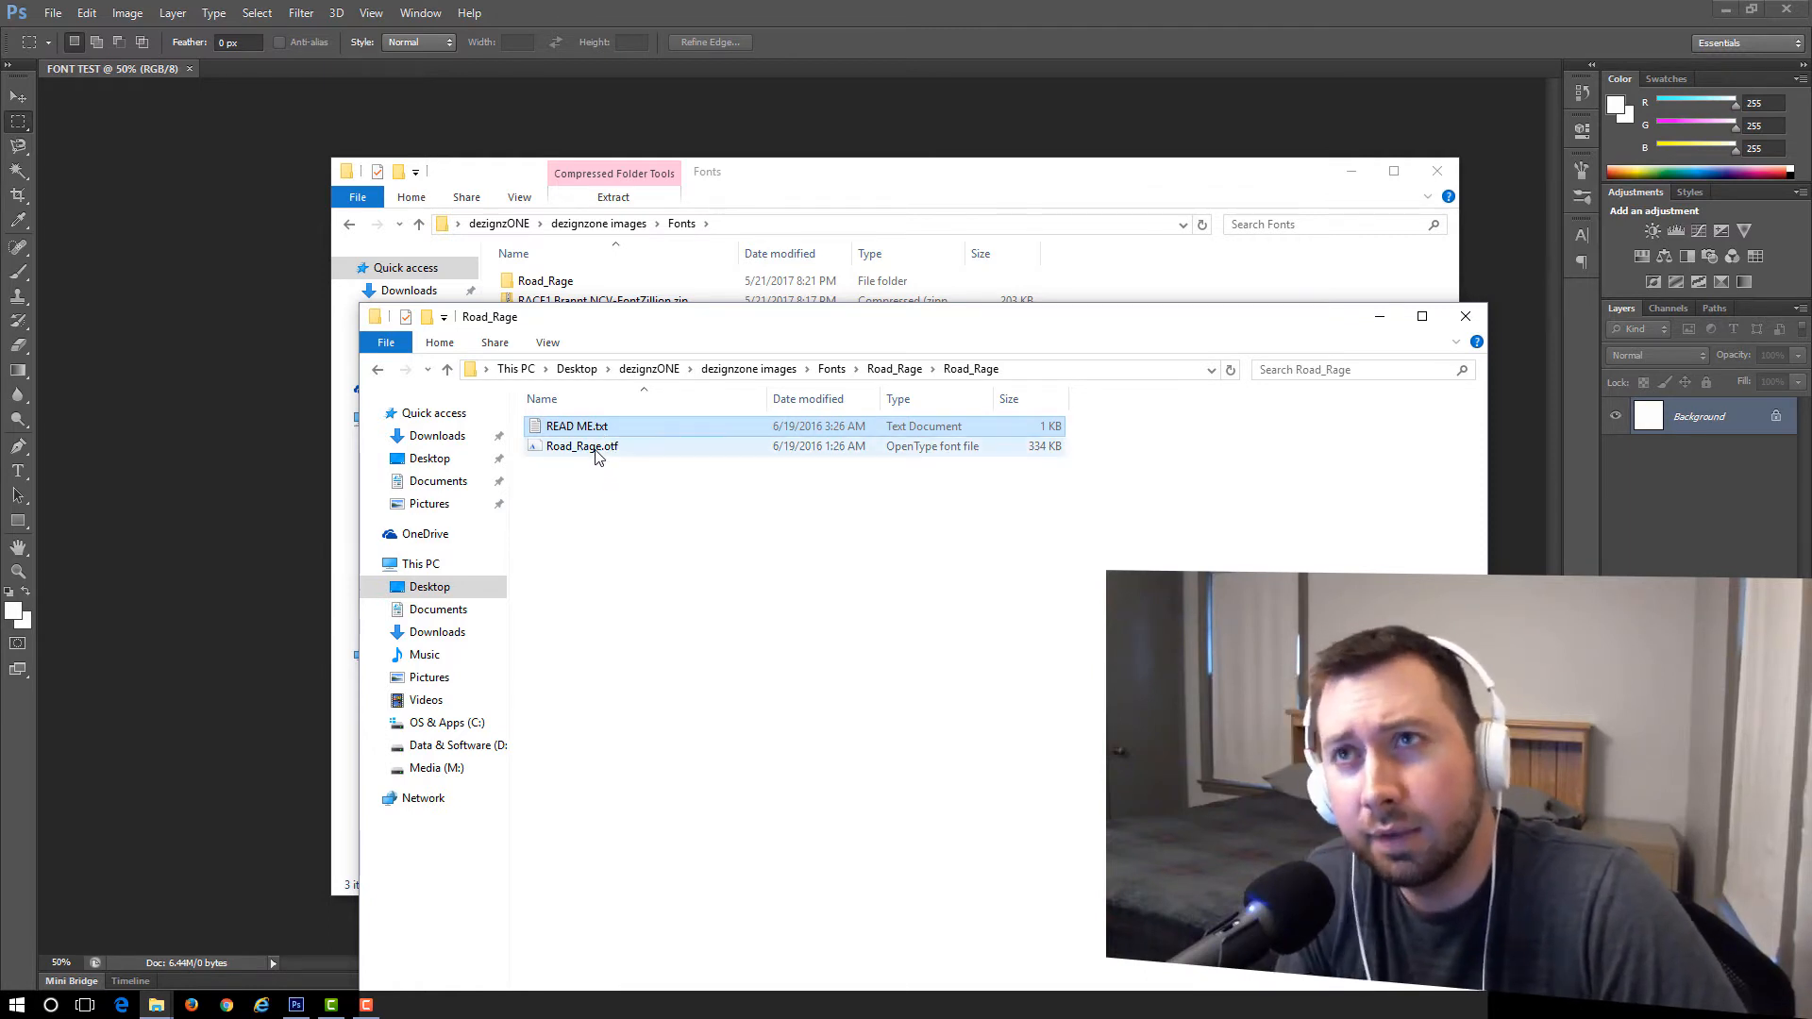
pyautogui.moveTo(583, 445)
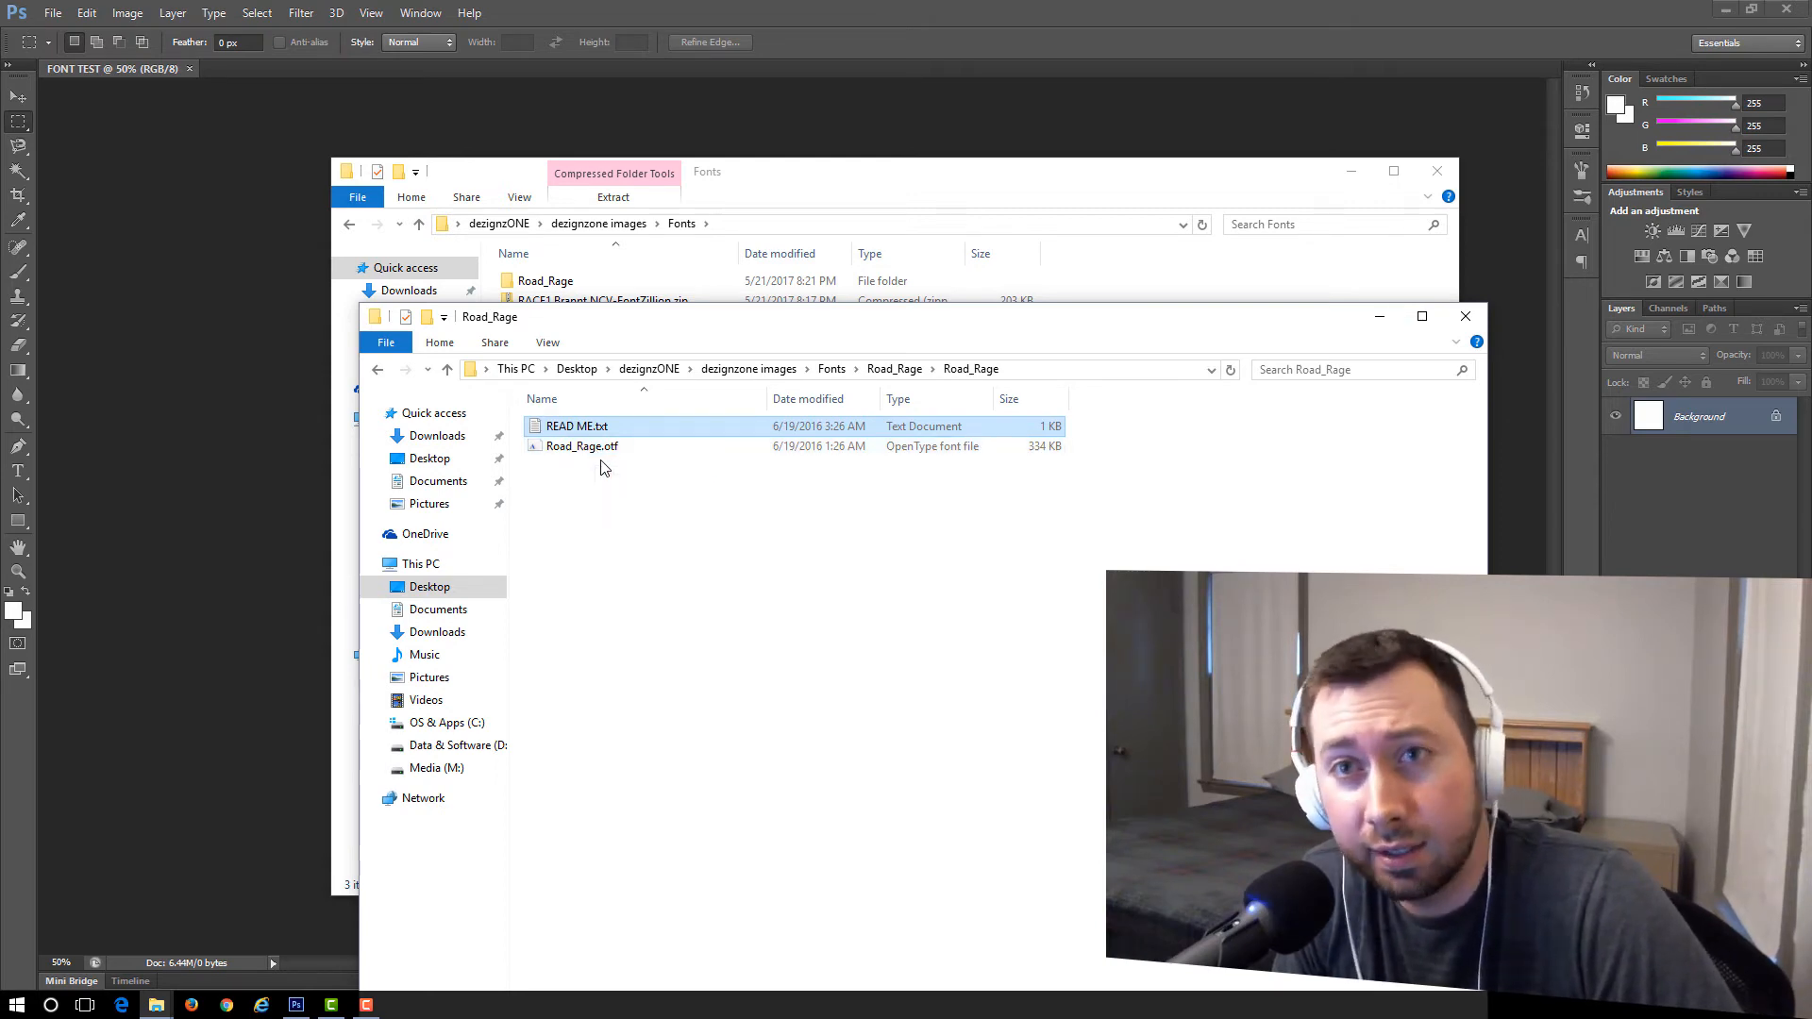
pyautogui.moveTo(594, 490)
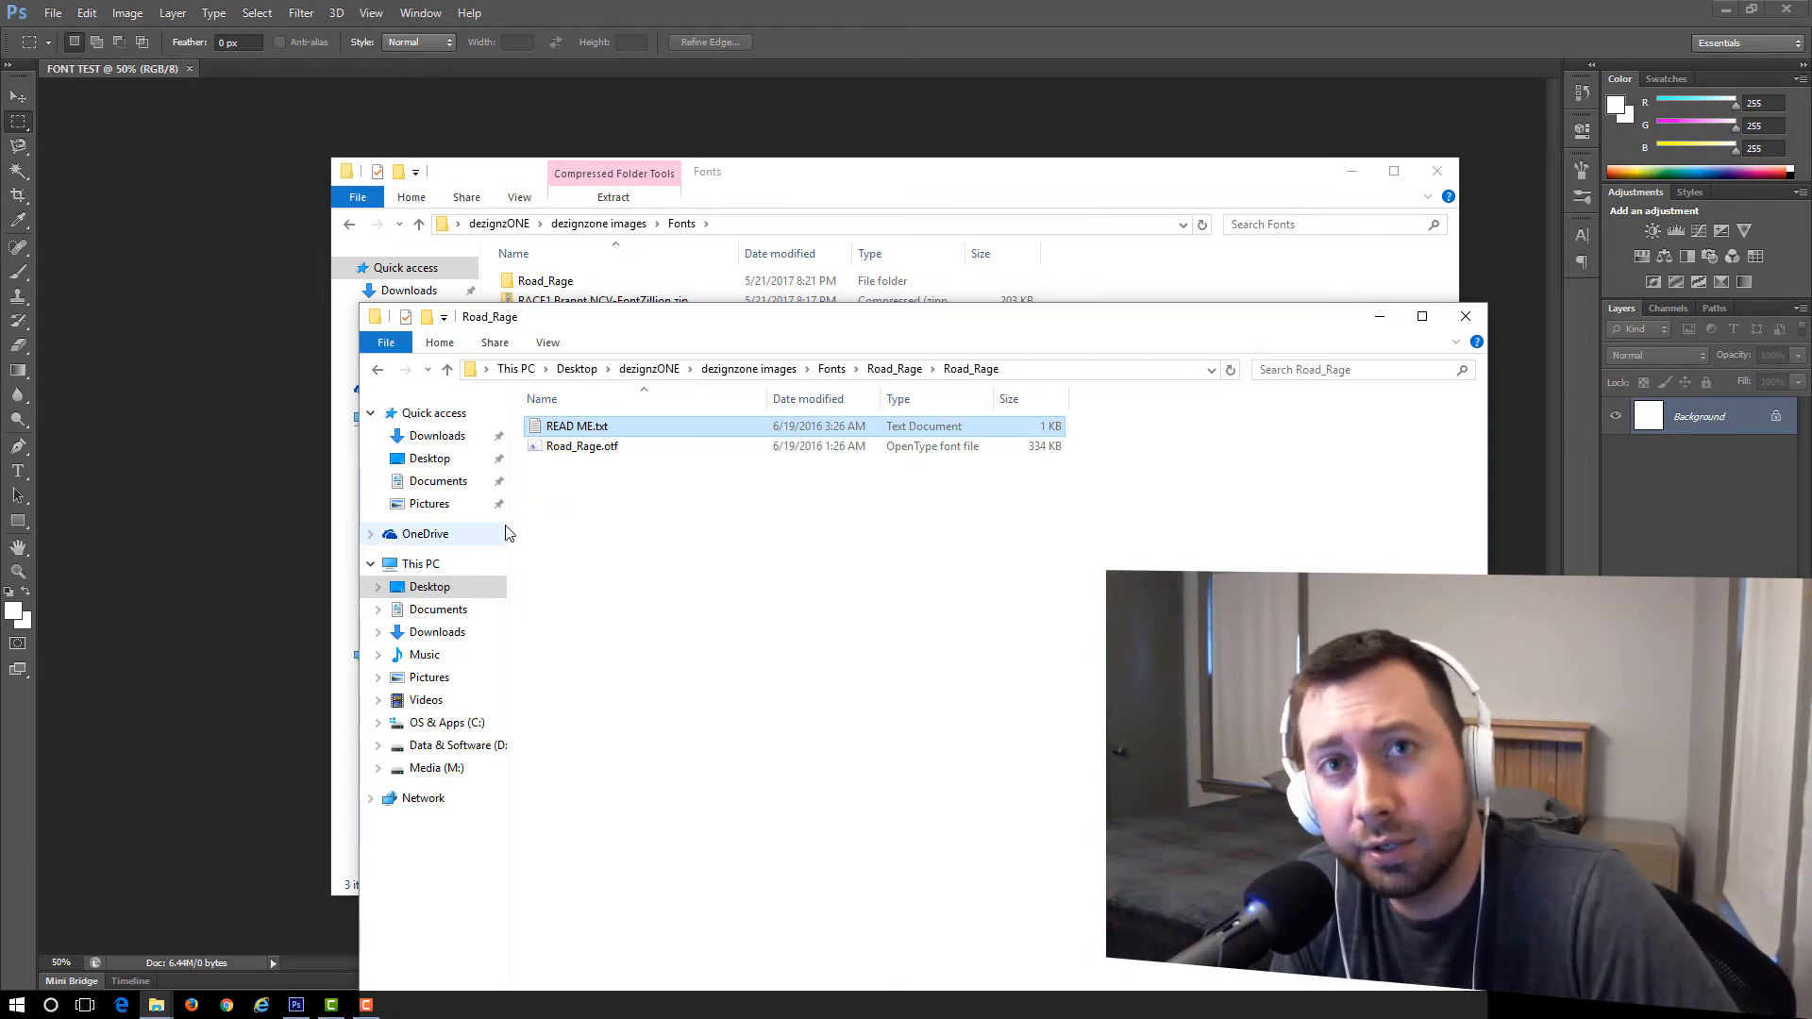
pyautogui.moveTo(502, 512)
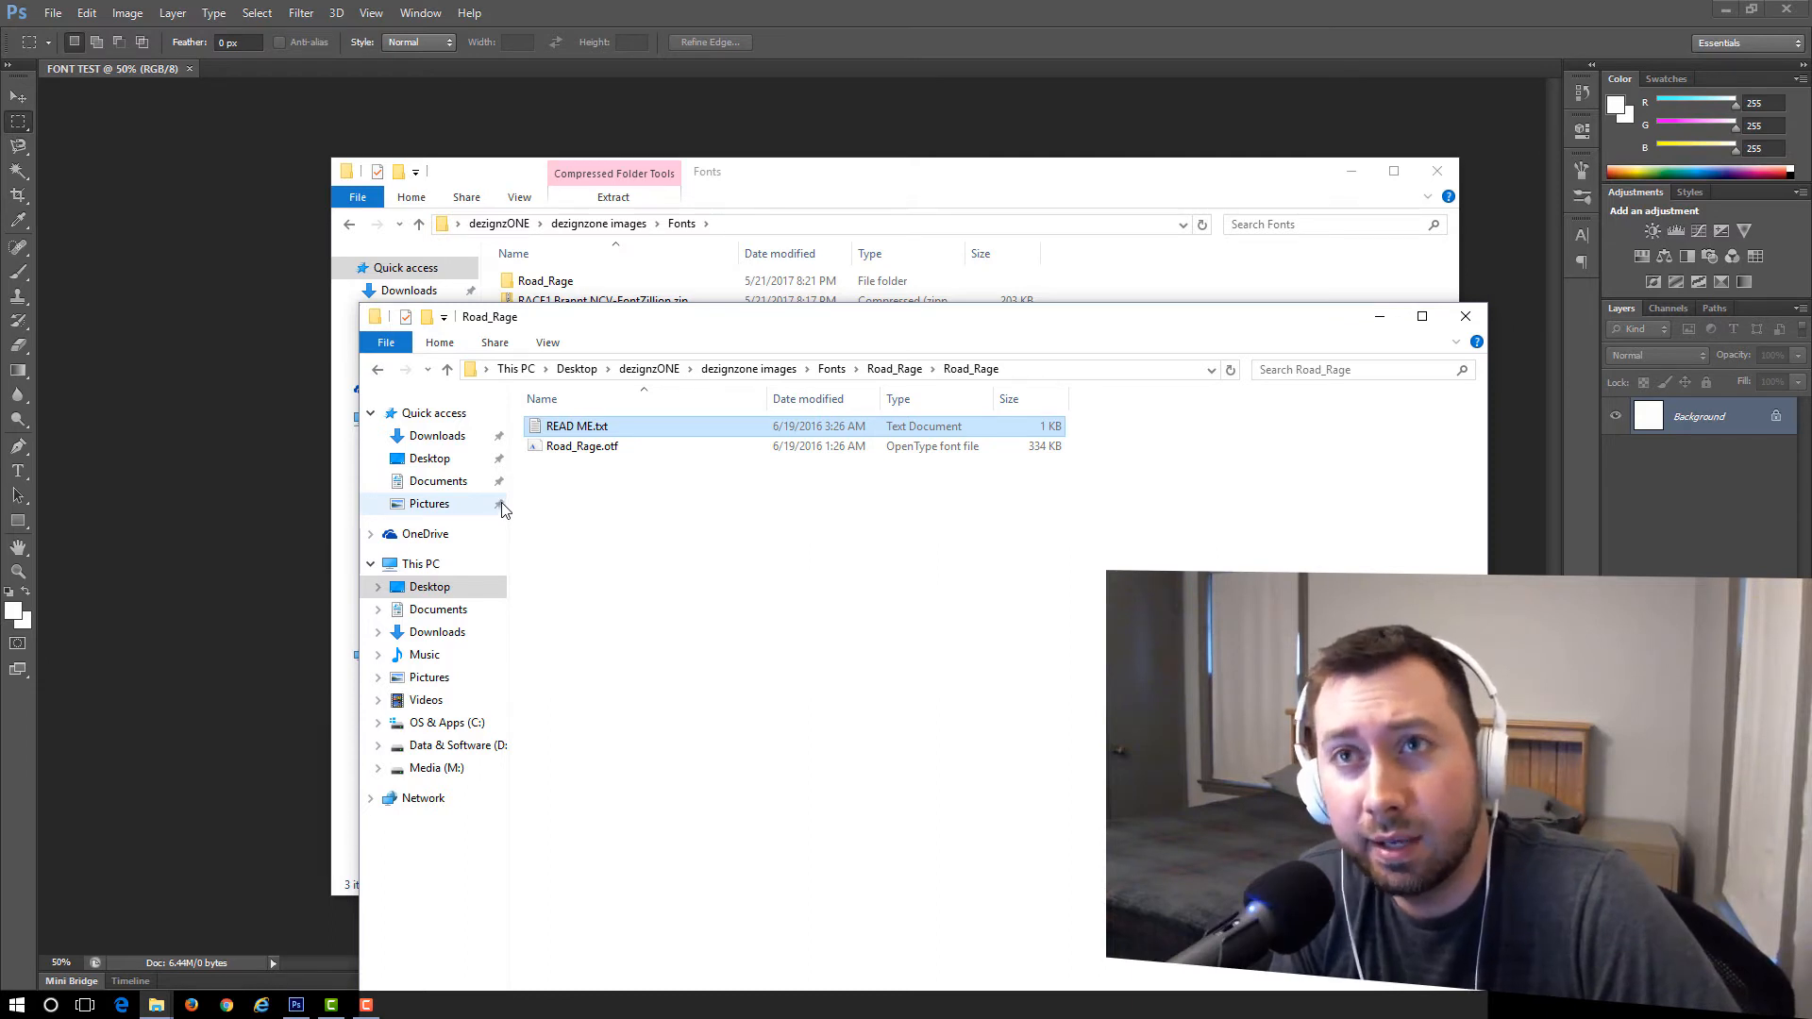
pyautogui.moveTo(499, 496)
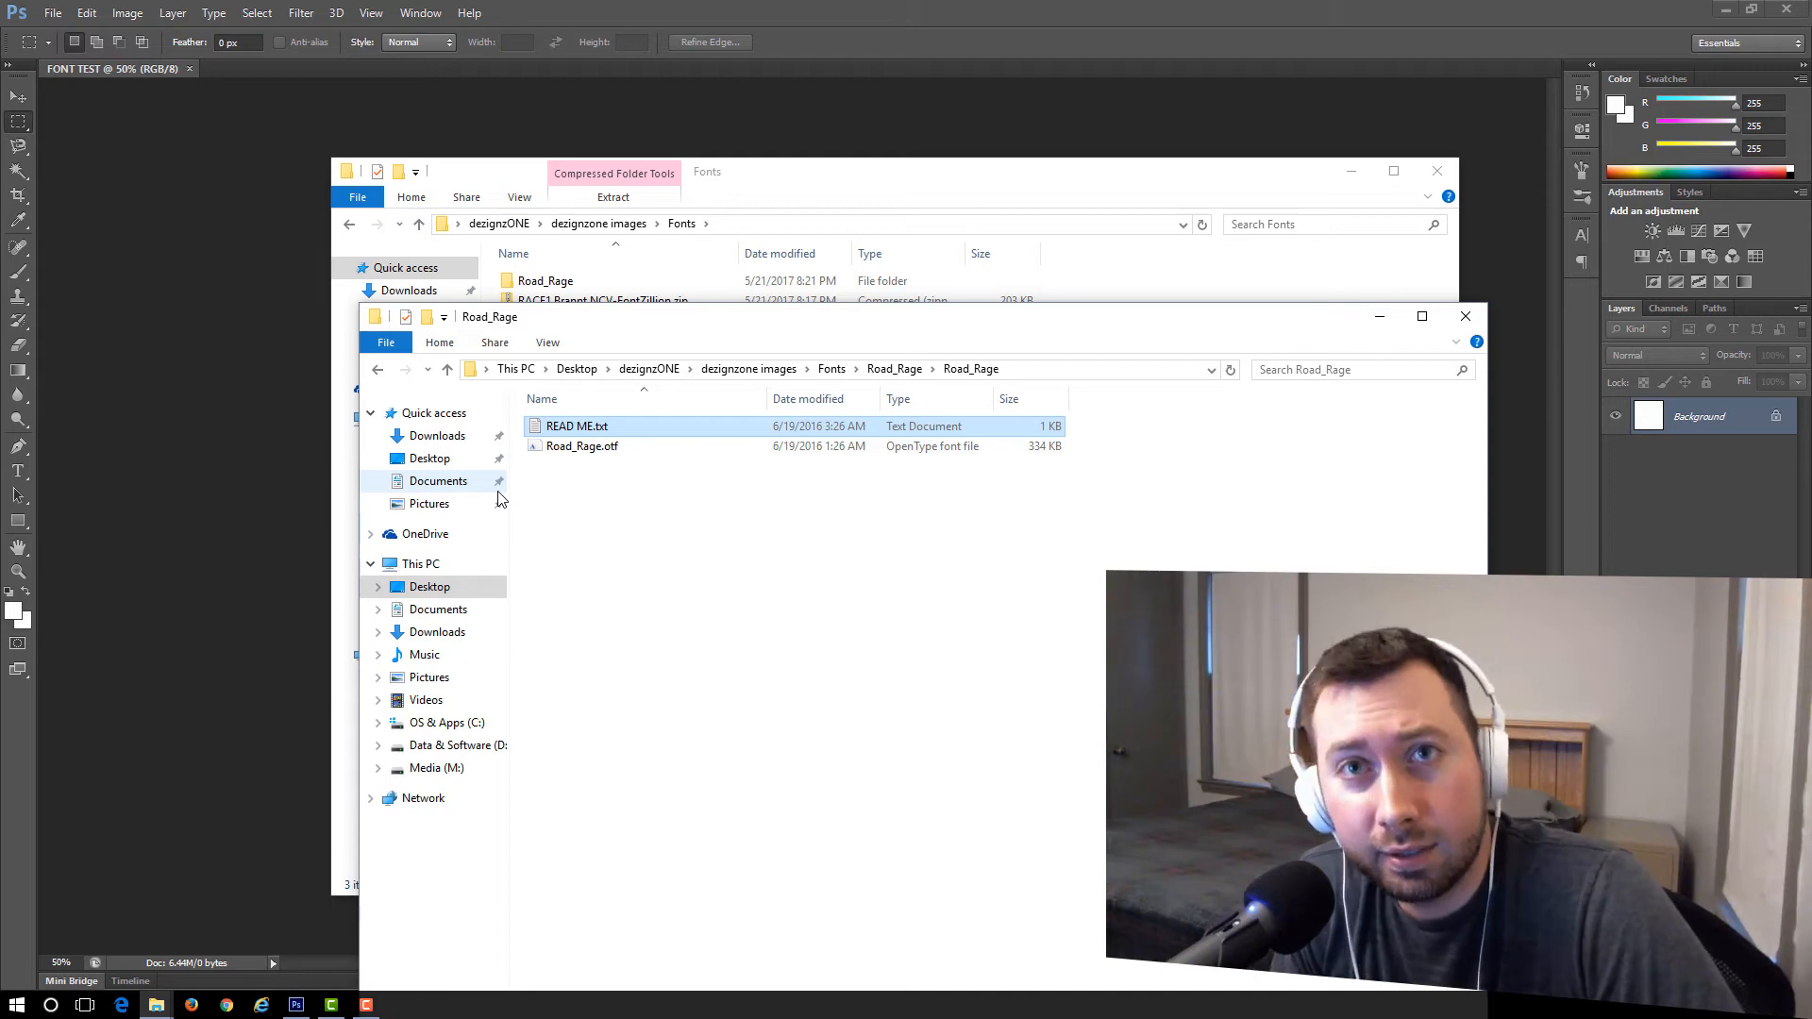
pyautogui.click(583, 446)
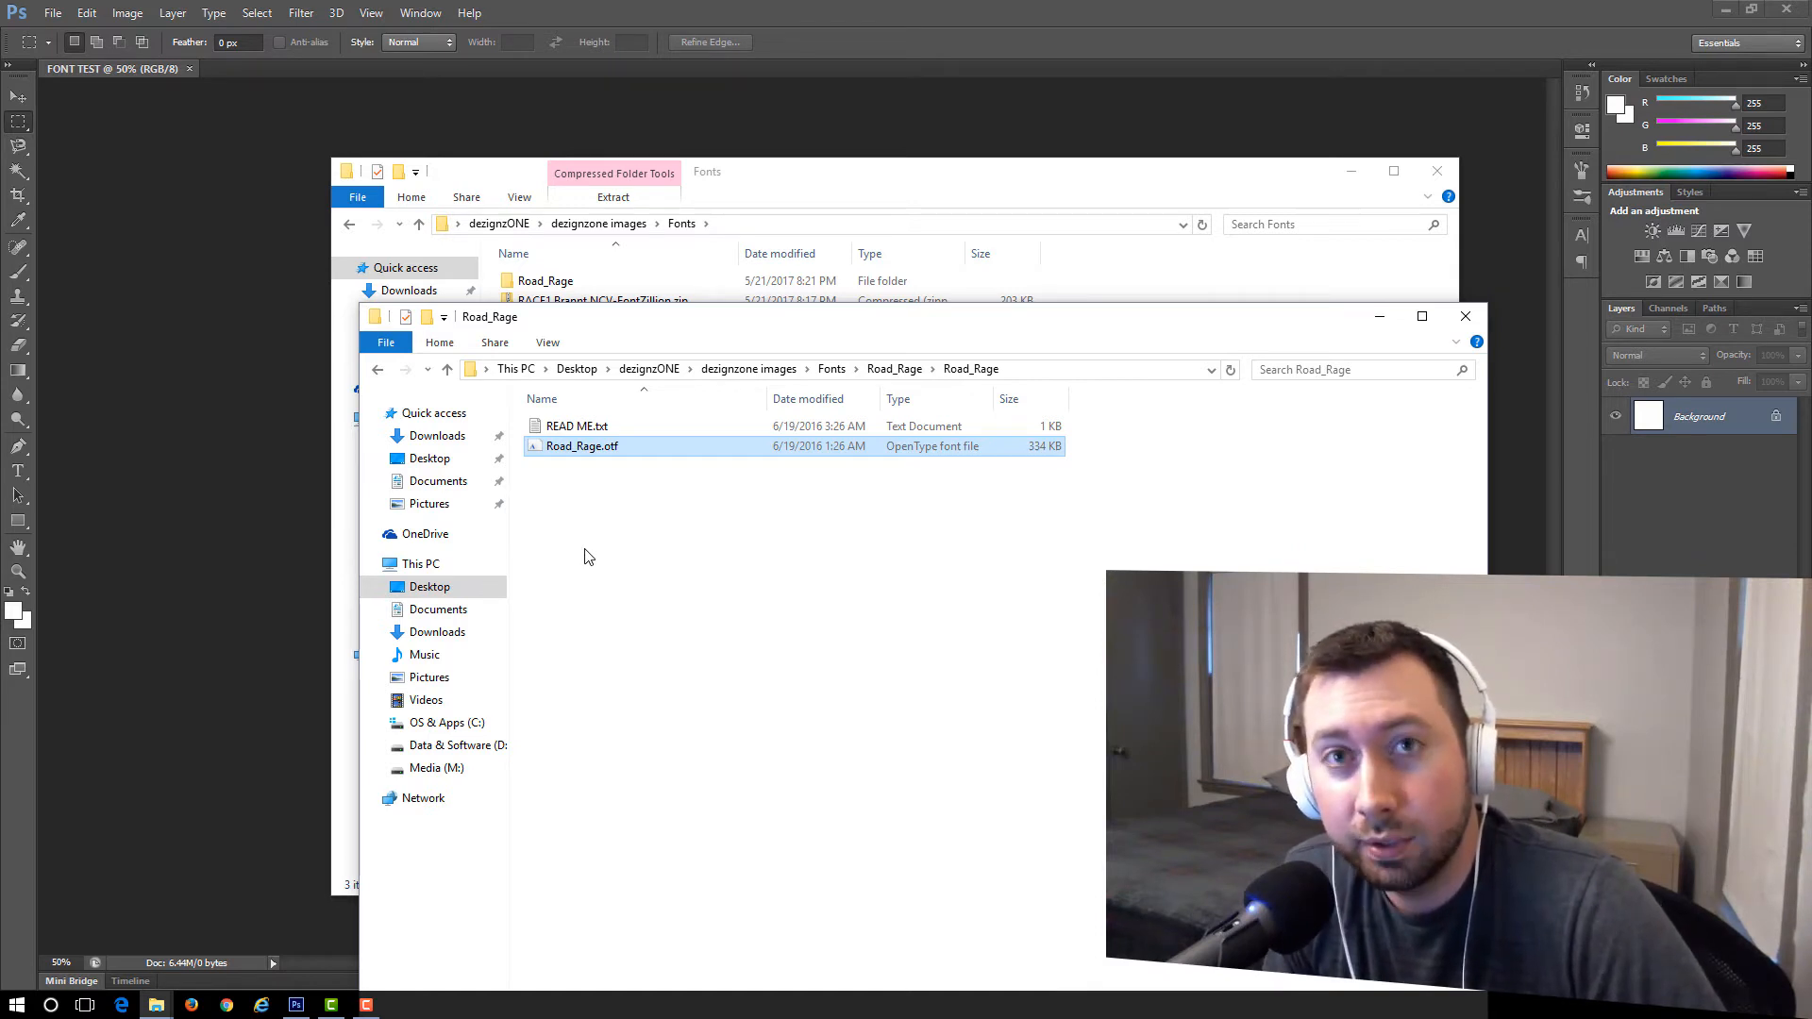
pyautogui.moveTo(616, 523)
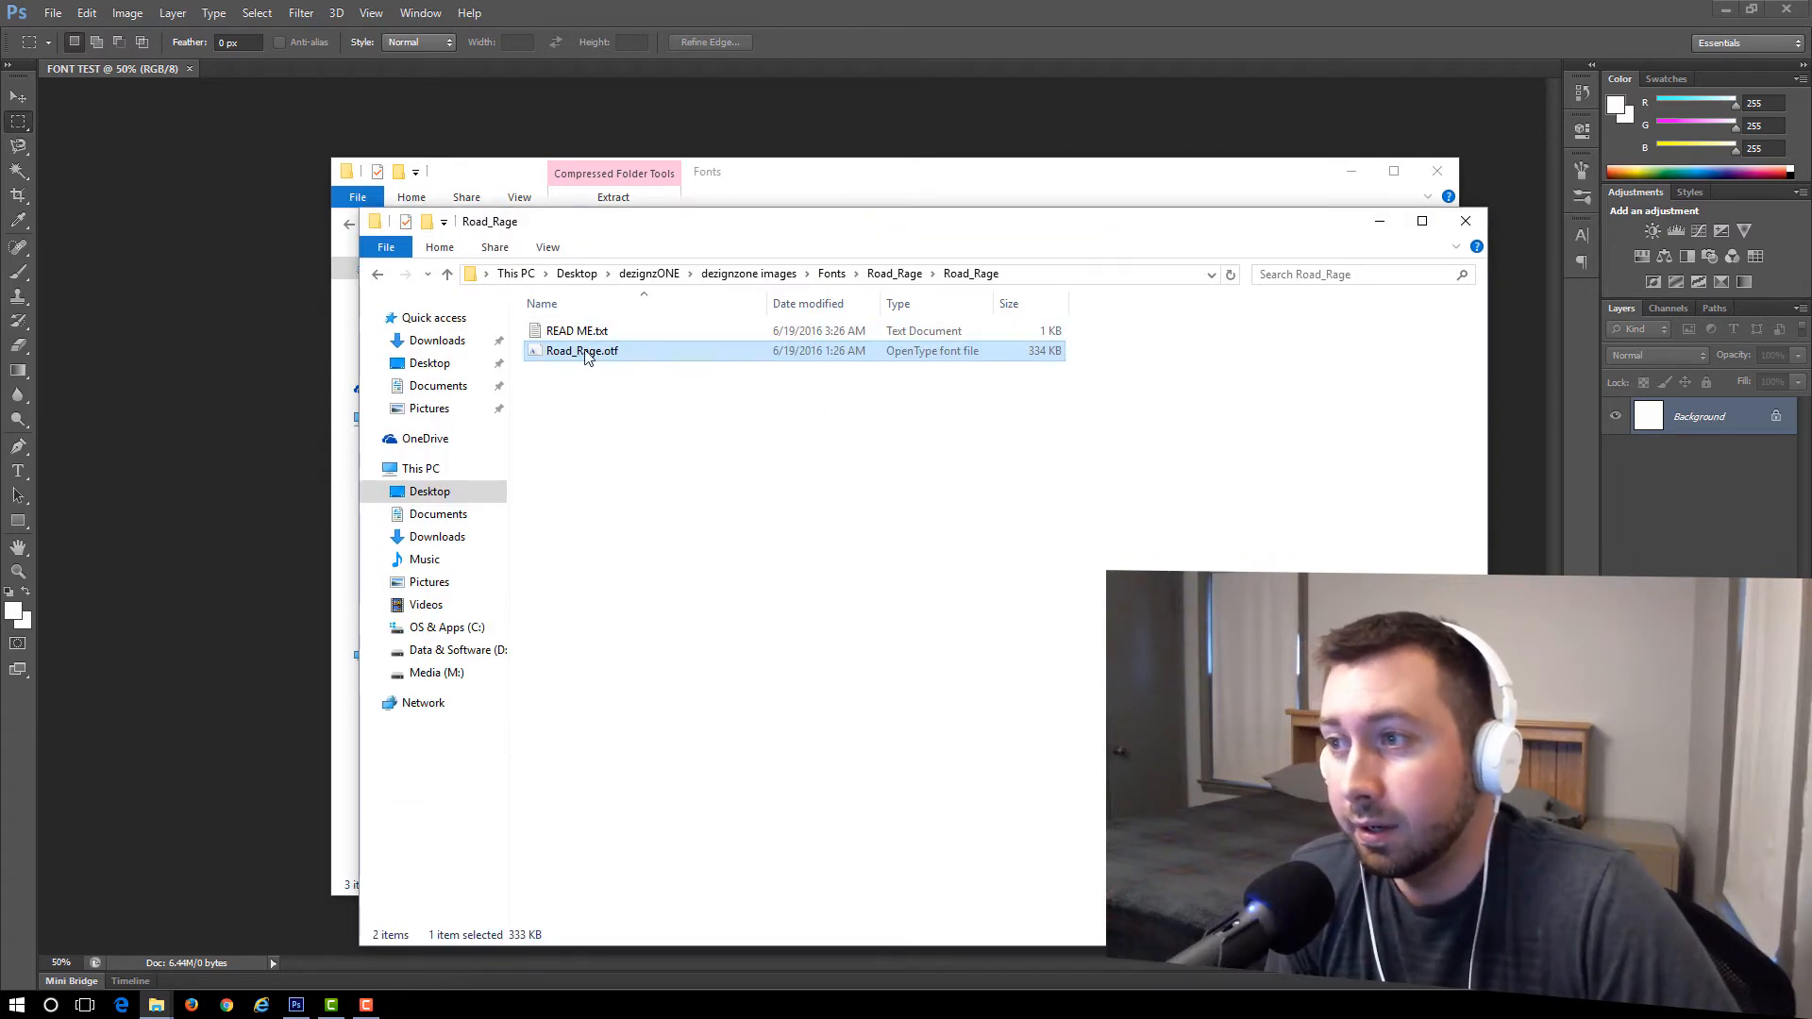
pyautogui.moveTo(583, 400)
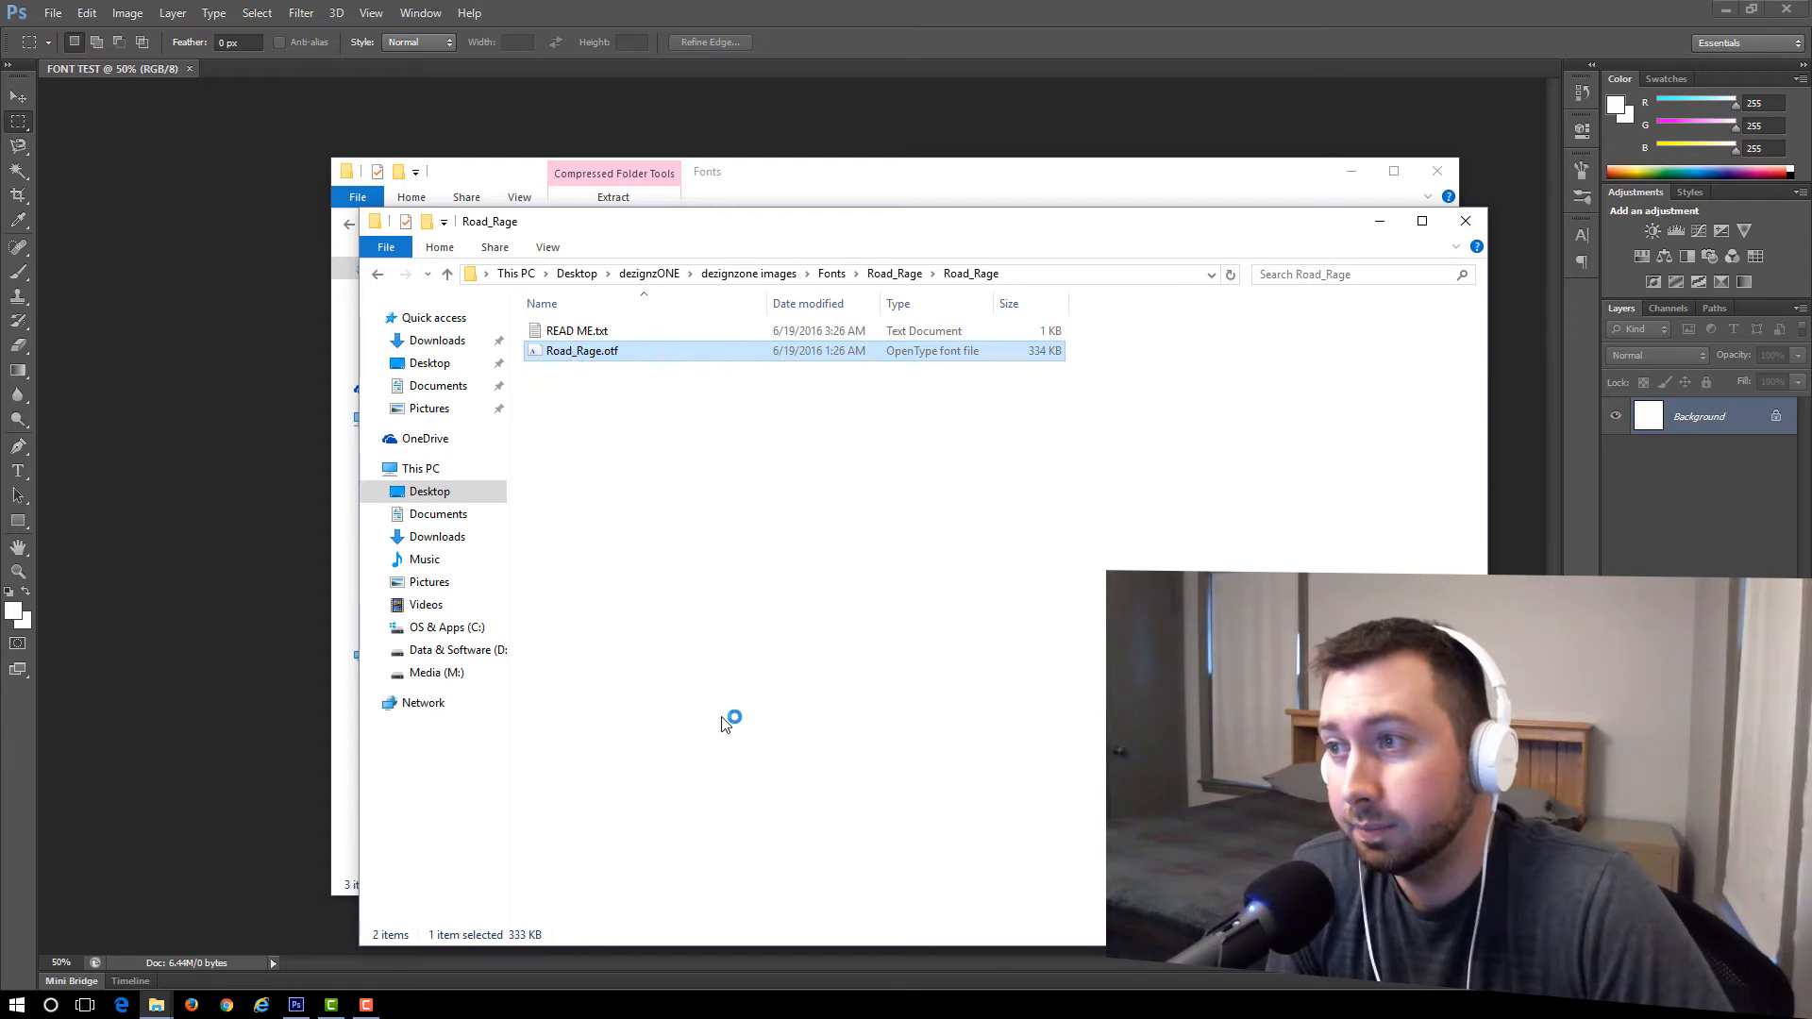
# - Install Road_Rage.otf via Font Viewer, replacing the existing copy, and close the preview
pyautogui.doubleClick(584, 351)
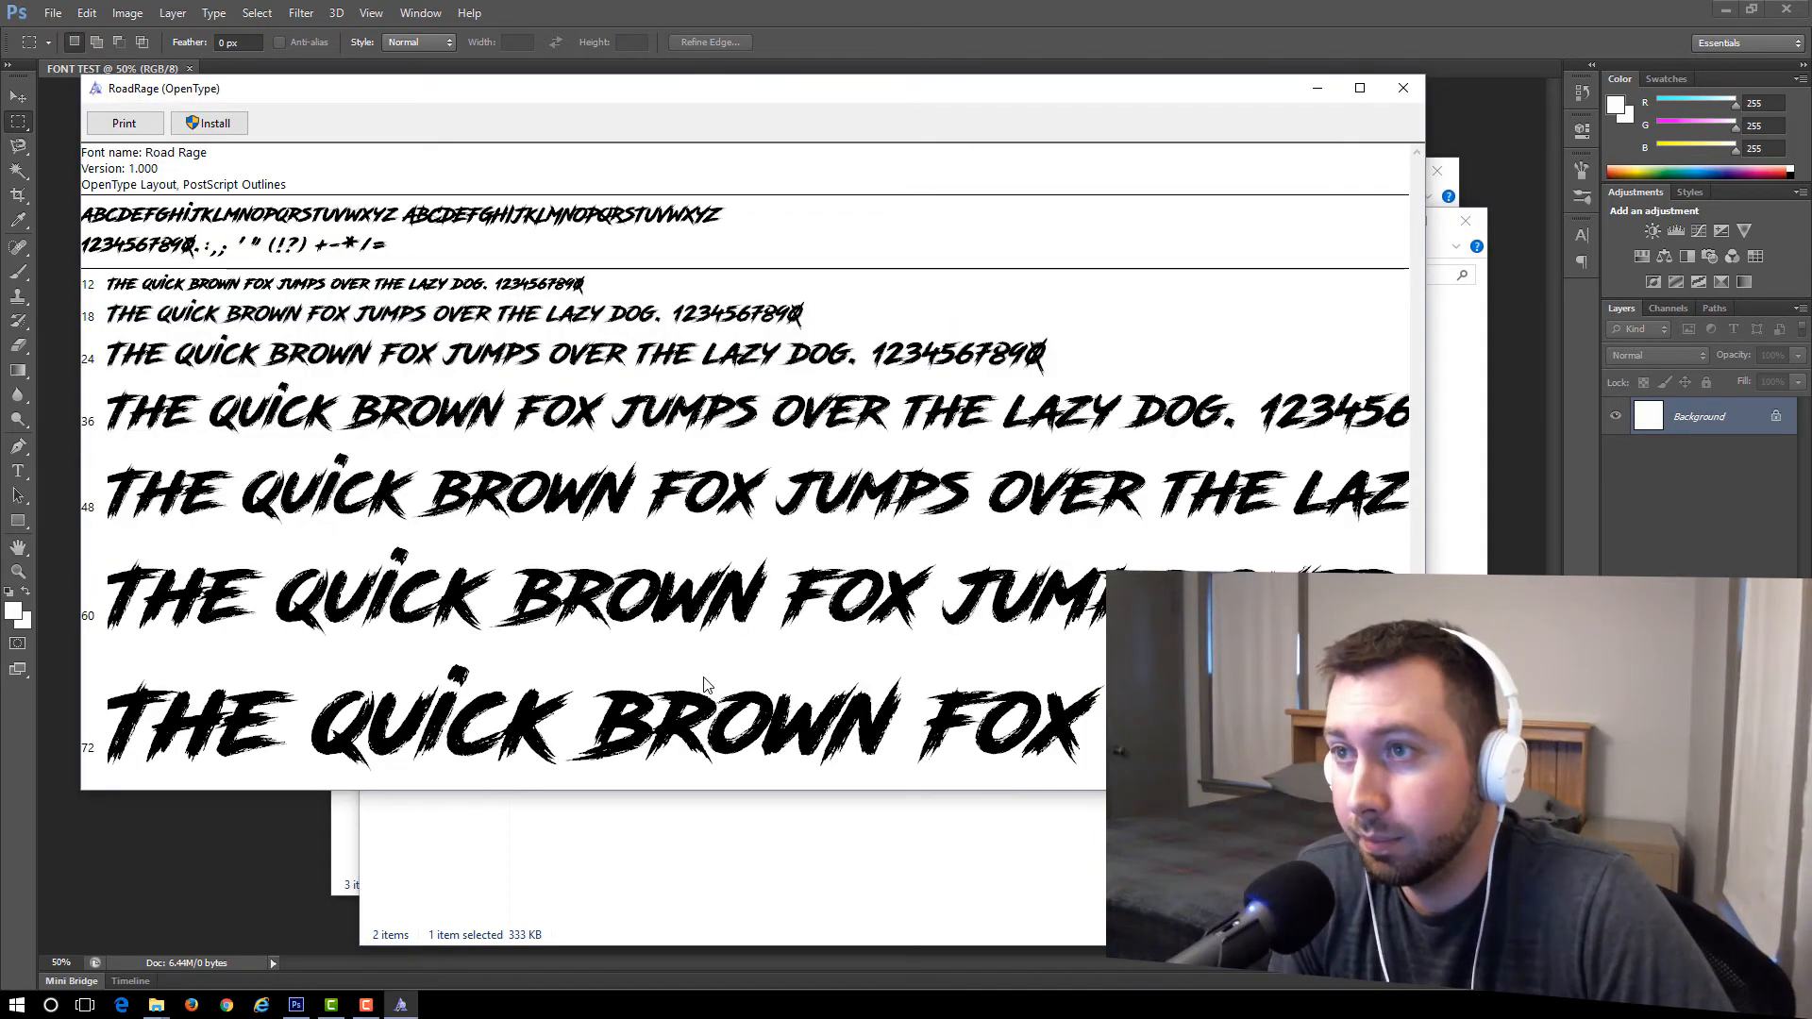
pyautogui.moveTo(589, 678)
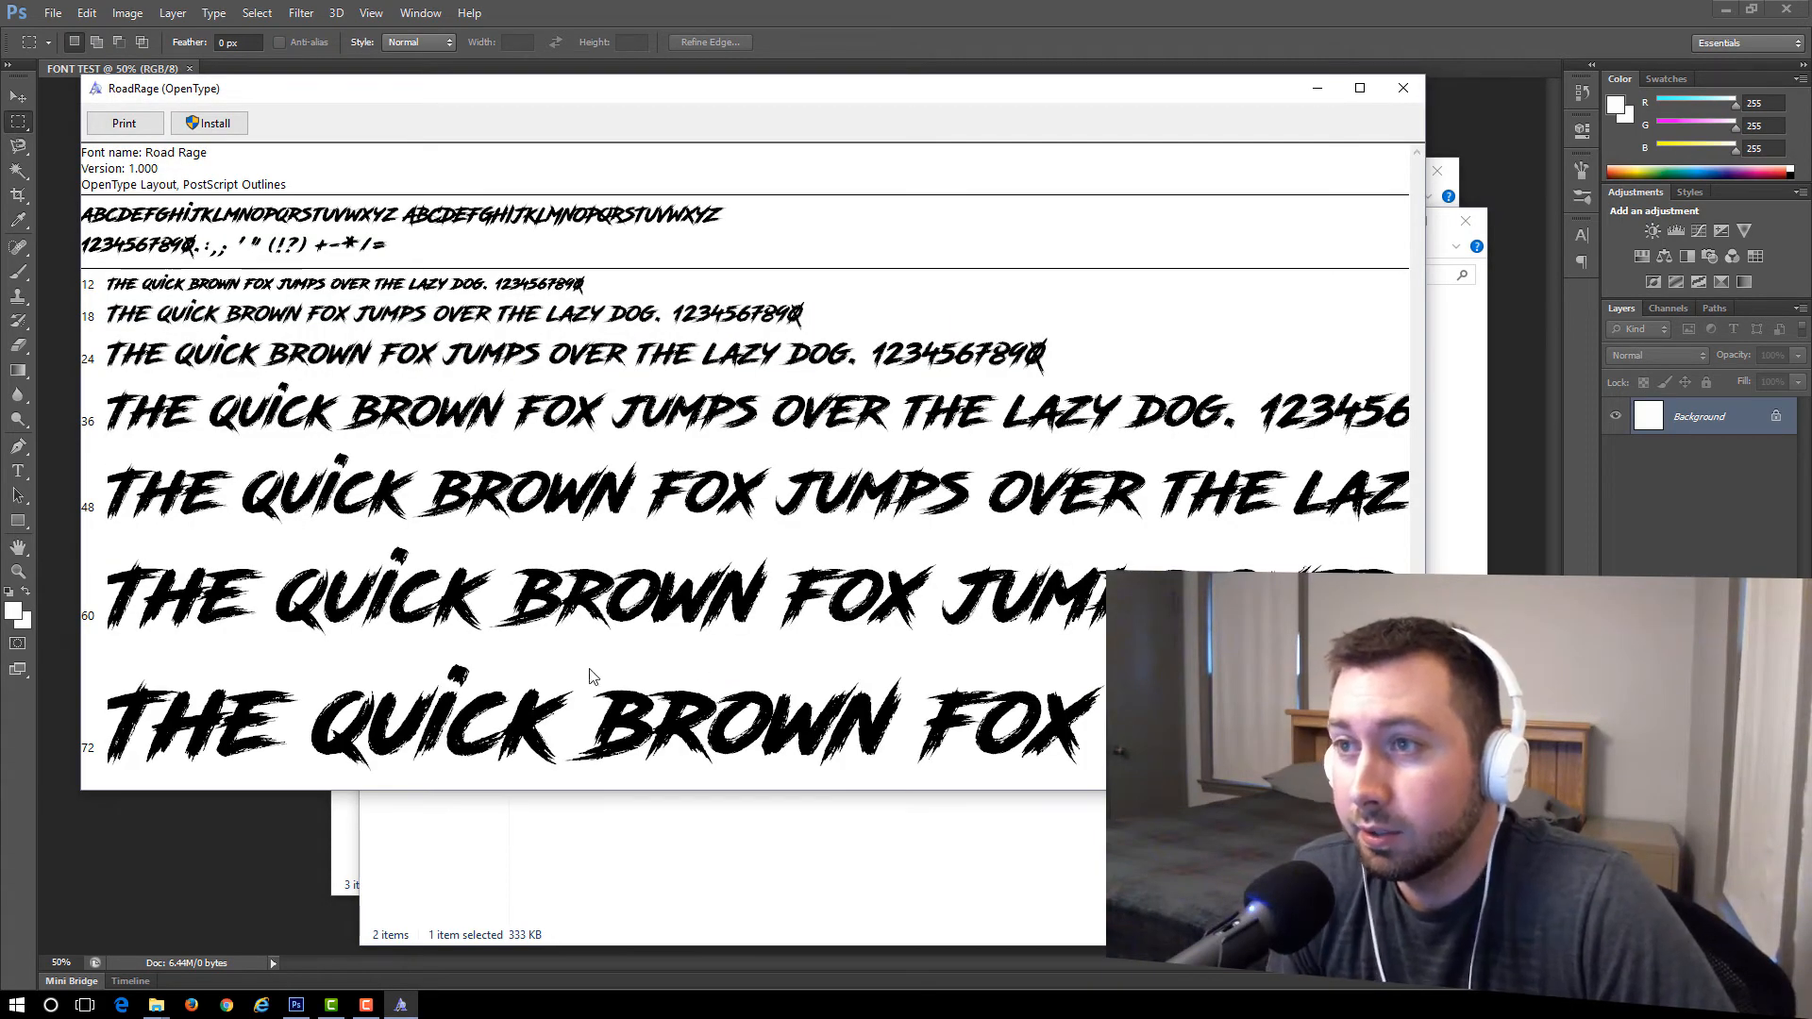
pyautogui.moveTo(415, 685)
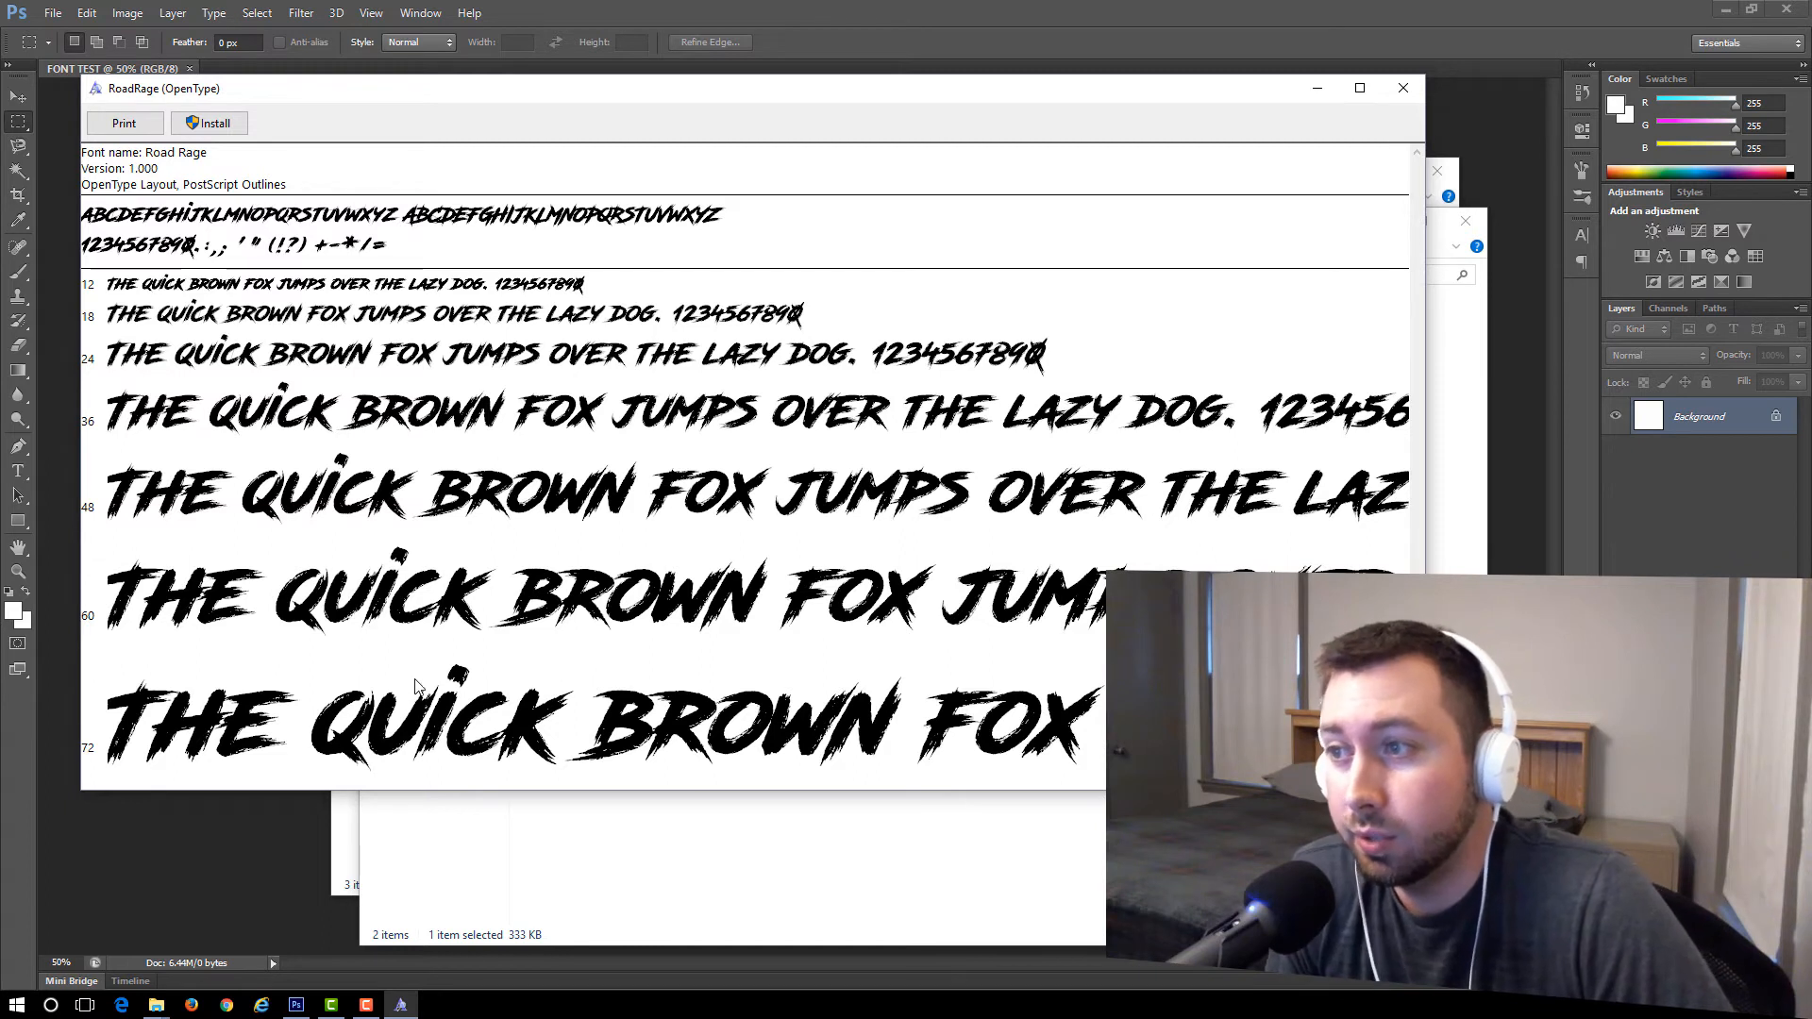
pyautogui.moveTo(381, 470)
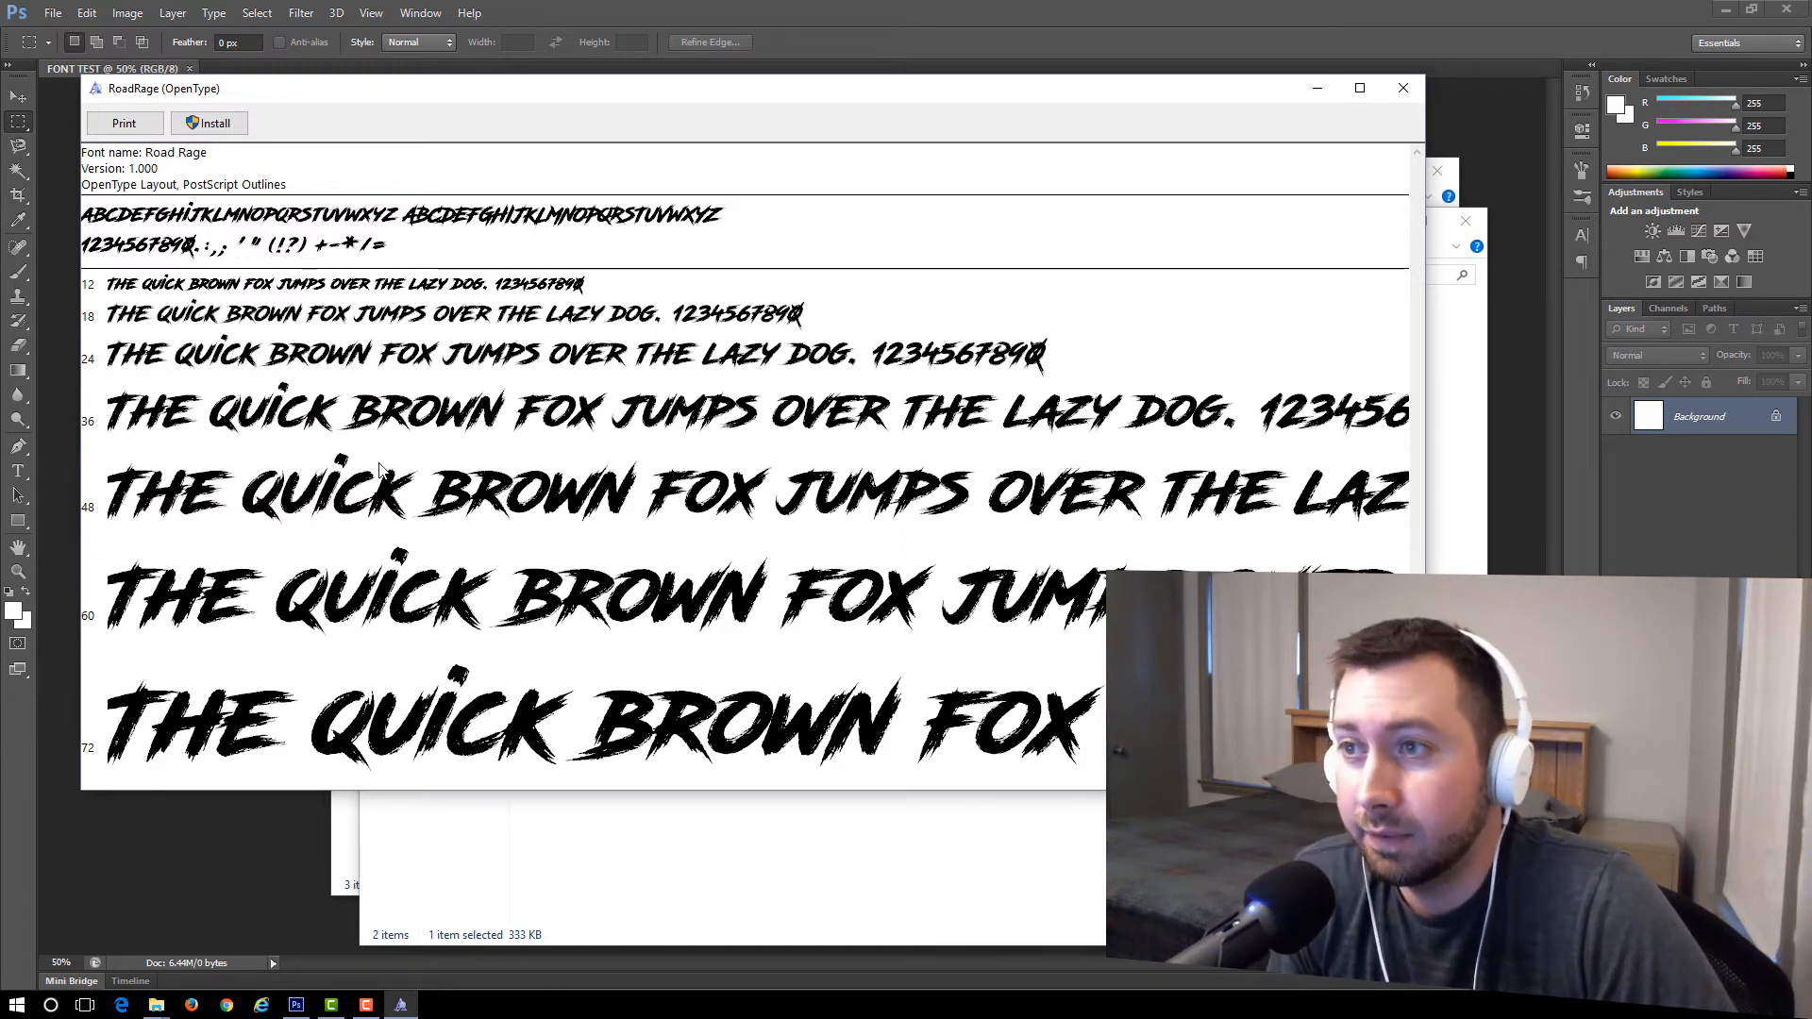
pyautogui.moveTo(410, 668)
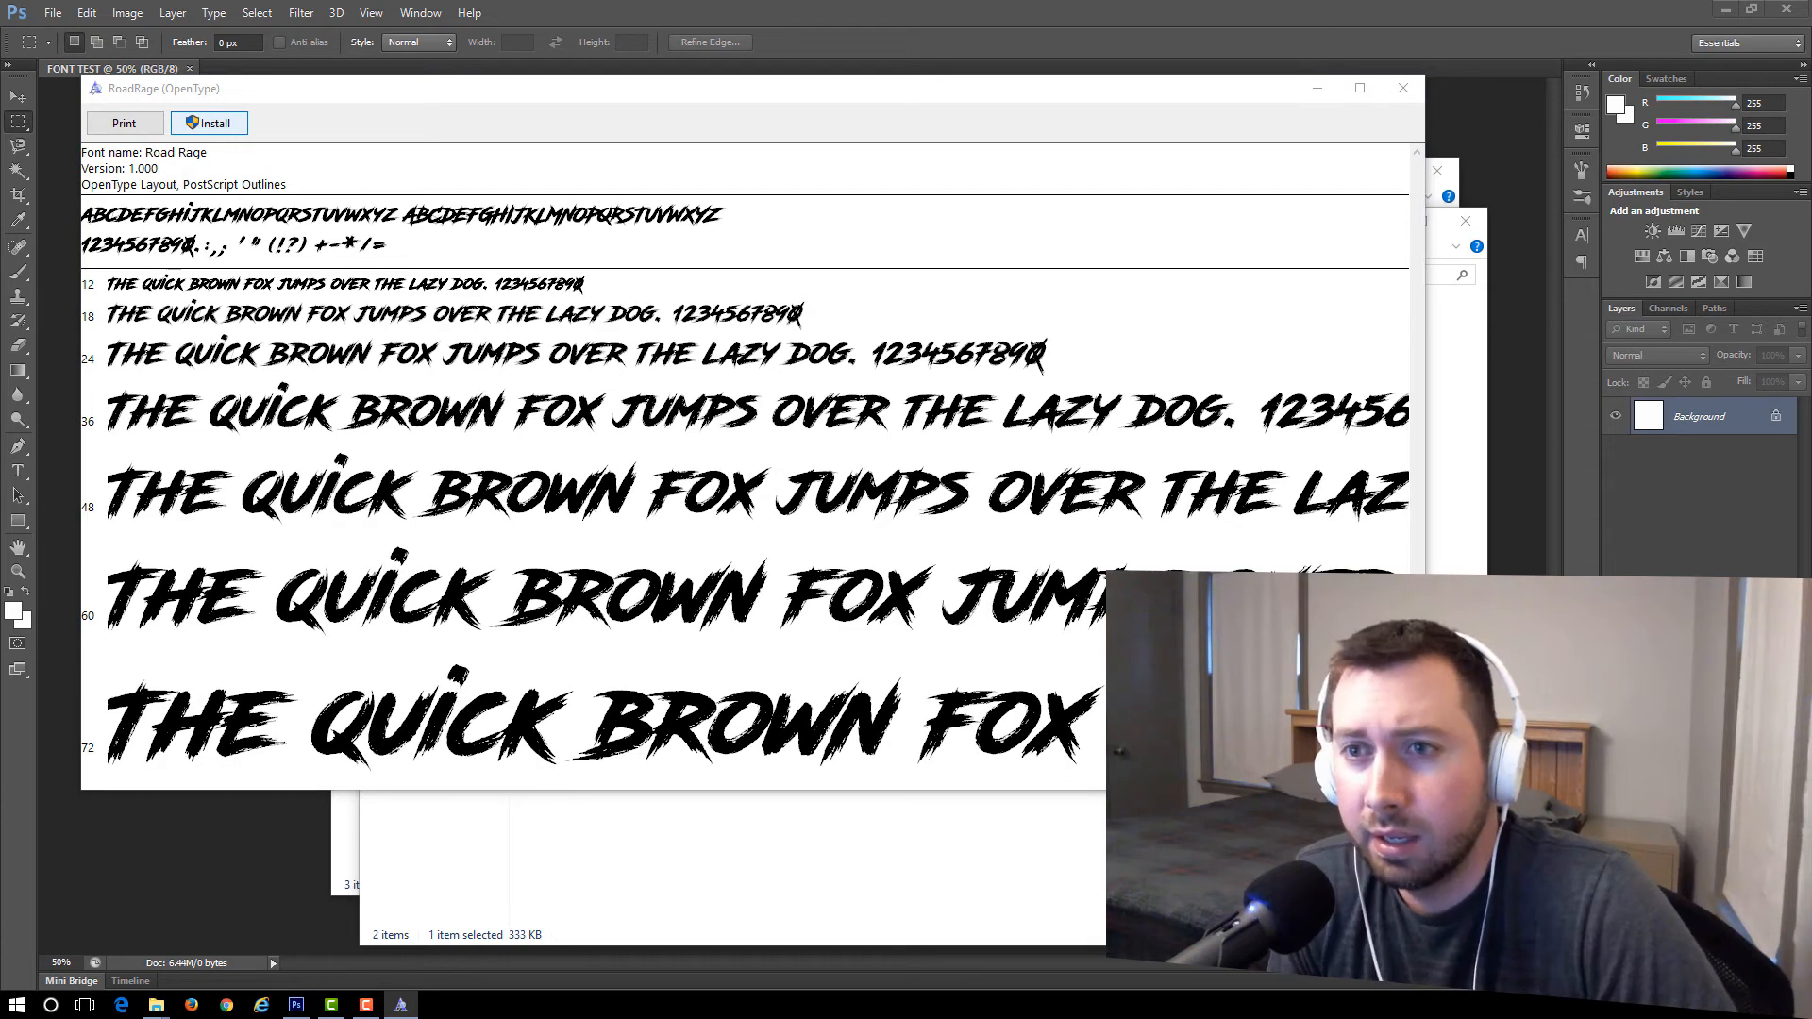
pyautogui.click(208, 122)
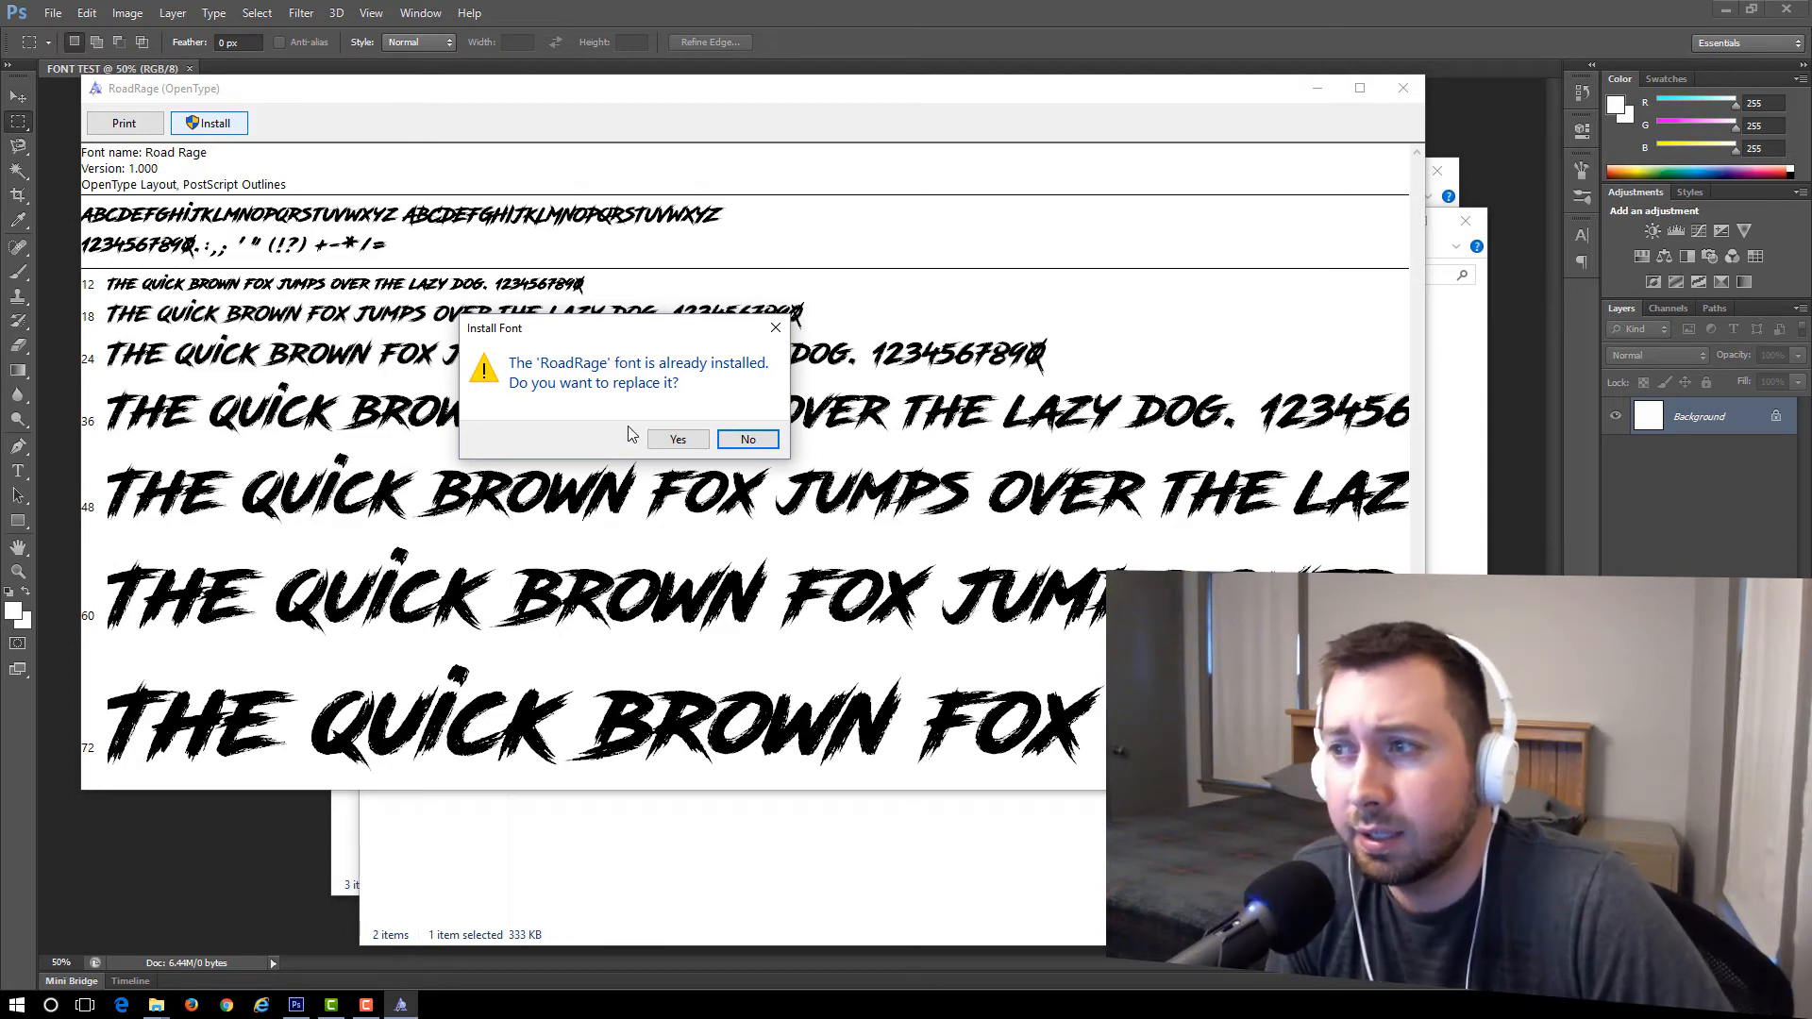
pyautogui.moveTo(672, 461)
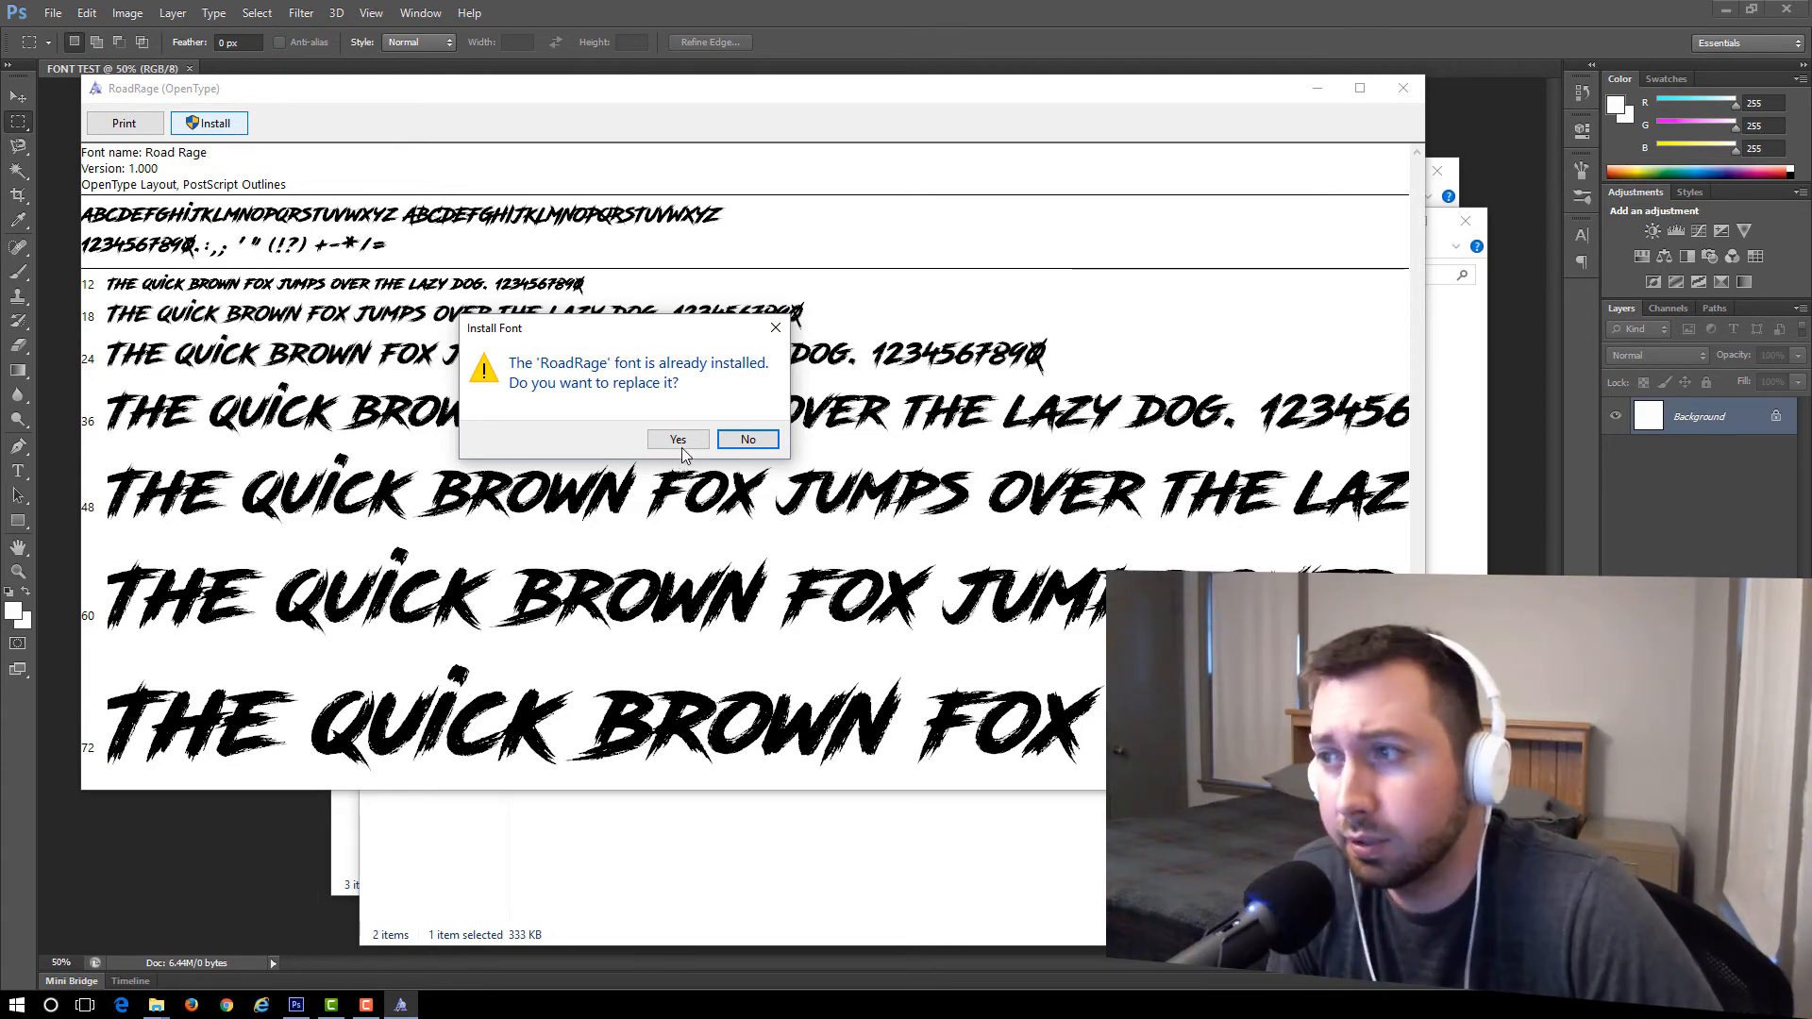
pyautogui.click(678, 440)
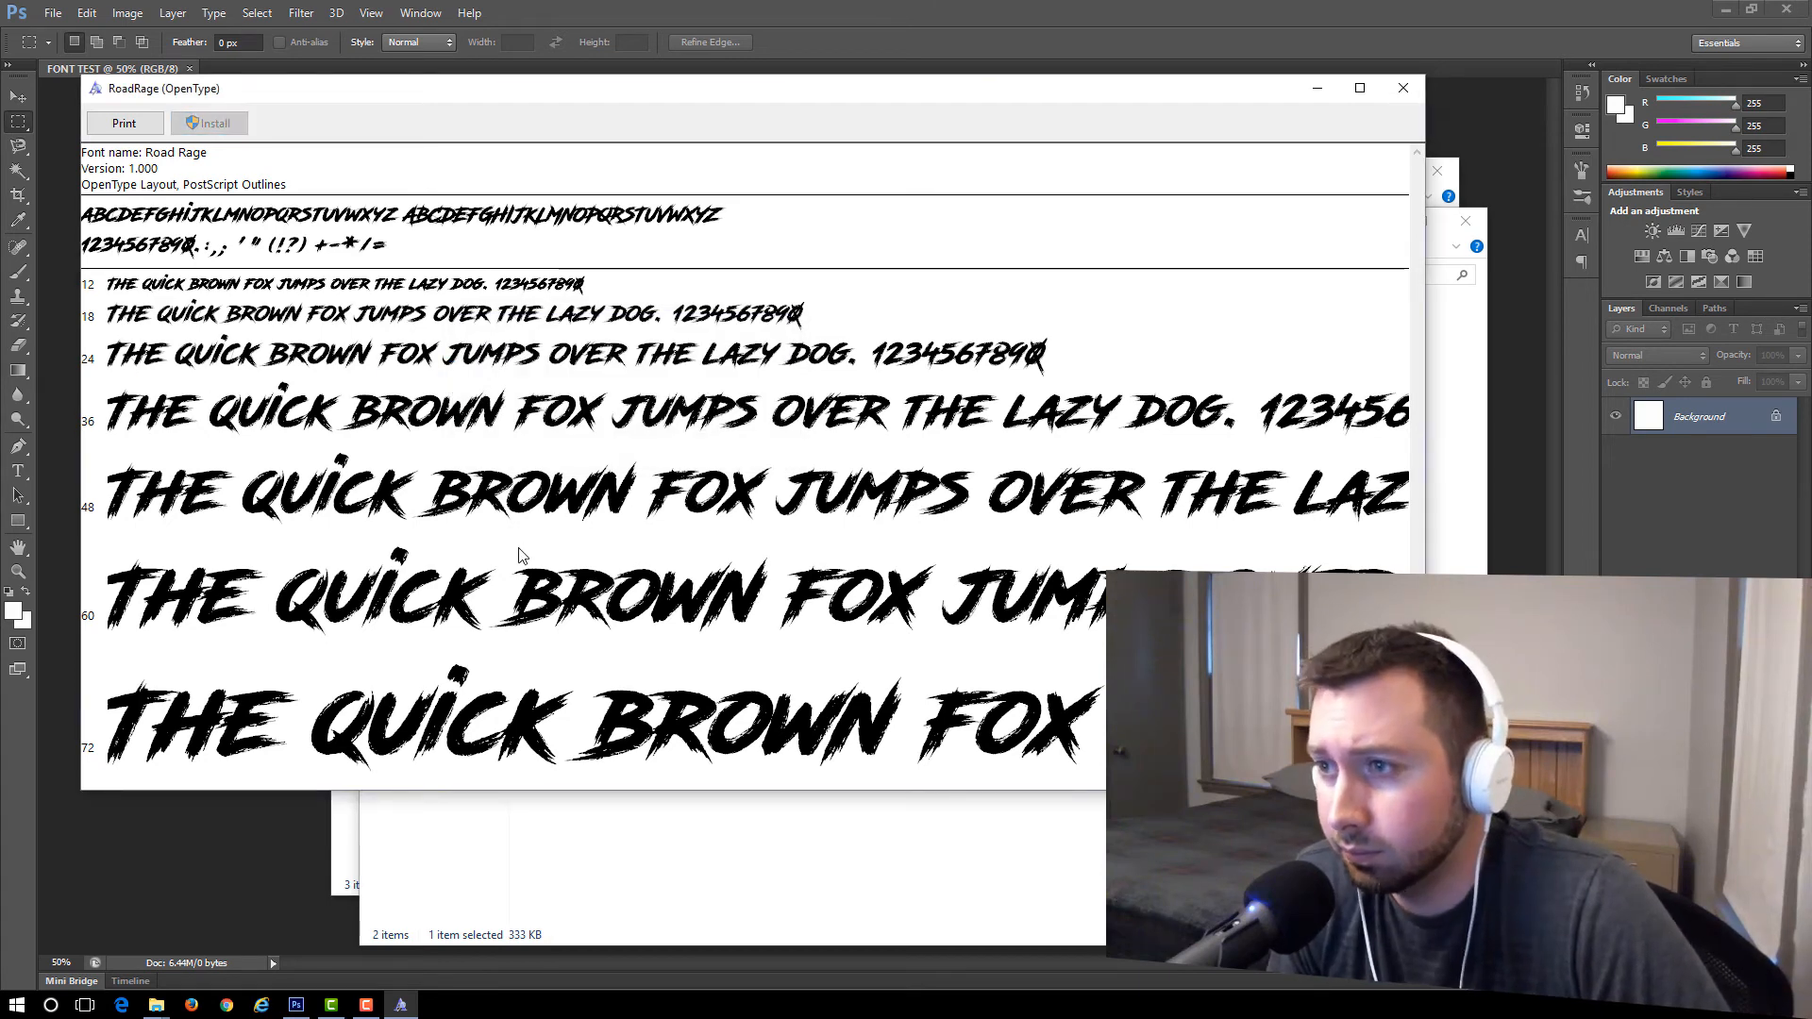
pyautogui.moveTo(266, 655)
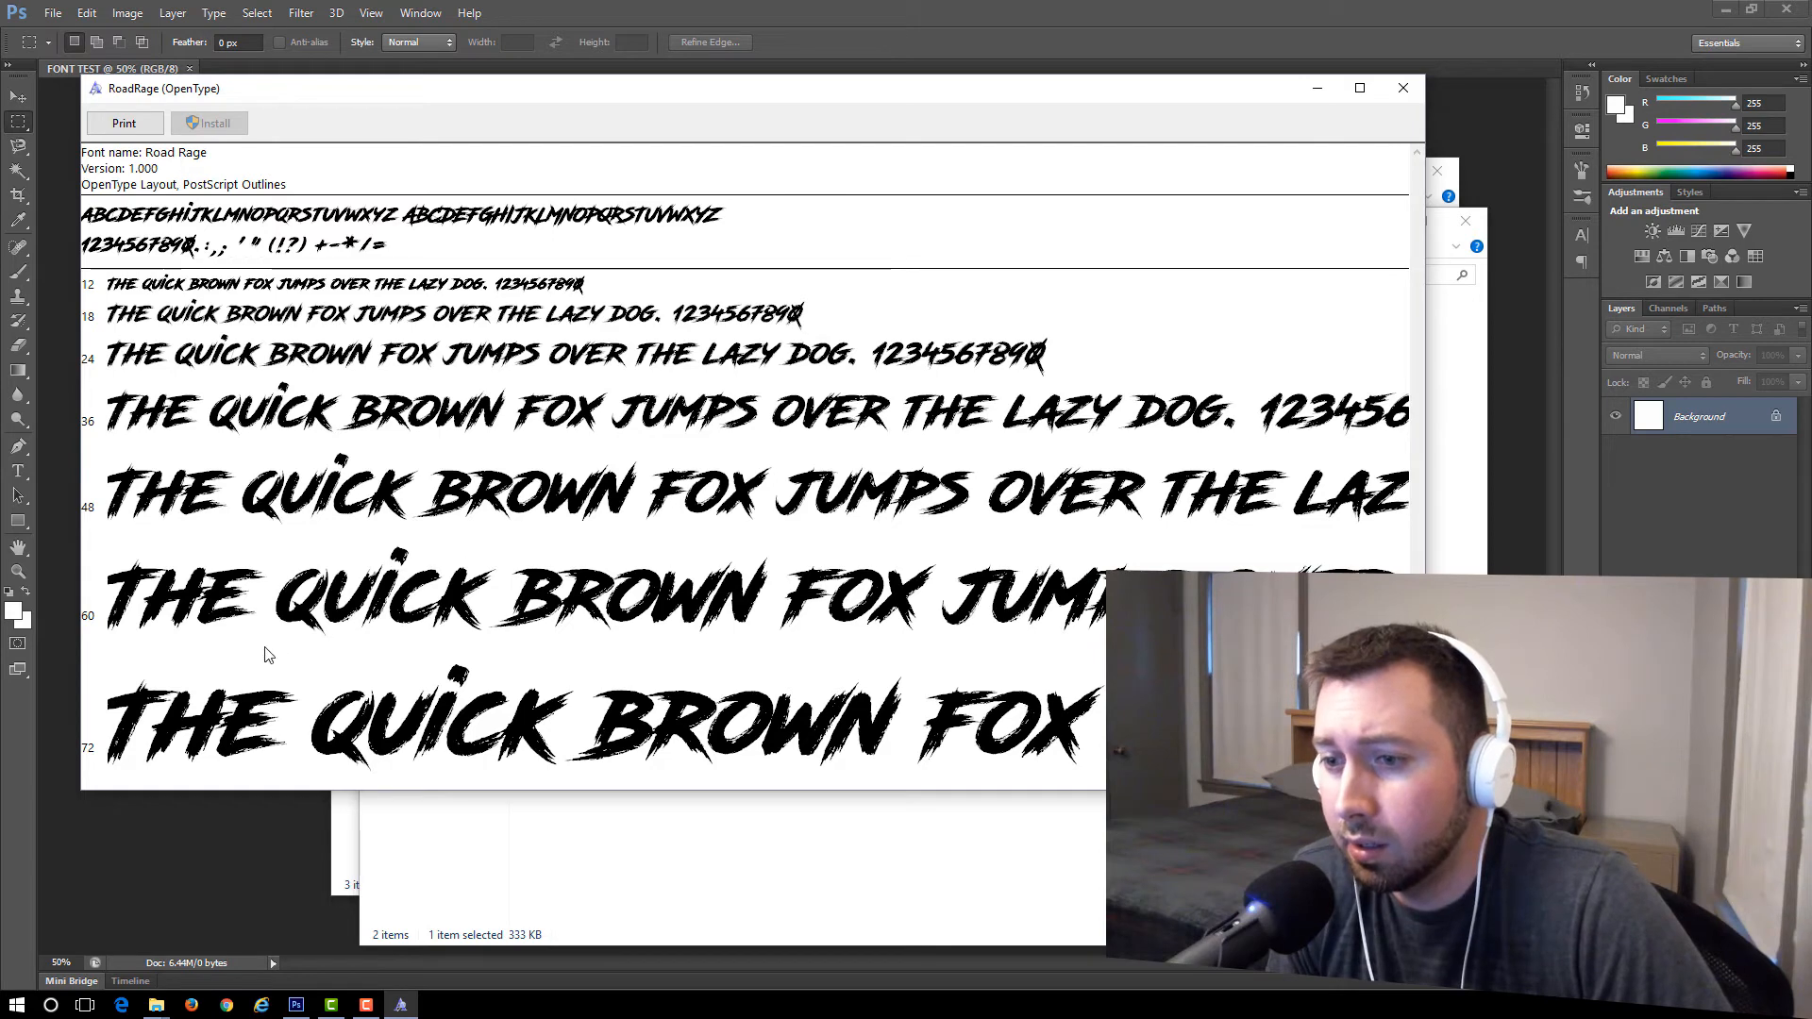
pyautogui.moveTo(213, 145)
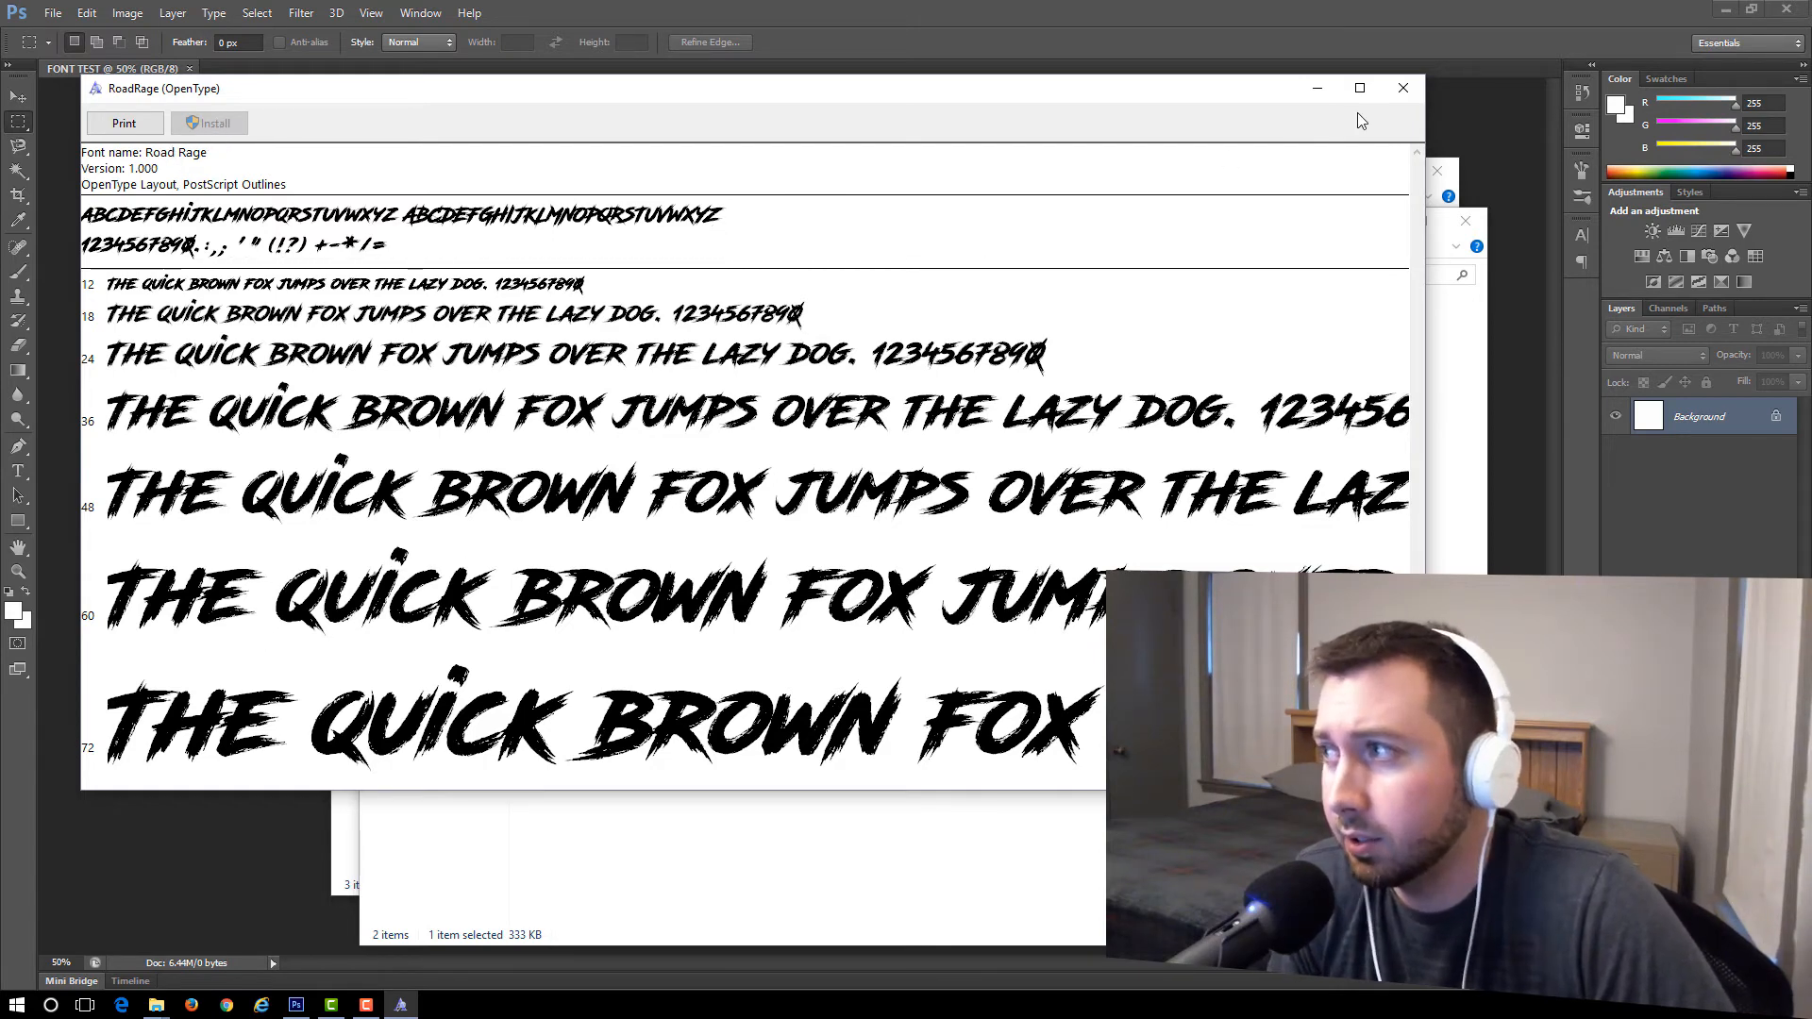
pyautogui.click(1403, 88)
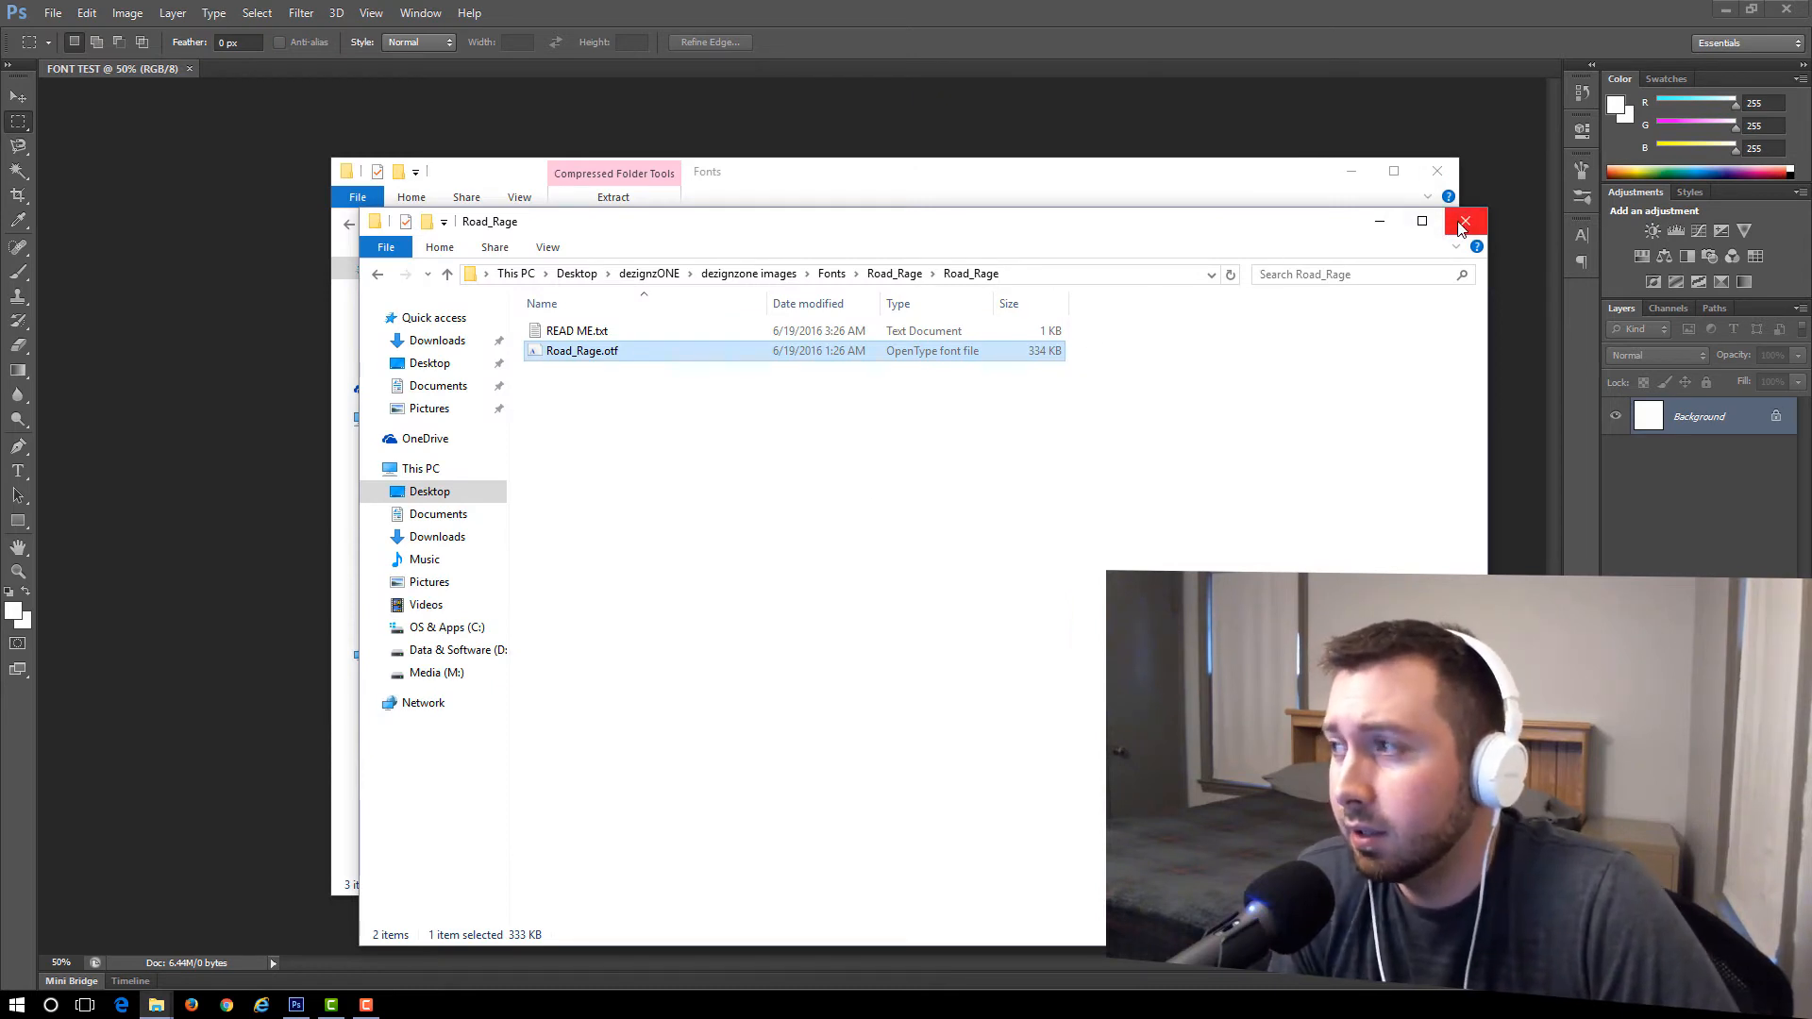
# - With the Horizontal Type Tool, start an empty text layer near the canvas centre
pyautogui.click(1465, 221)
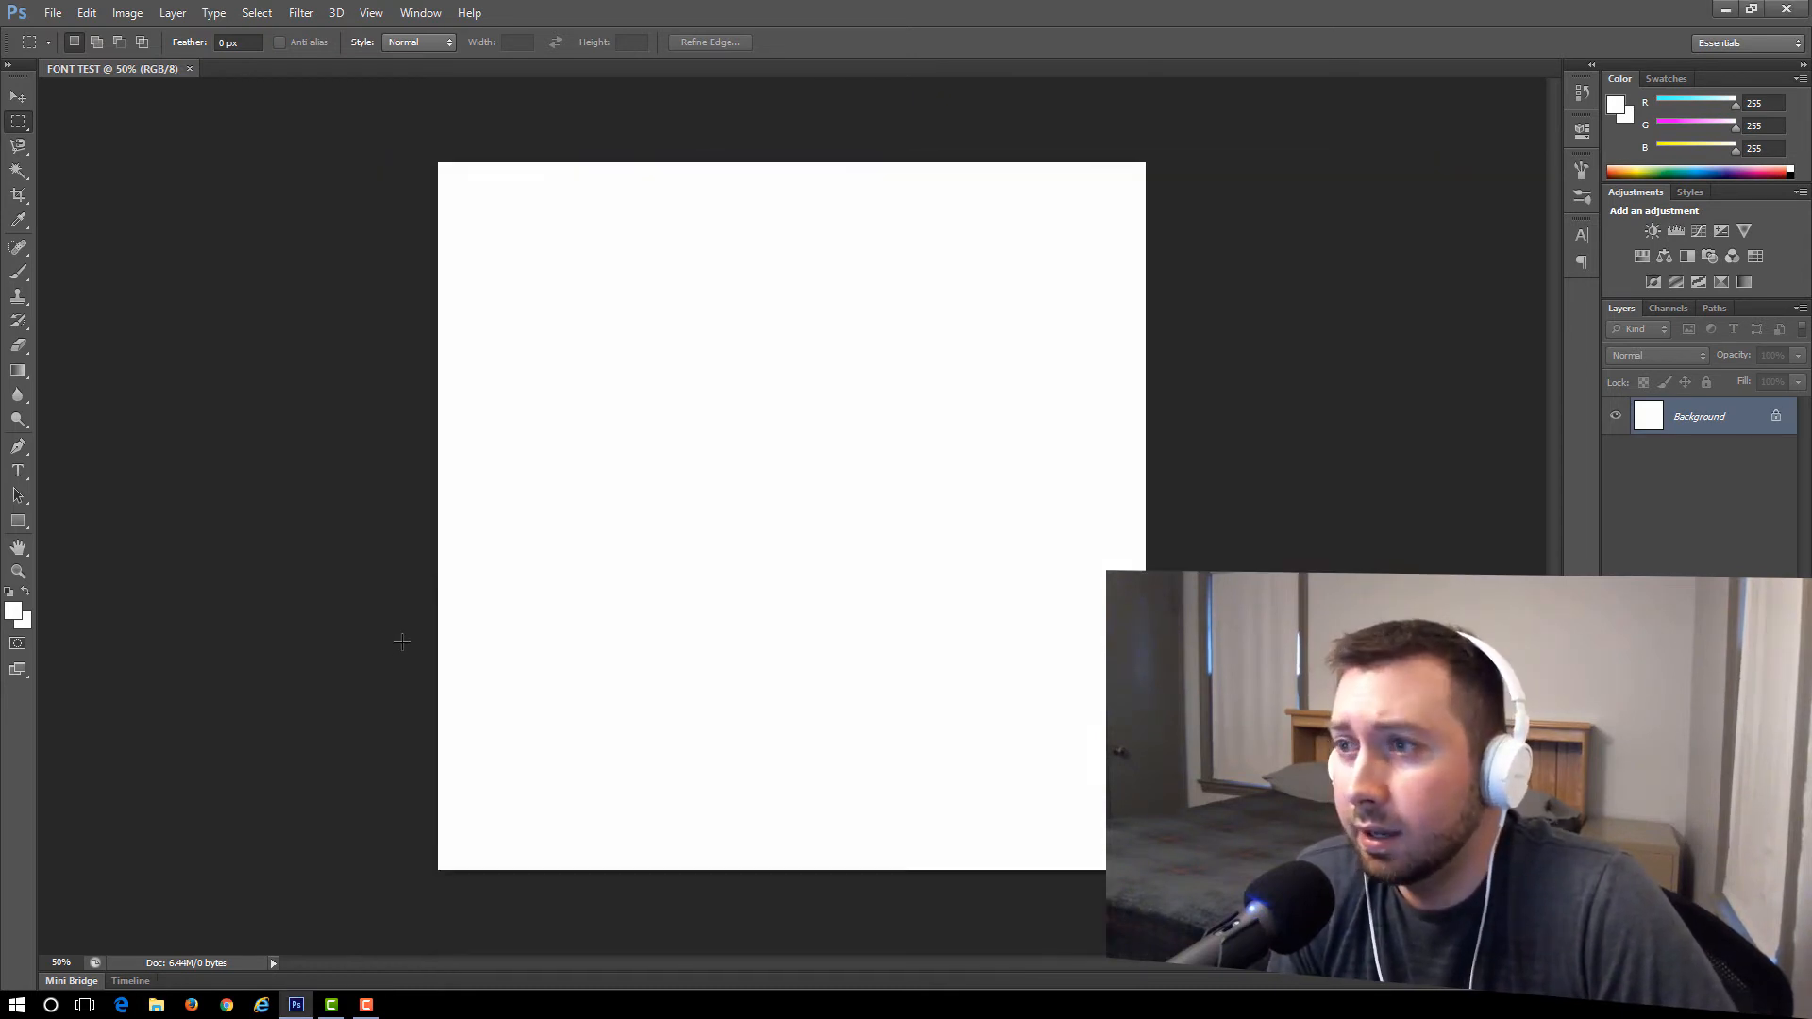
pyautogui.moveTo(19, 472)
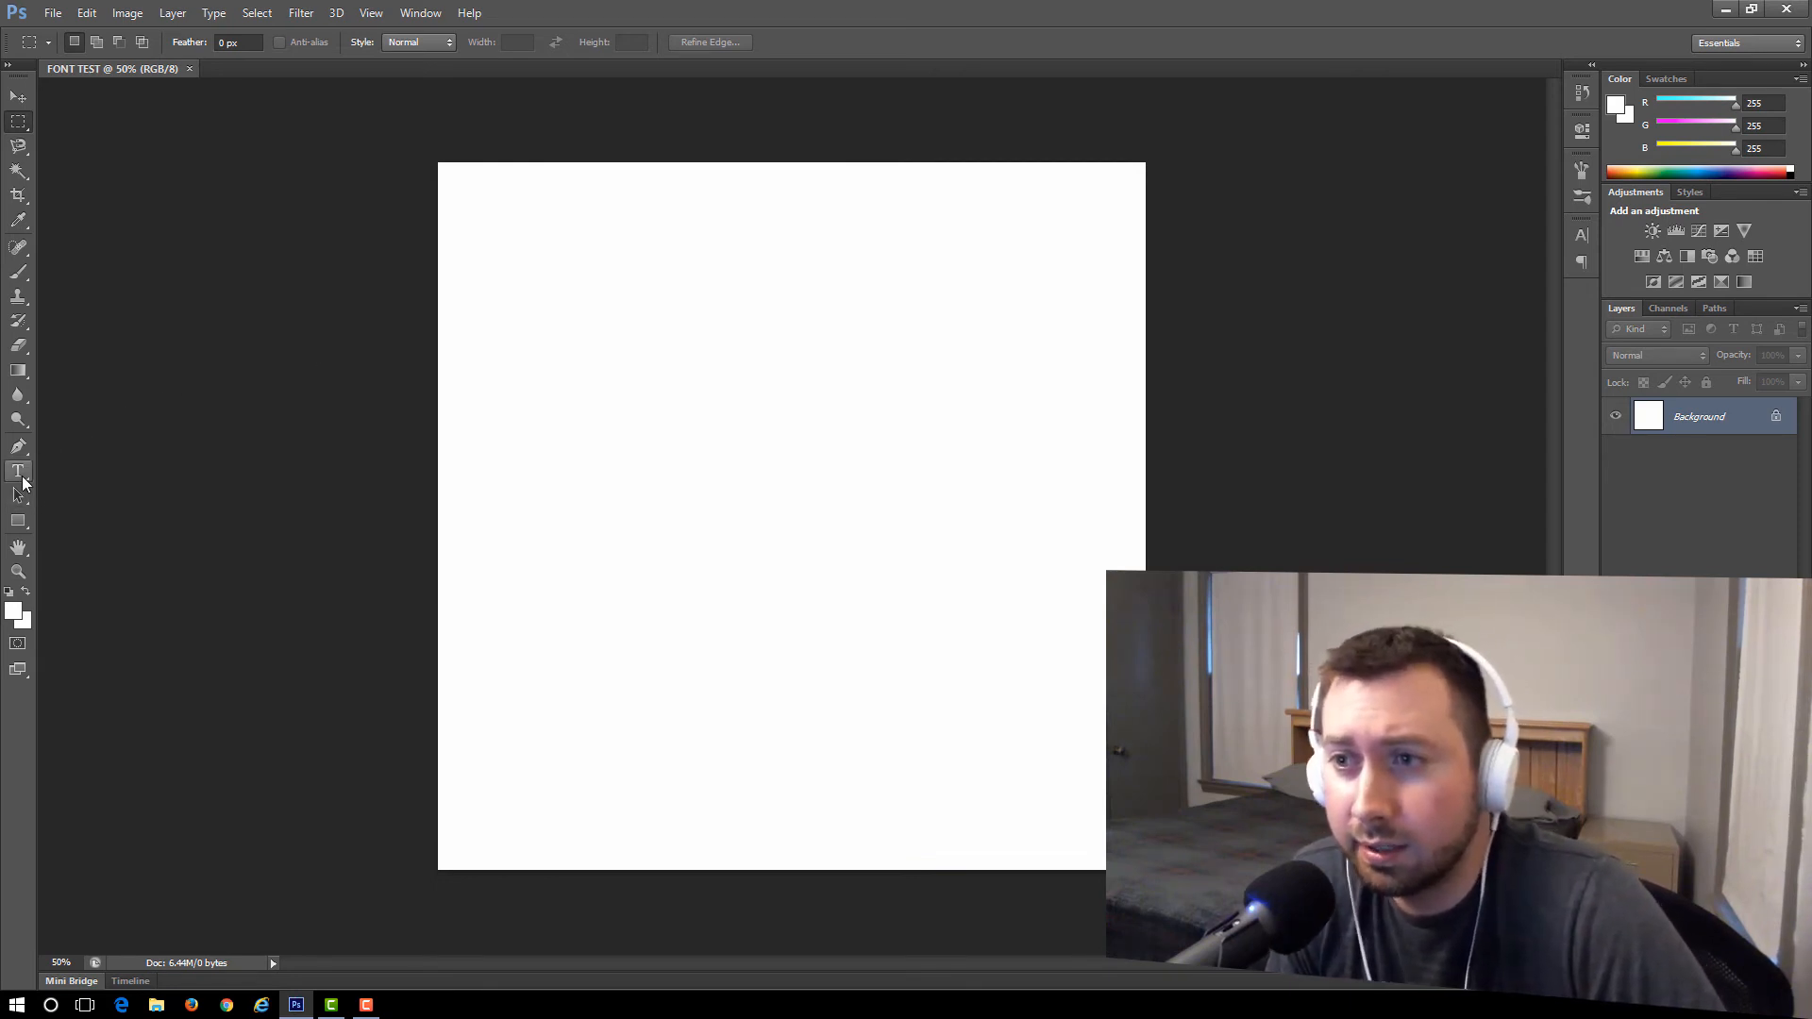
pyautogui.click(19, 470)
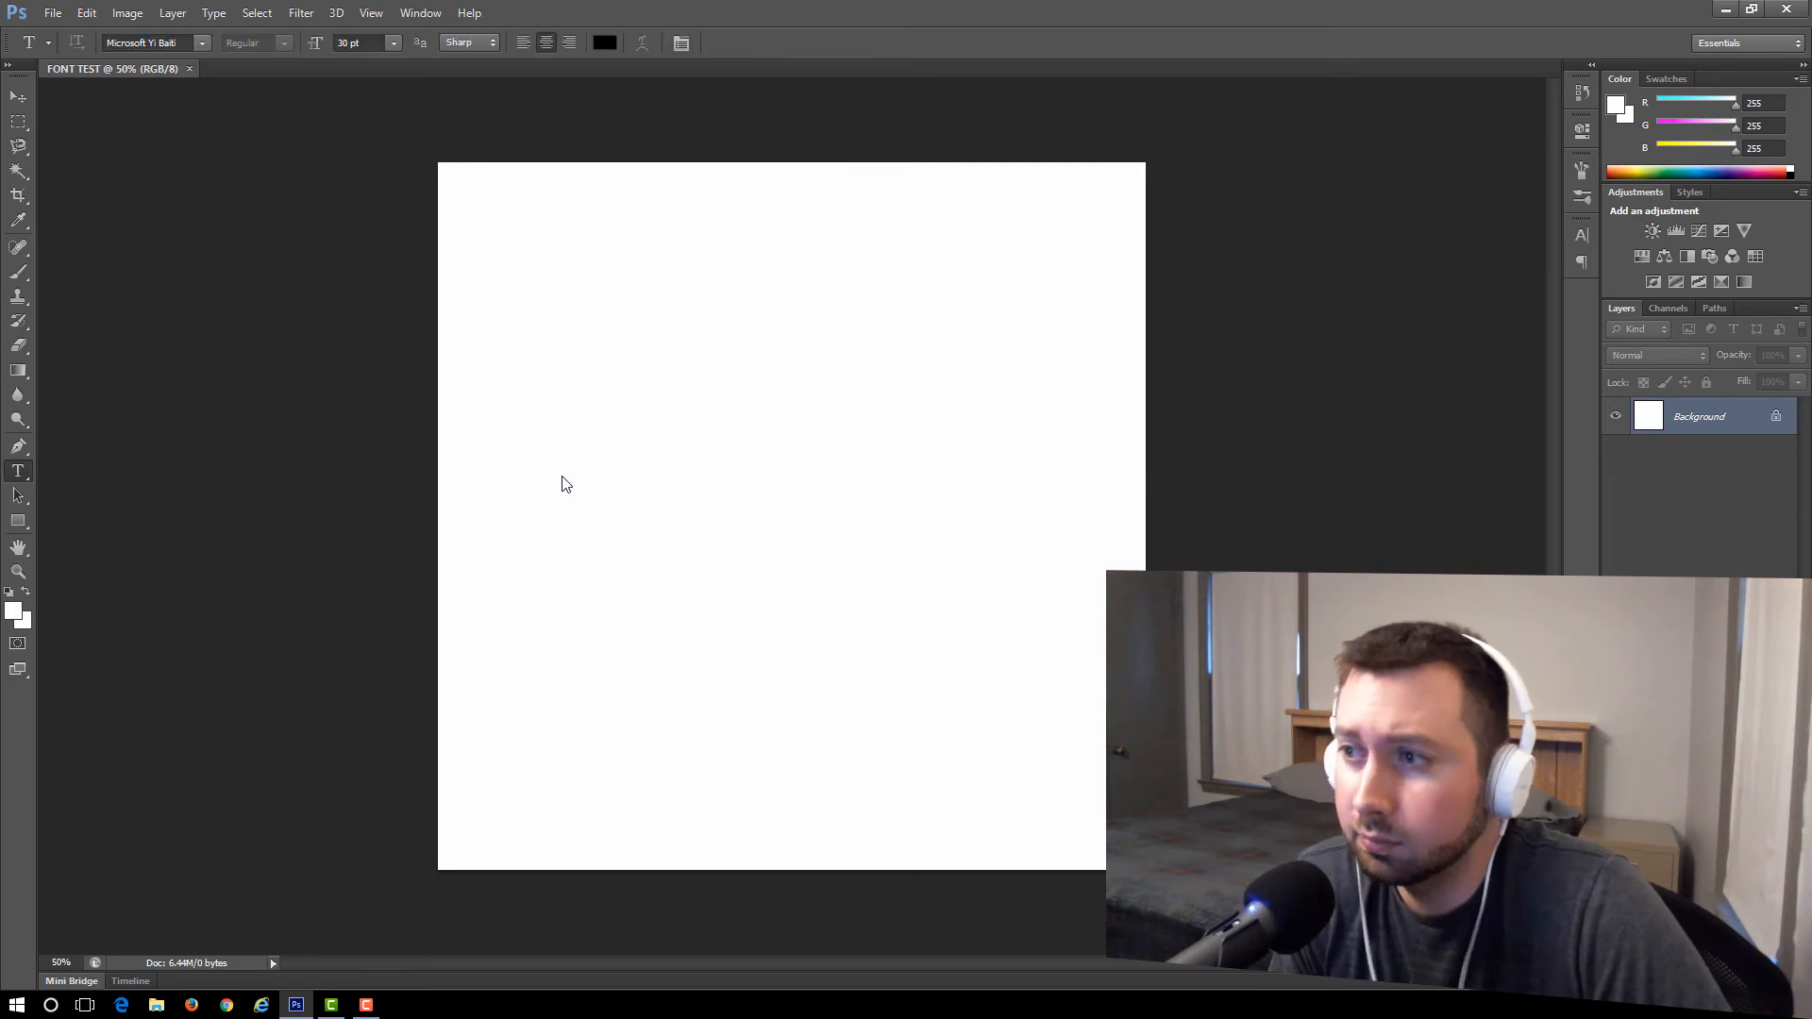
pyautogui.moveTo(508, 401)
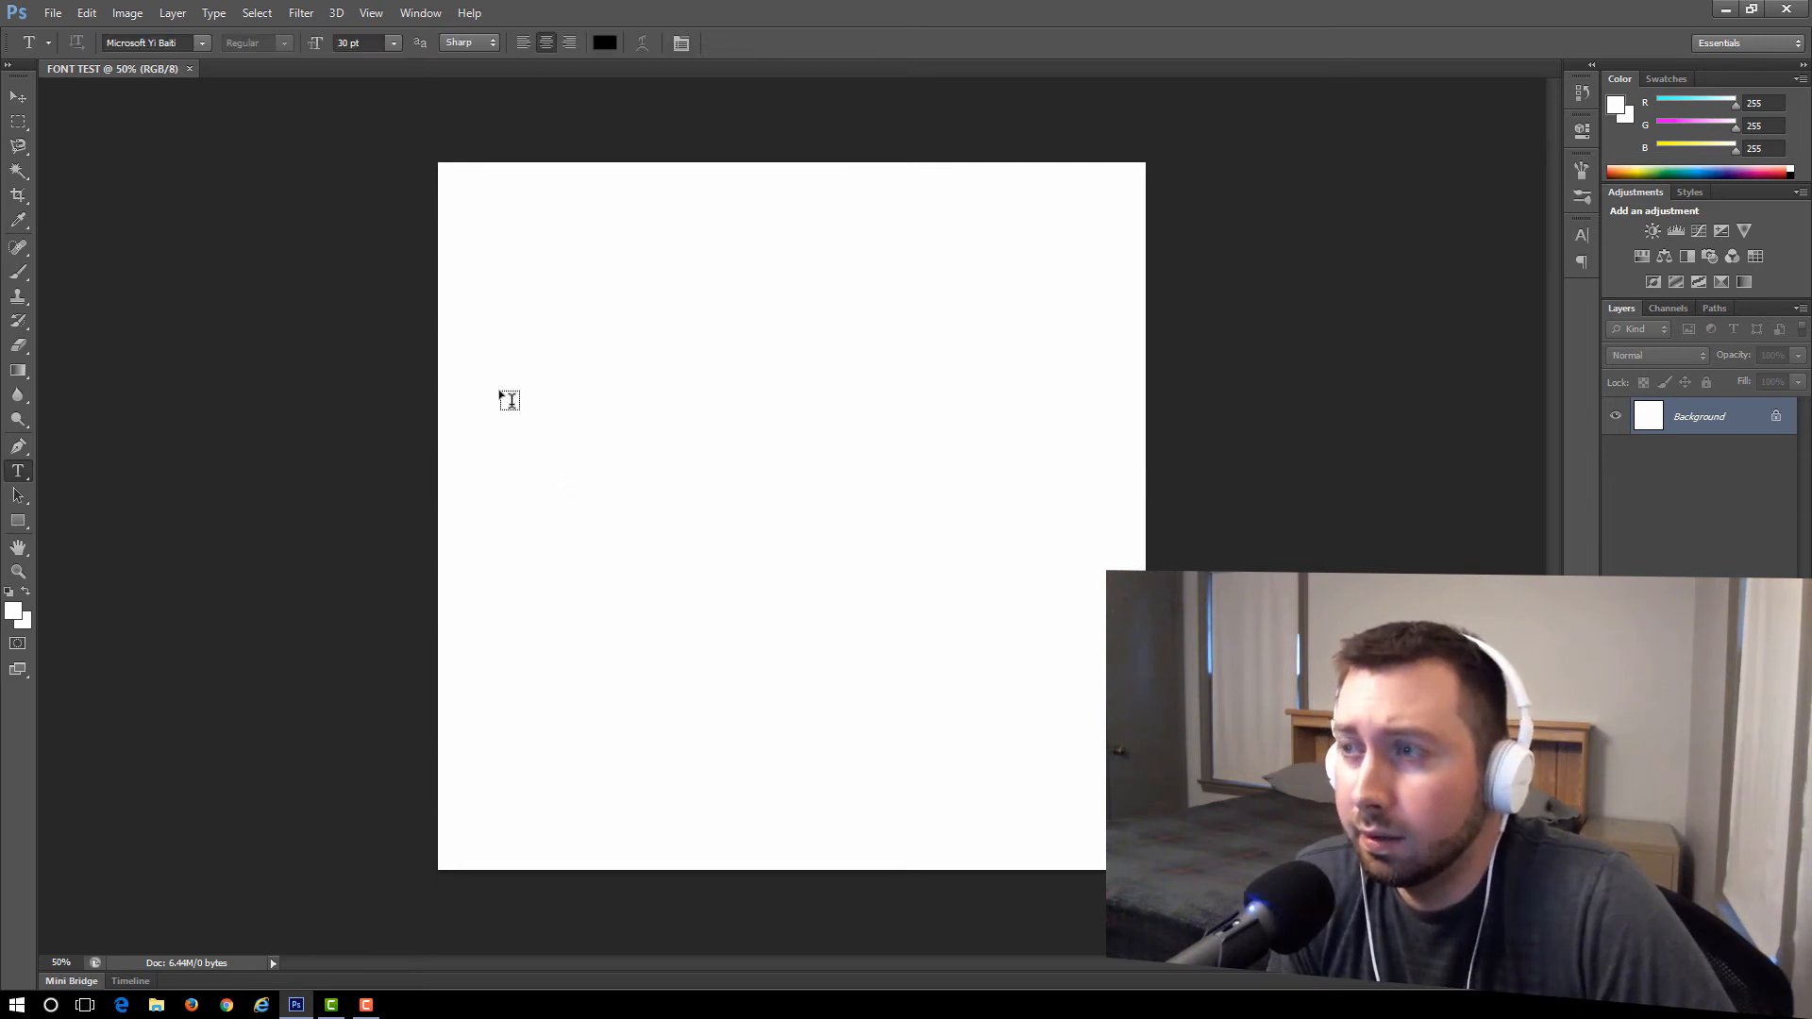
pyautogui.moveTo(555, 438)
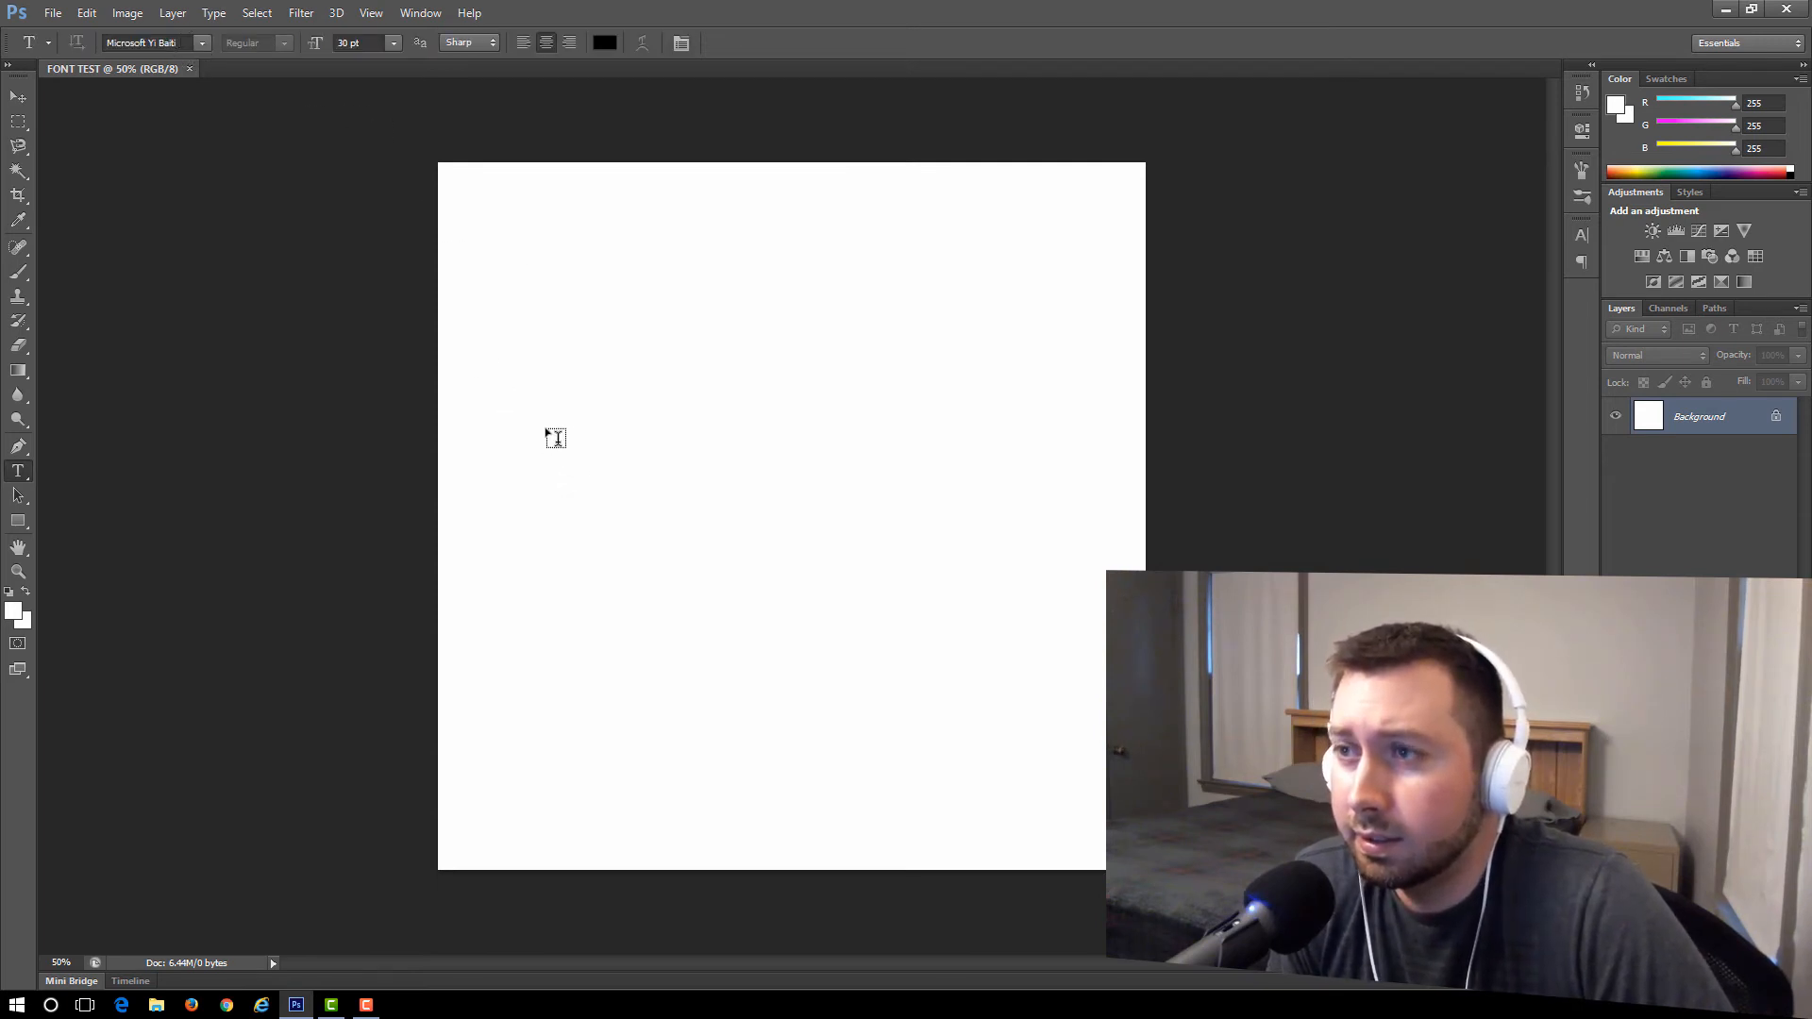
pyautogui.click(393, 43)
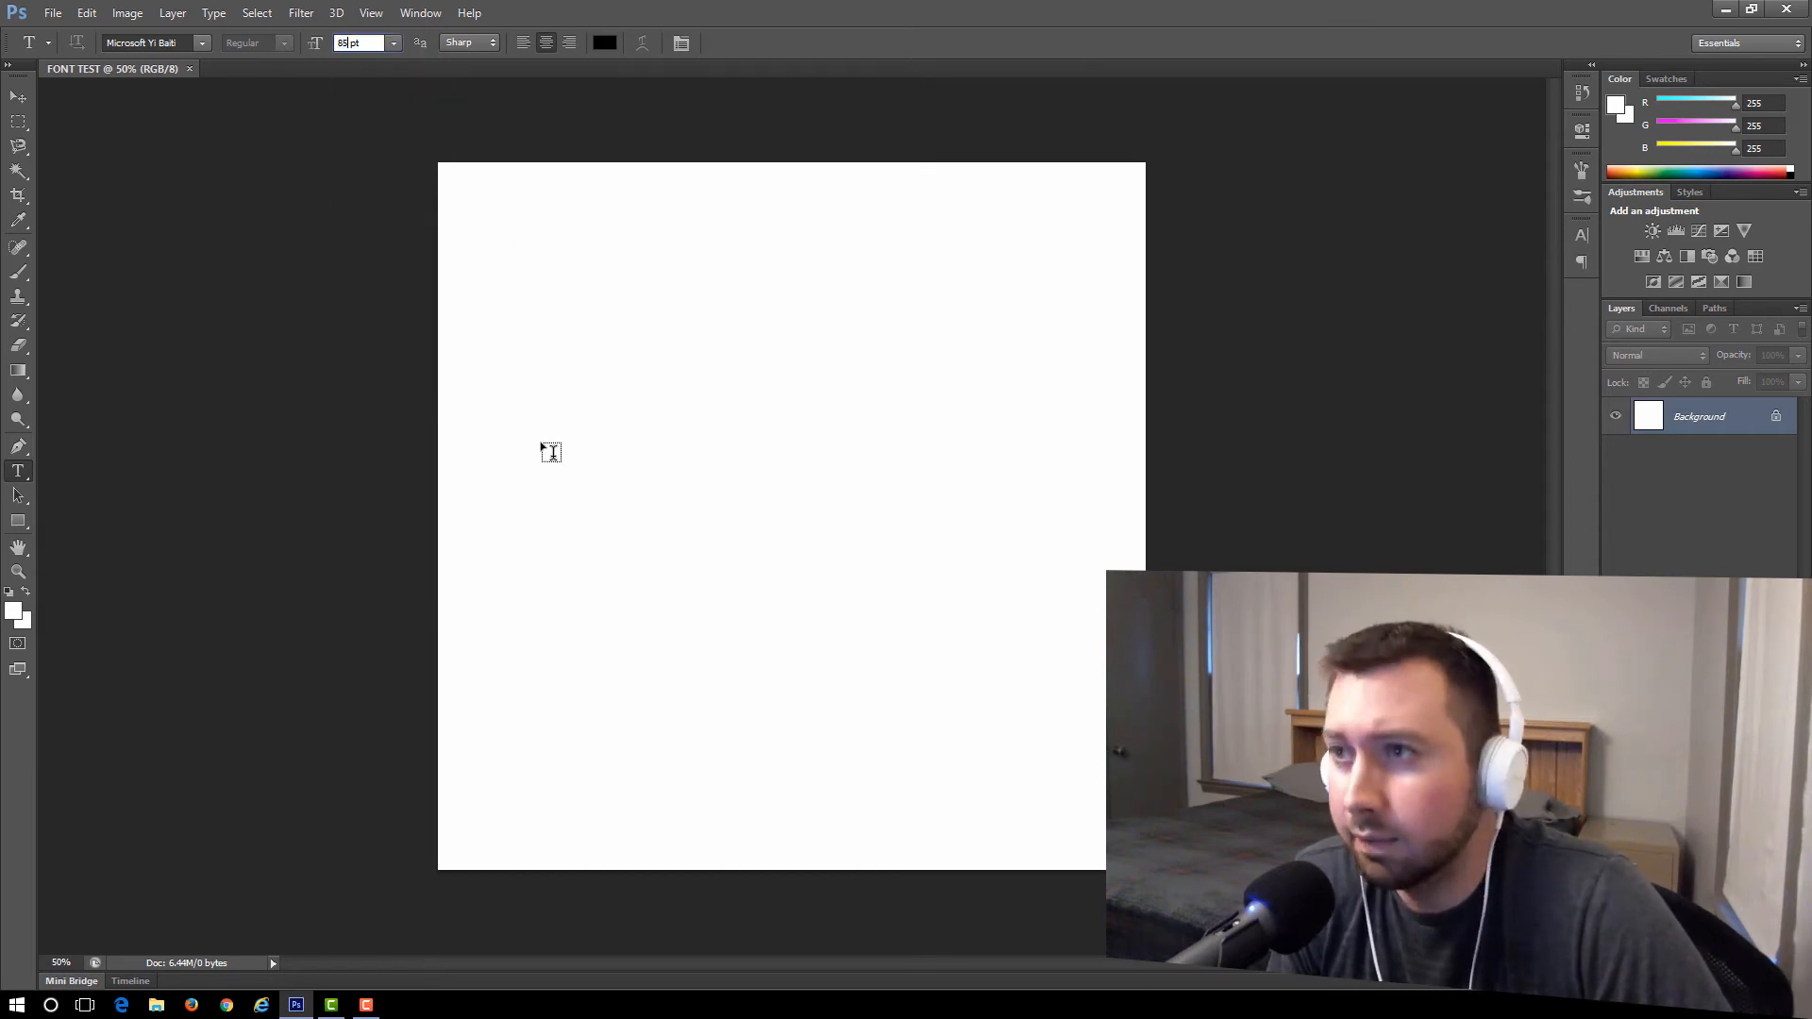
pyautogui.click(511, 409)
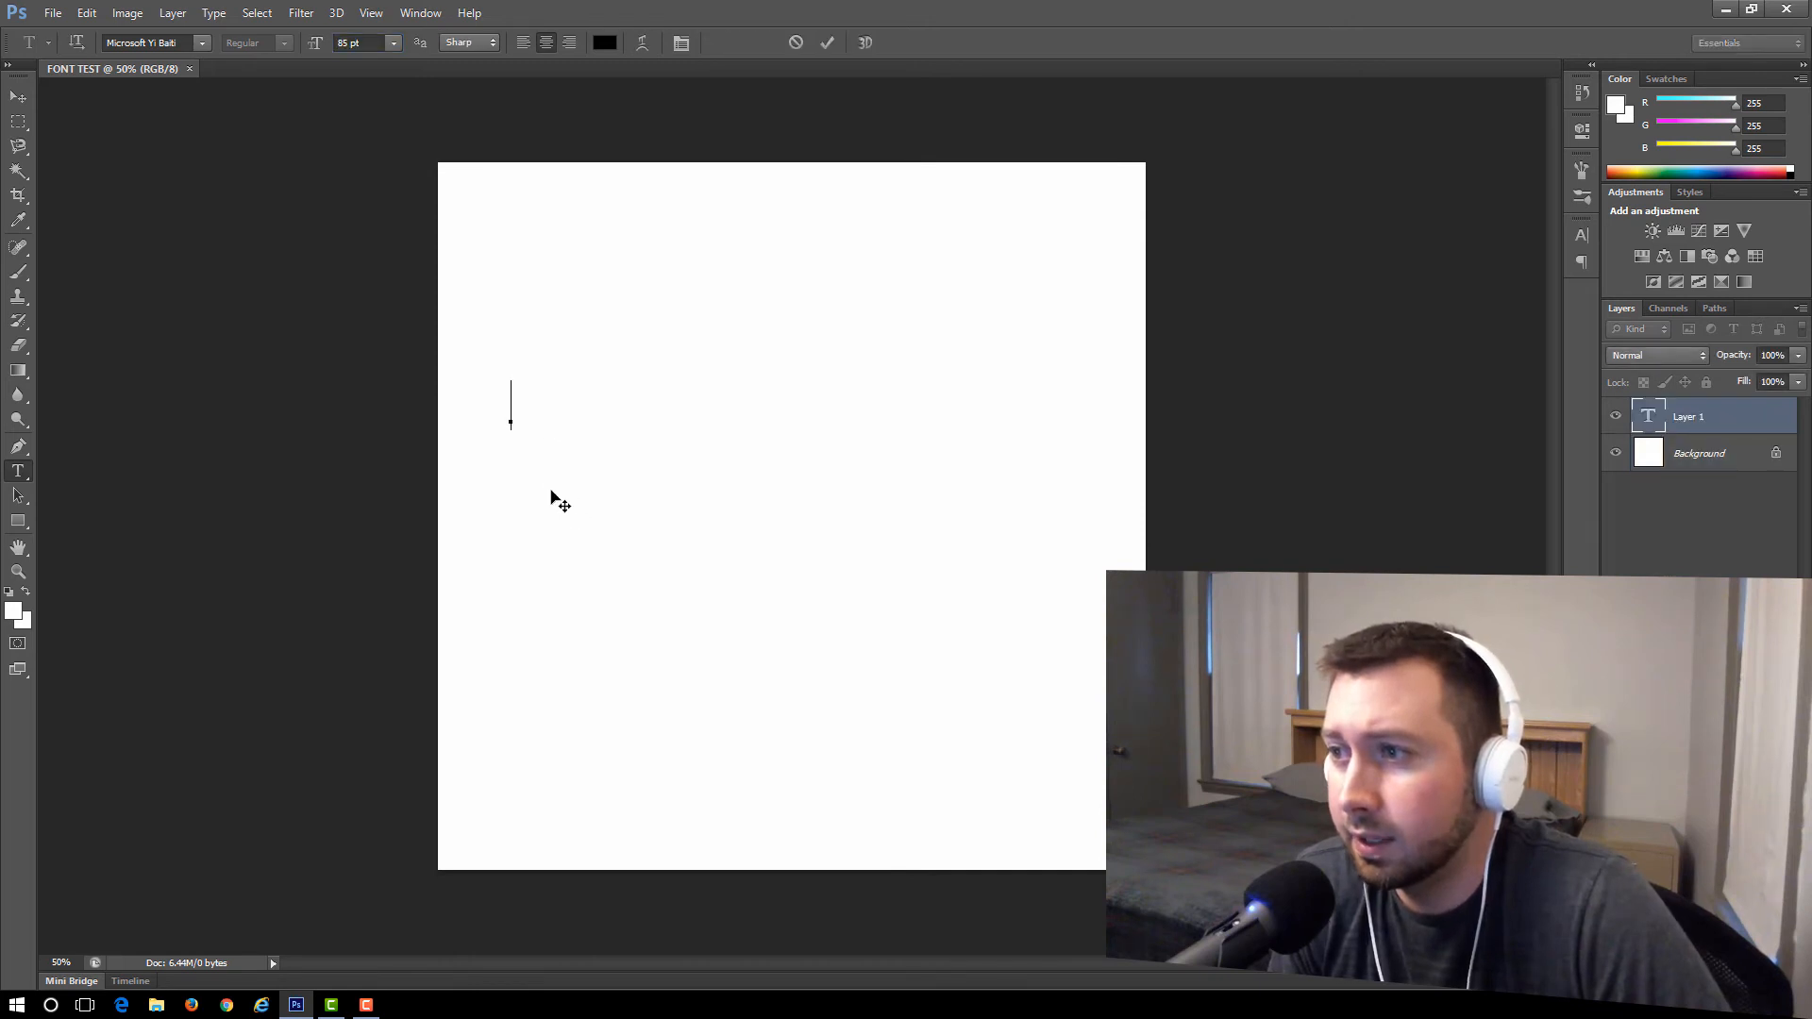
pyautogui.click(649, 502)
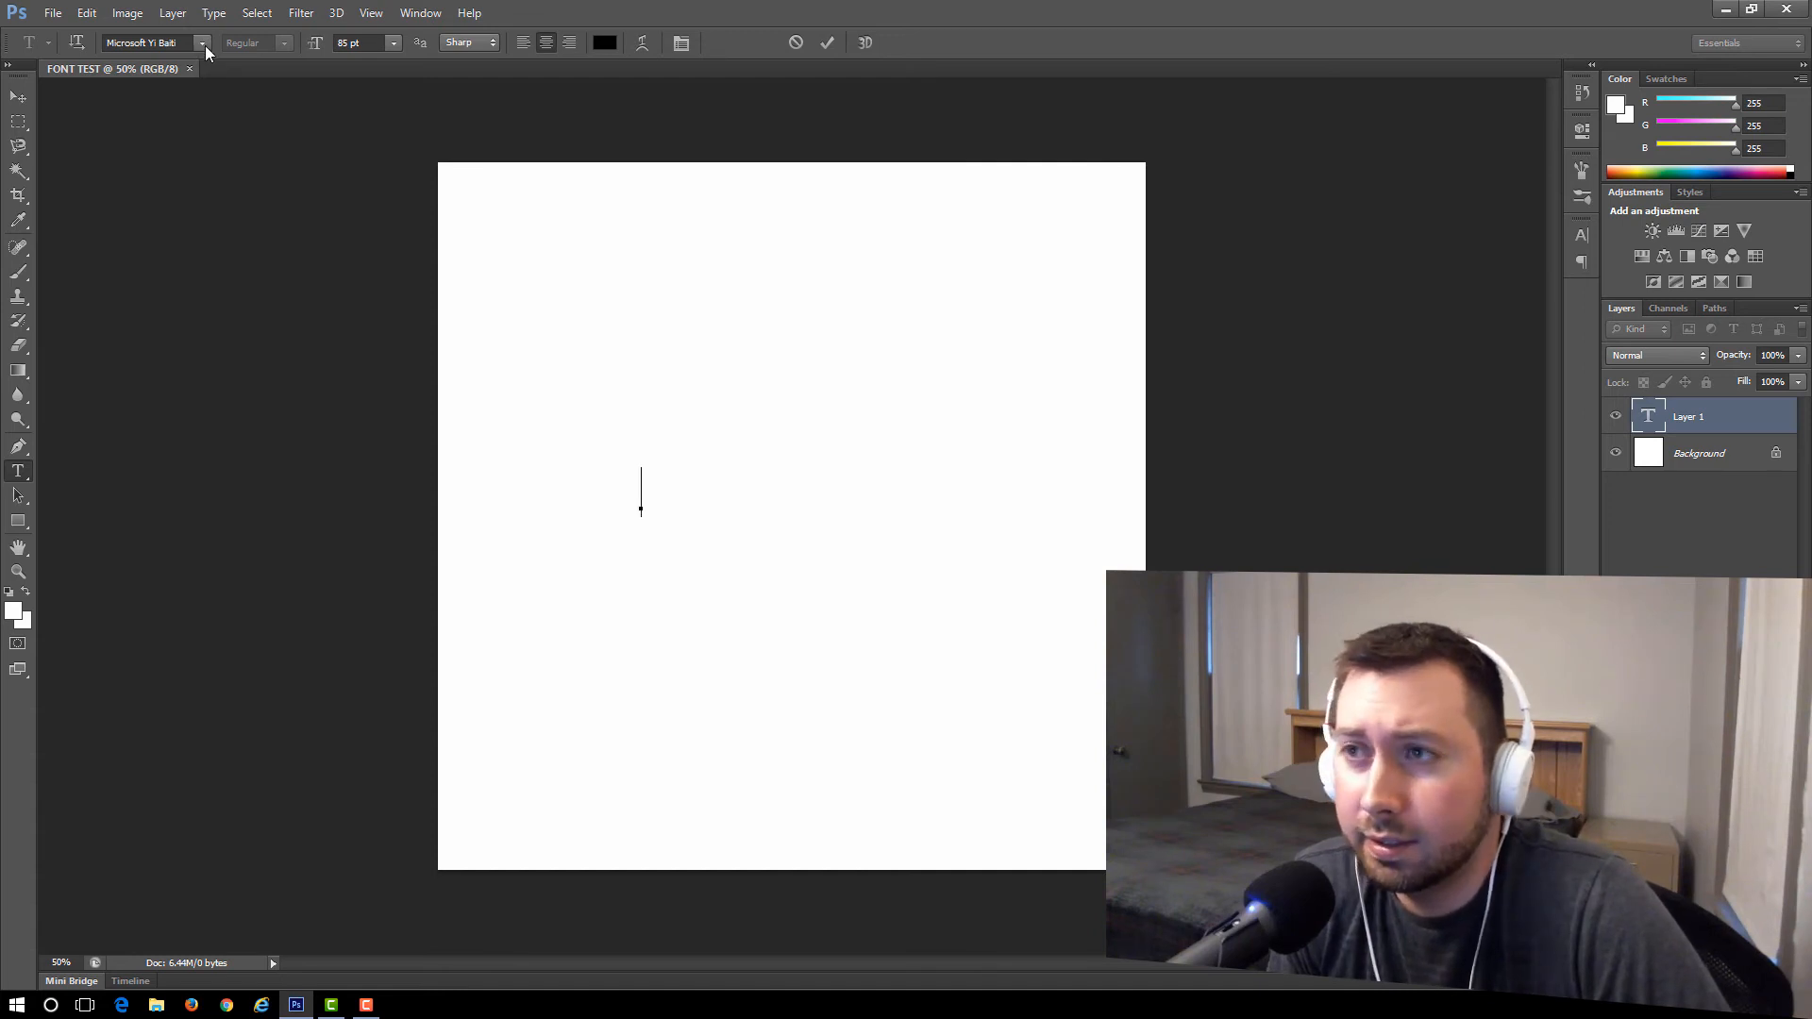
# - Choose Road Rage from the font family list as the typeface
pyautogui.click(202, 43)
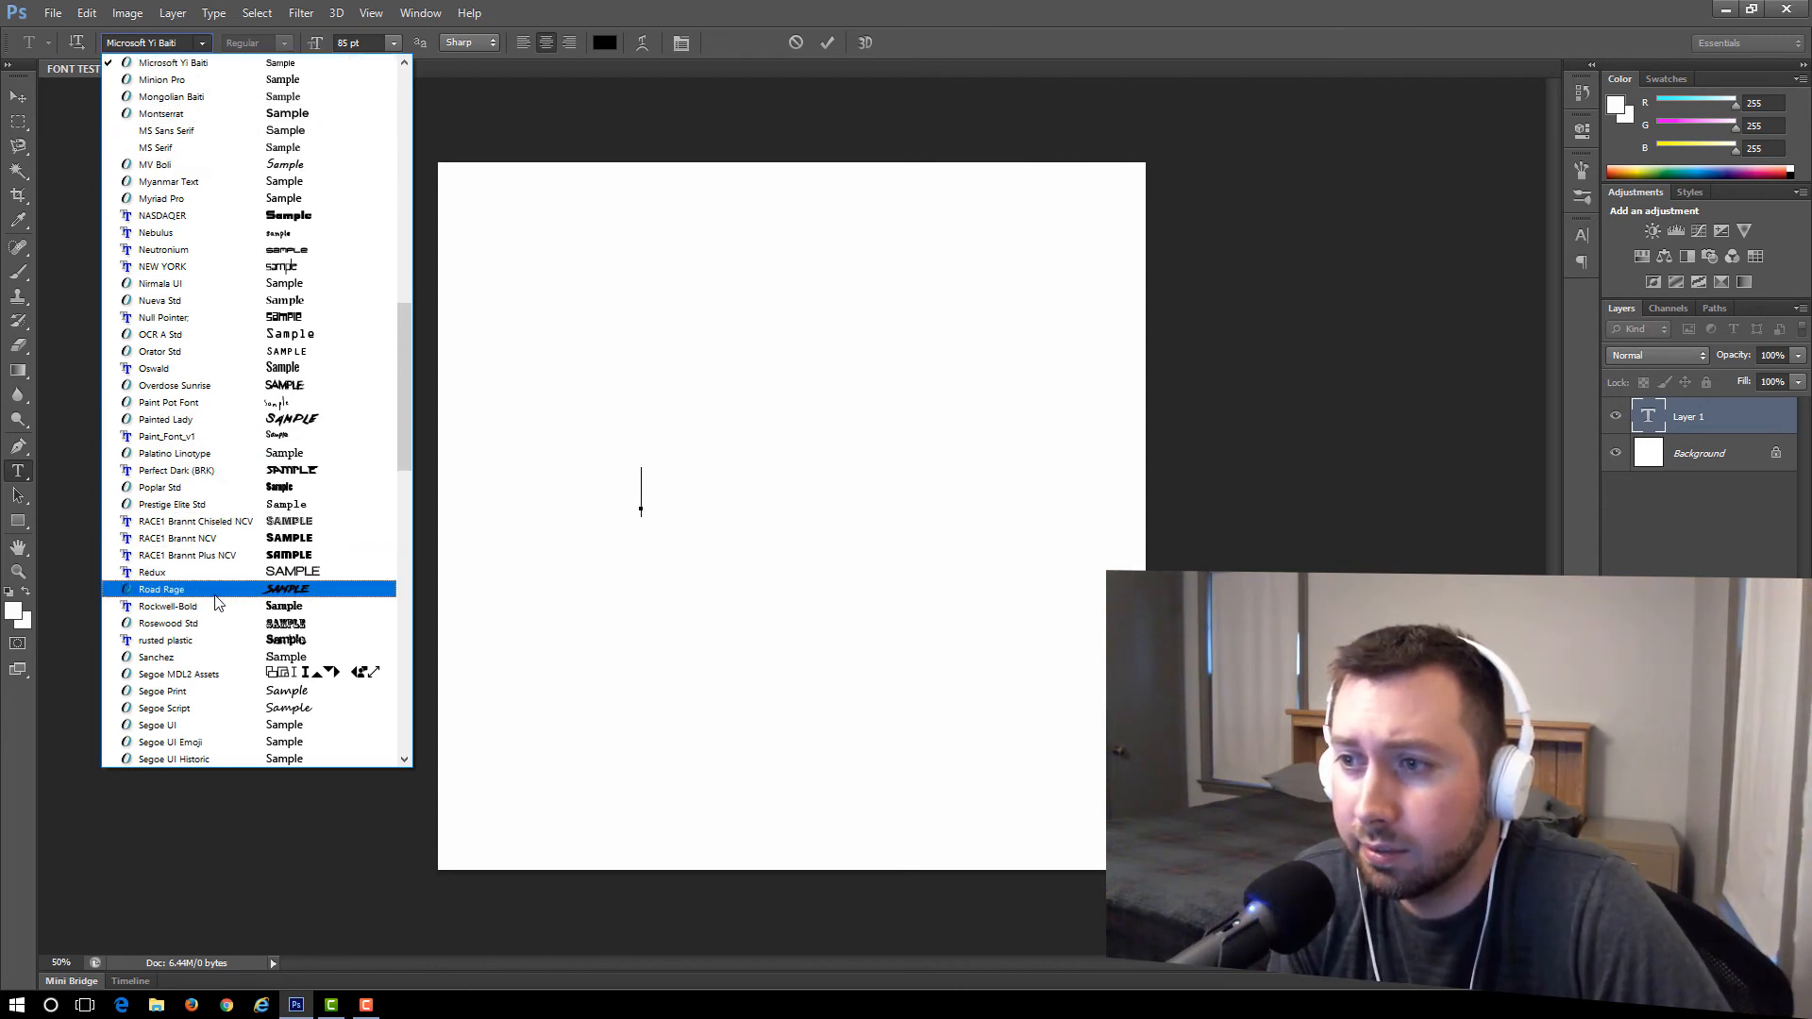
pyautogui.click(161, 589)
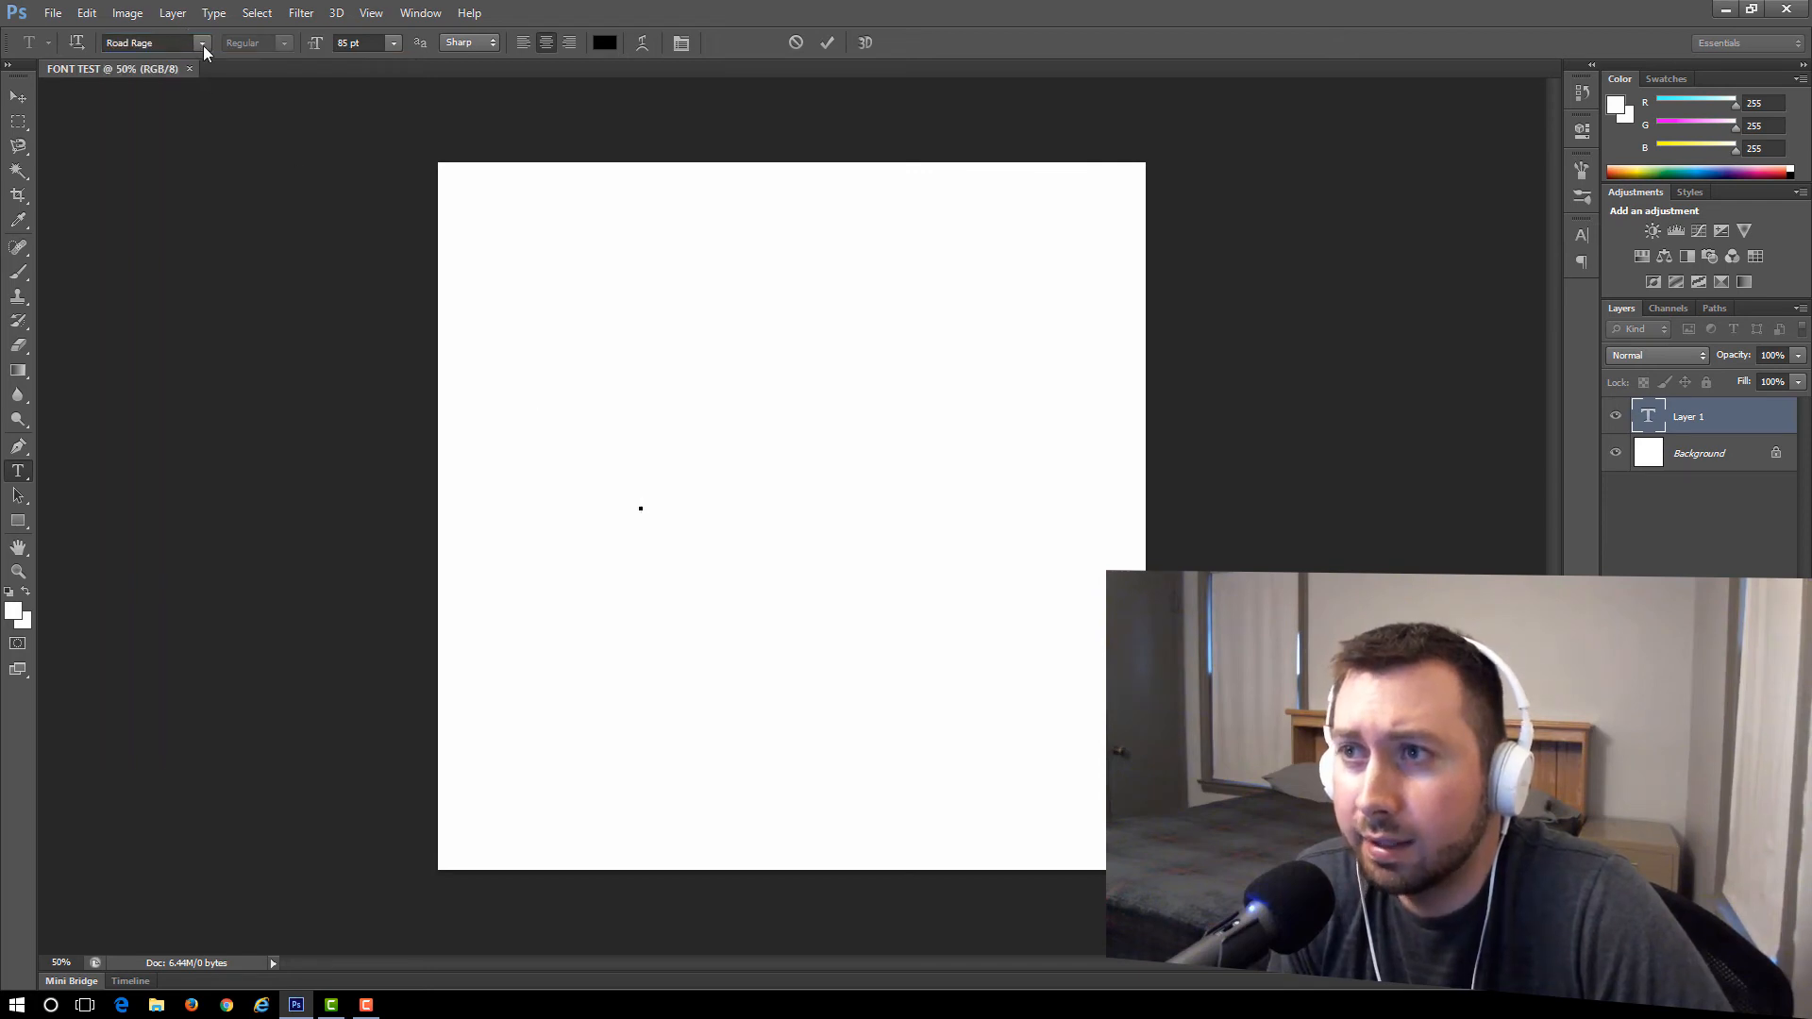
pyautogui.click(642, 491)
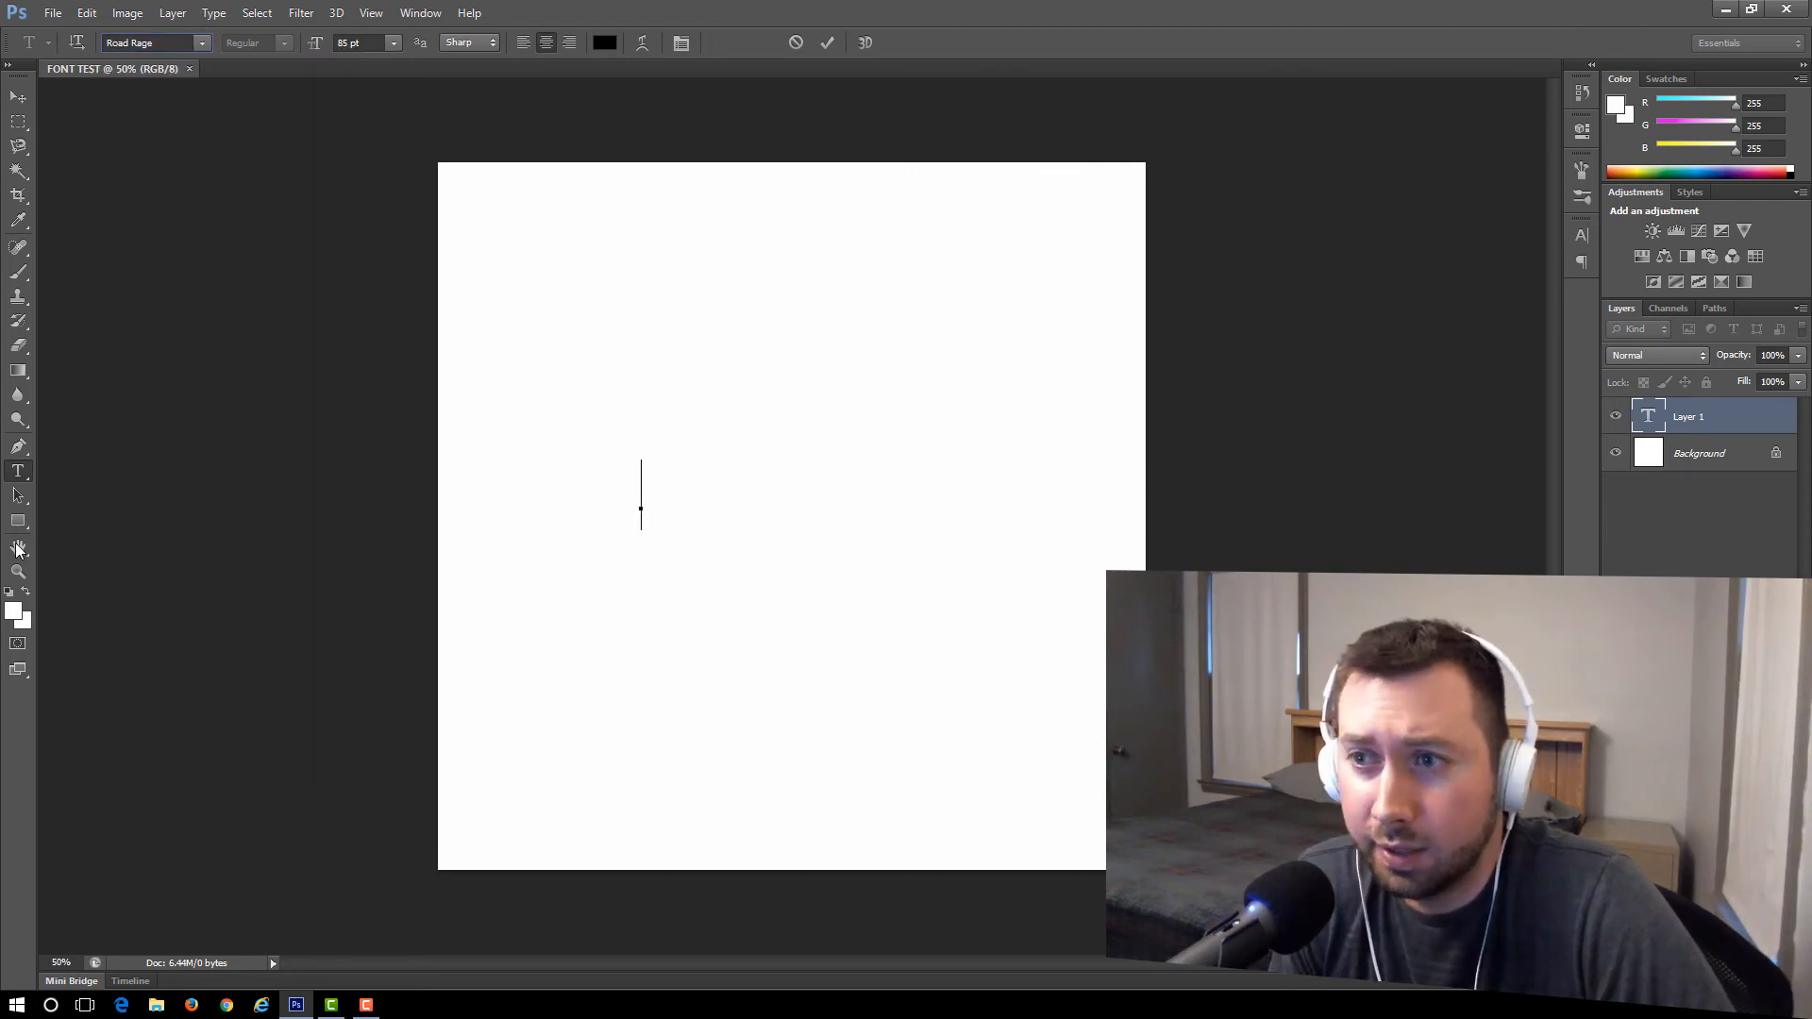
pyautogui.click(202, 43)
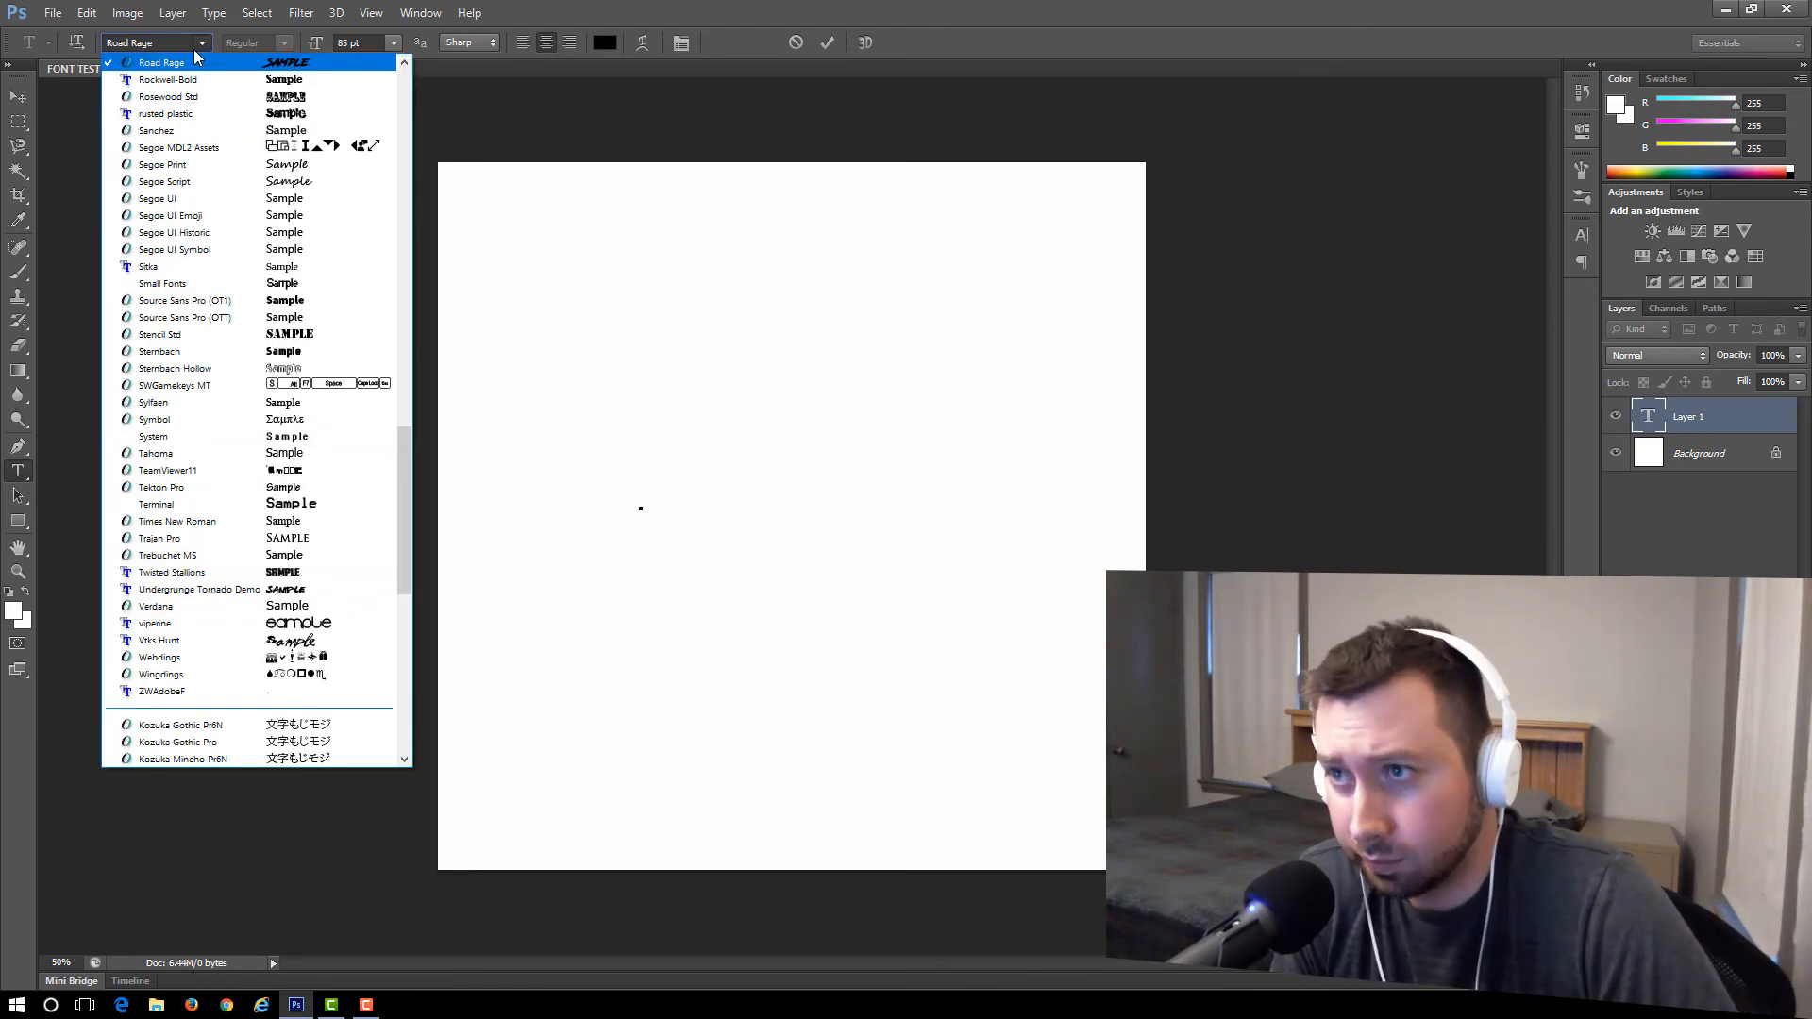
# - Begin a fresh text layer near the middle of the canvas
pyautogui.click(640, 508)
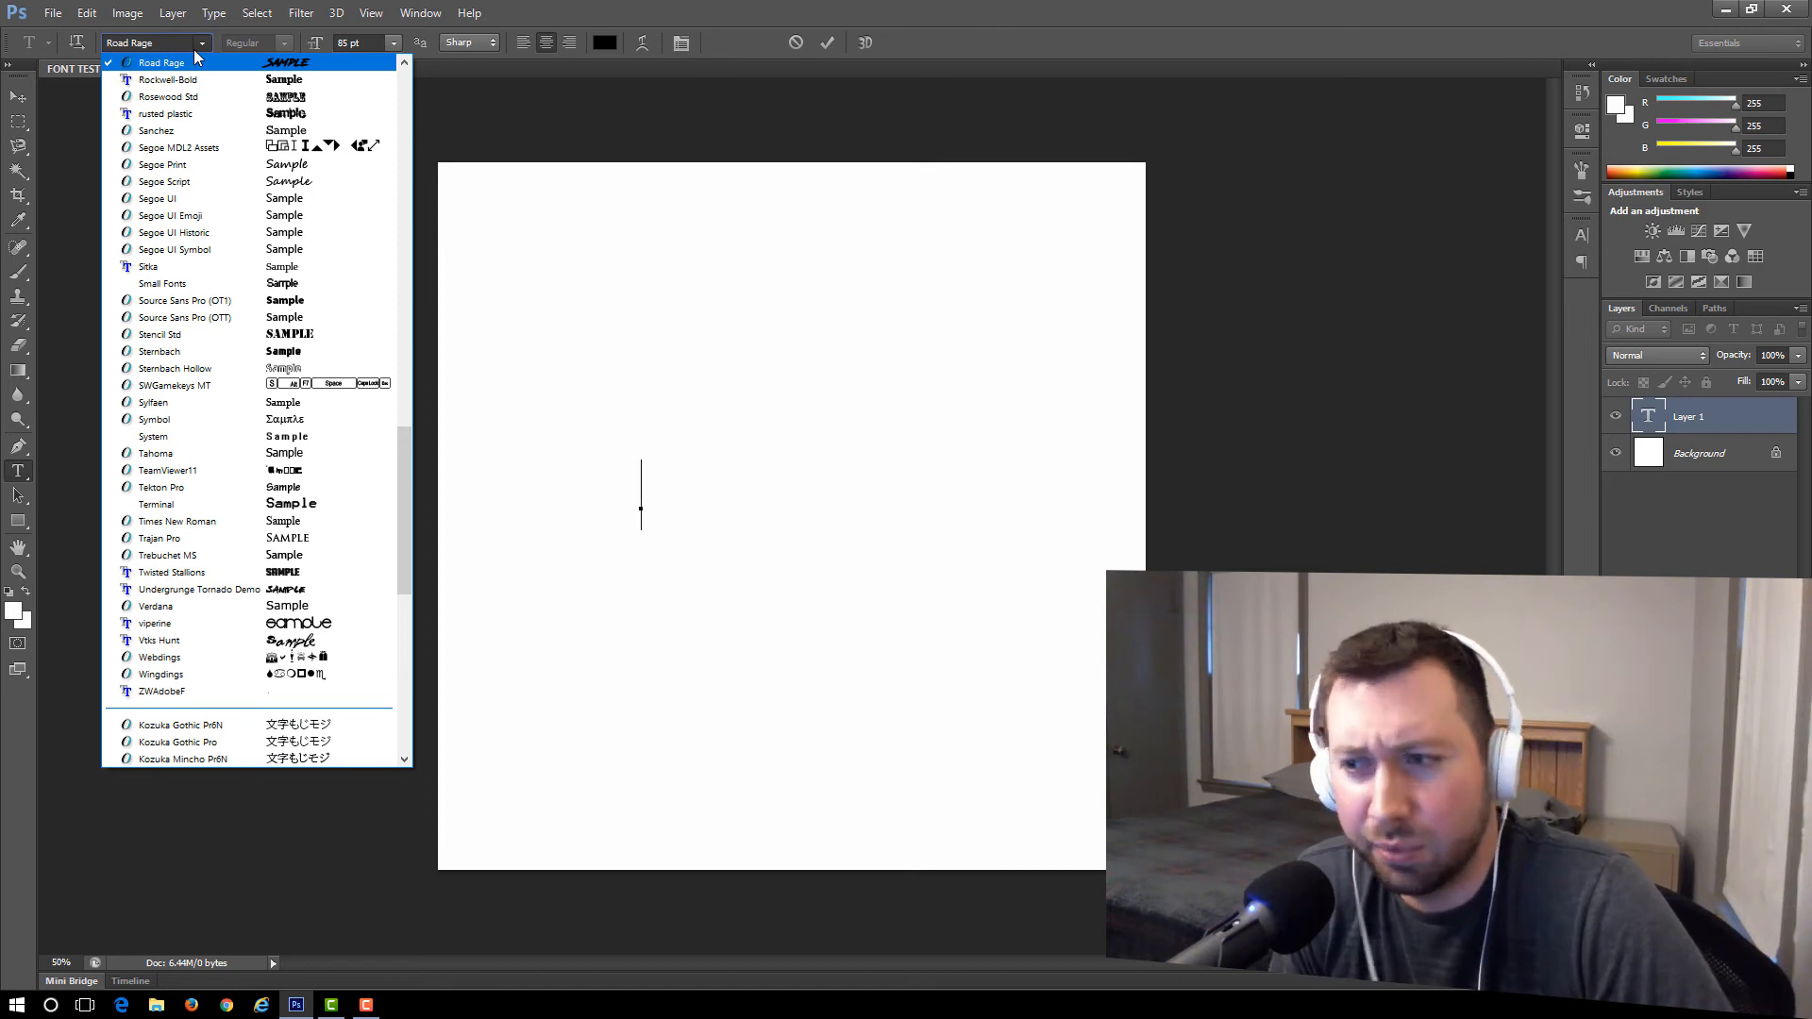
pyautogui.click(157, 44)
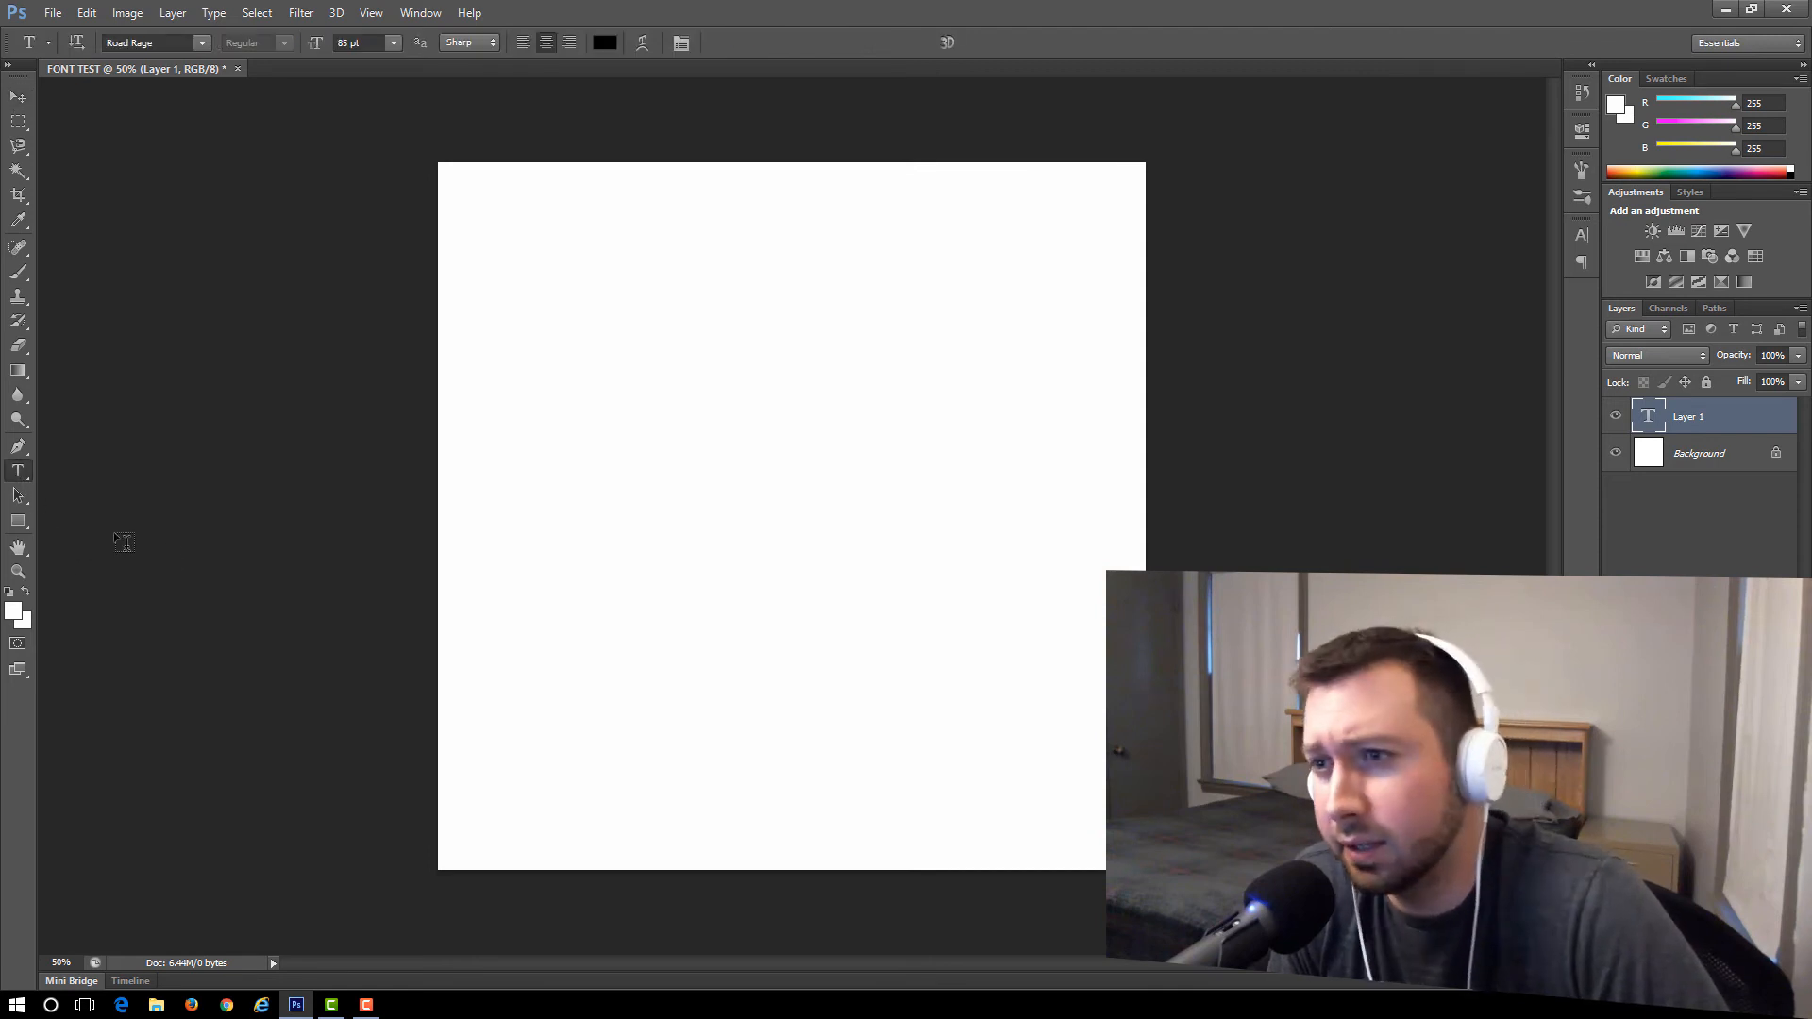
pyautogui.click(642, 496)
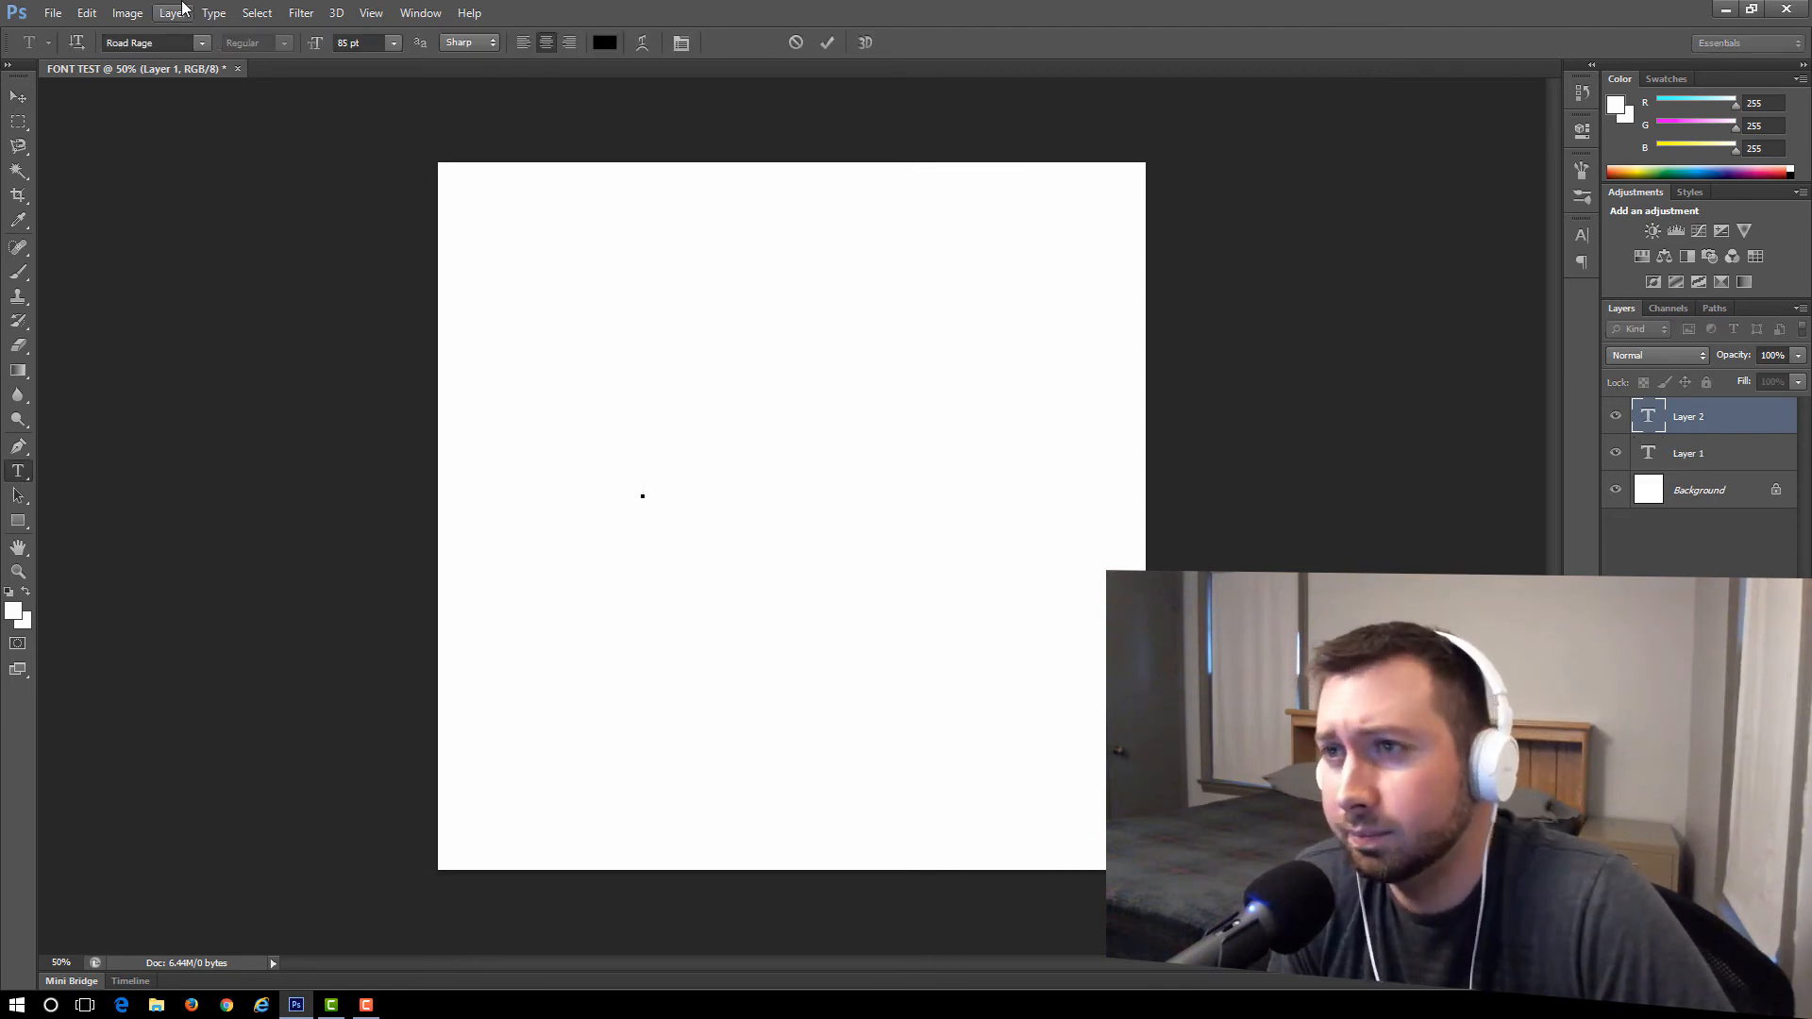
pyautogui.click(642, 495)
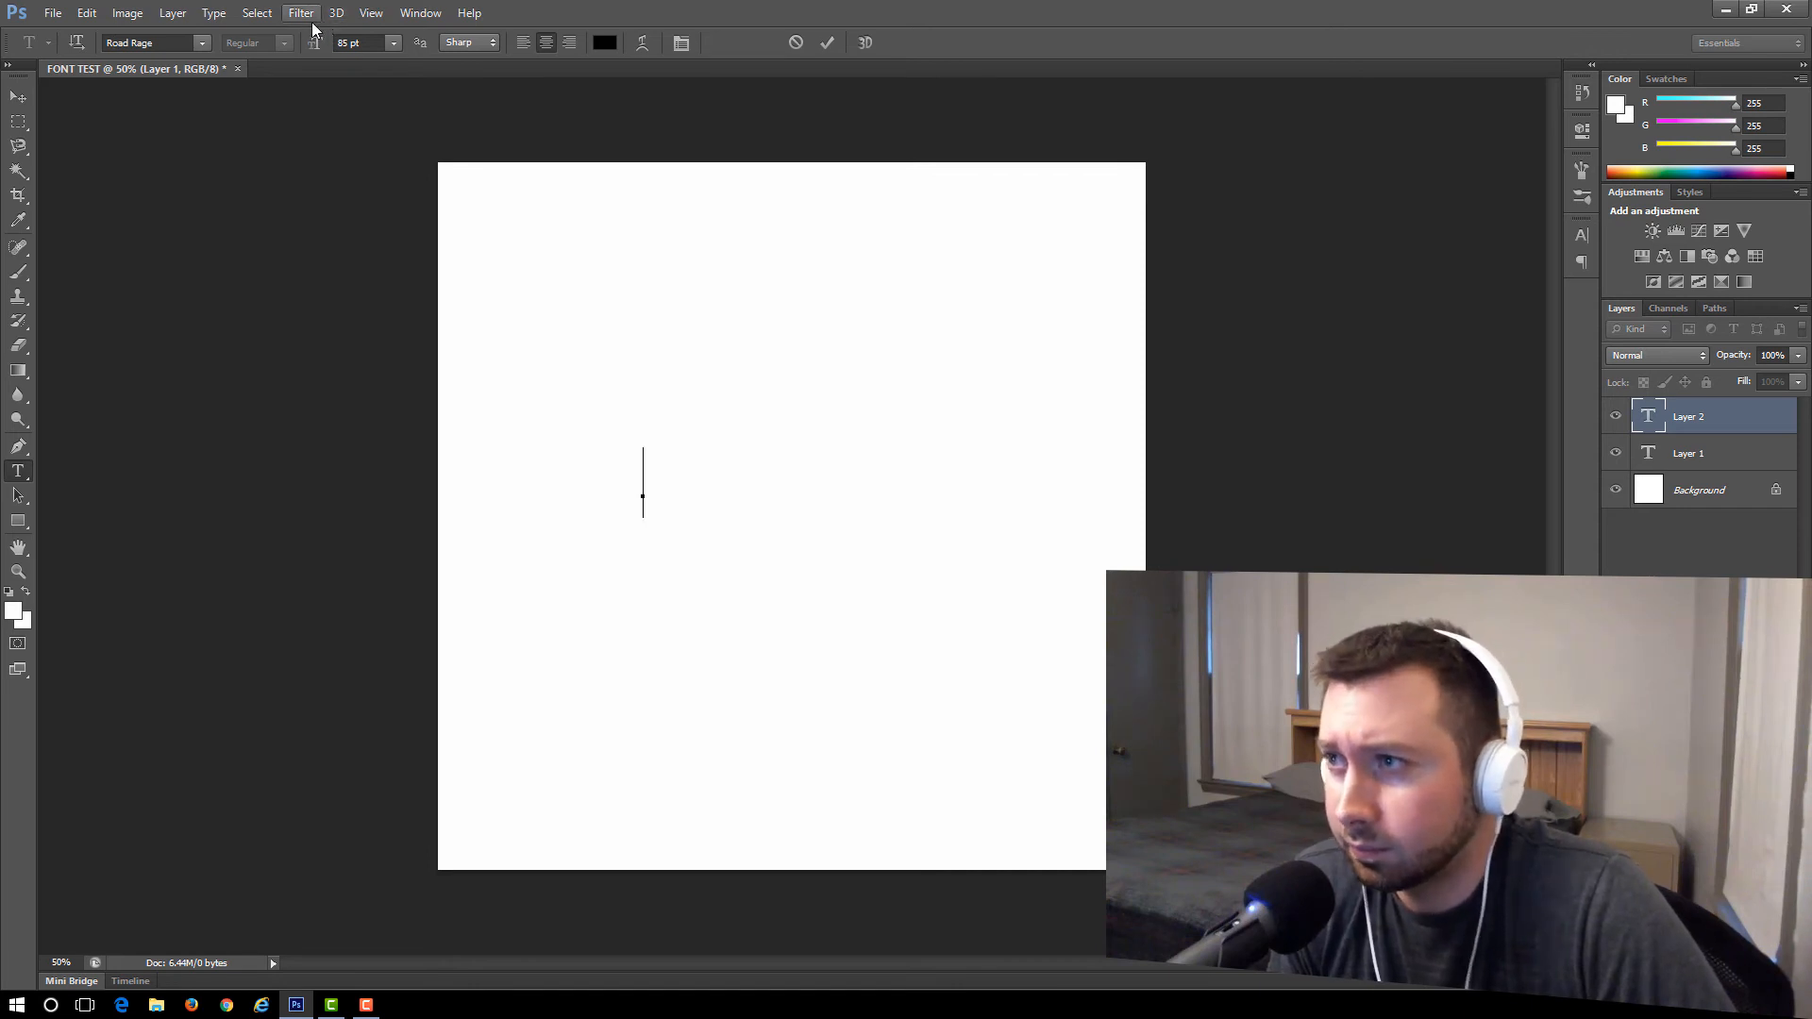
pyautogui.moveTo(549, 70)
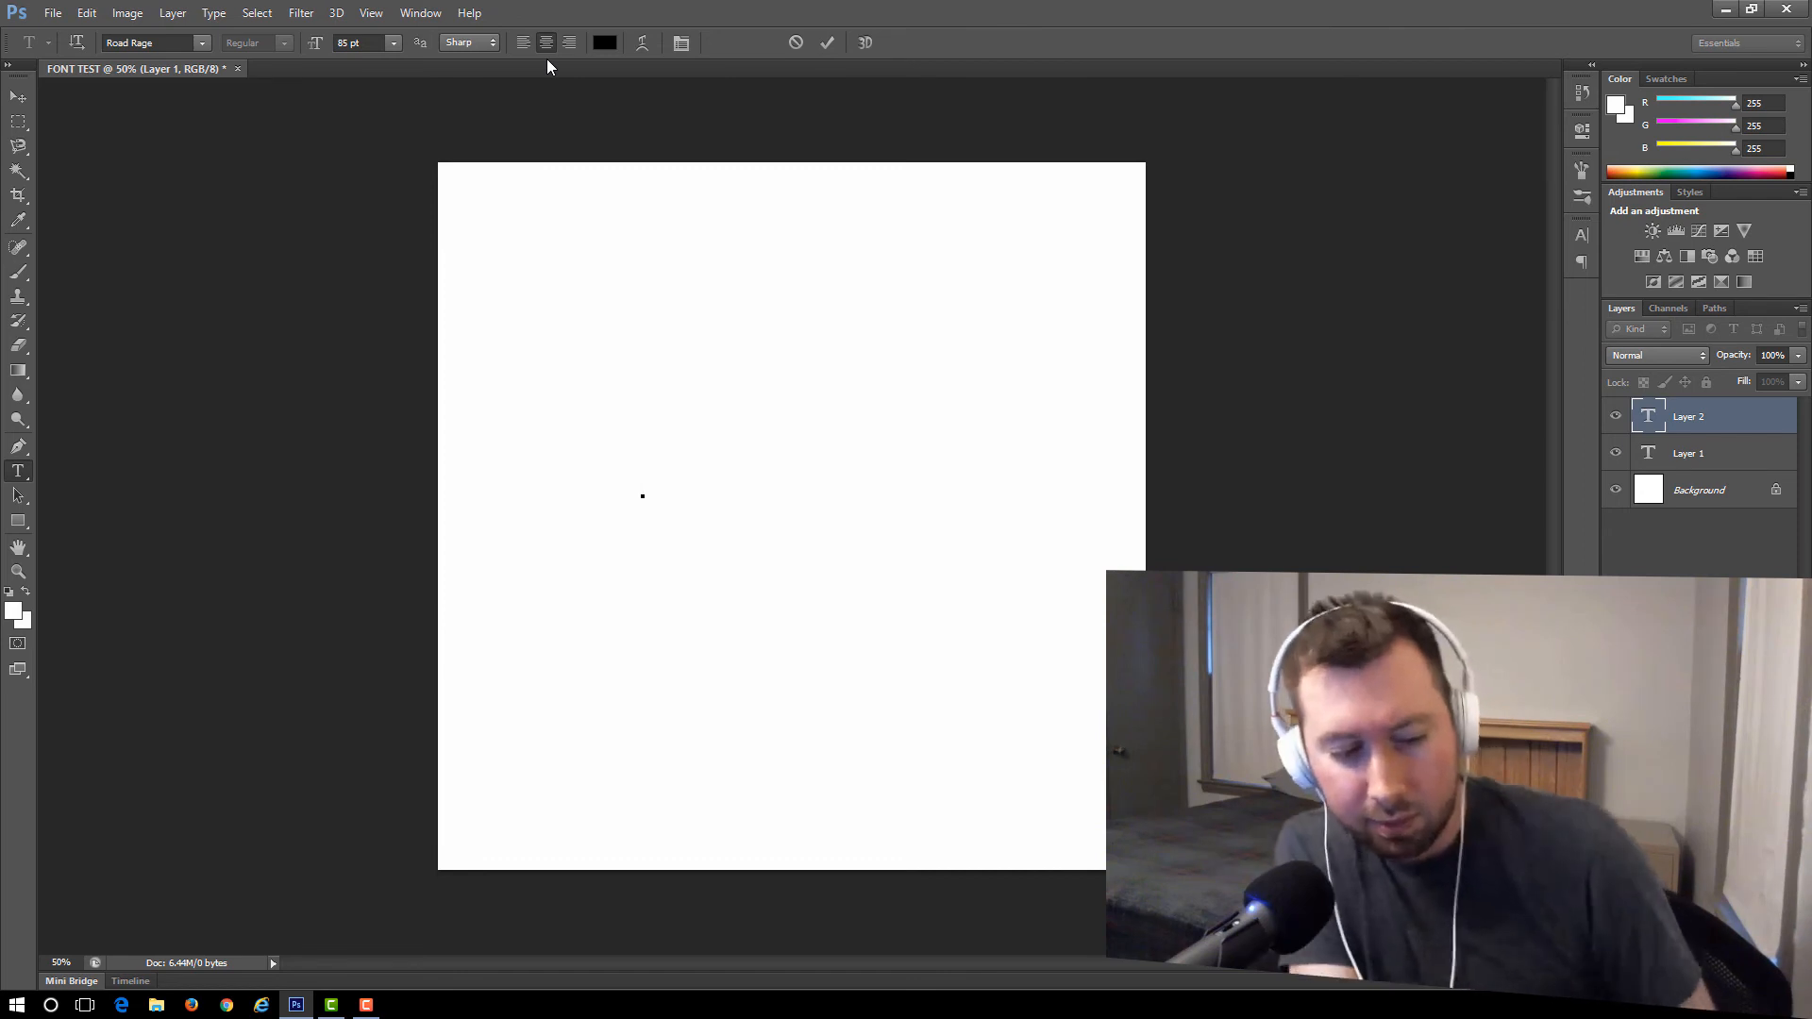
# - Type the words EXAMPLE FONT in Road Rage on the canvas
pyautogui.write('EXA')
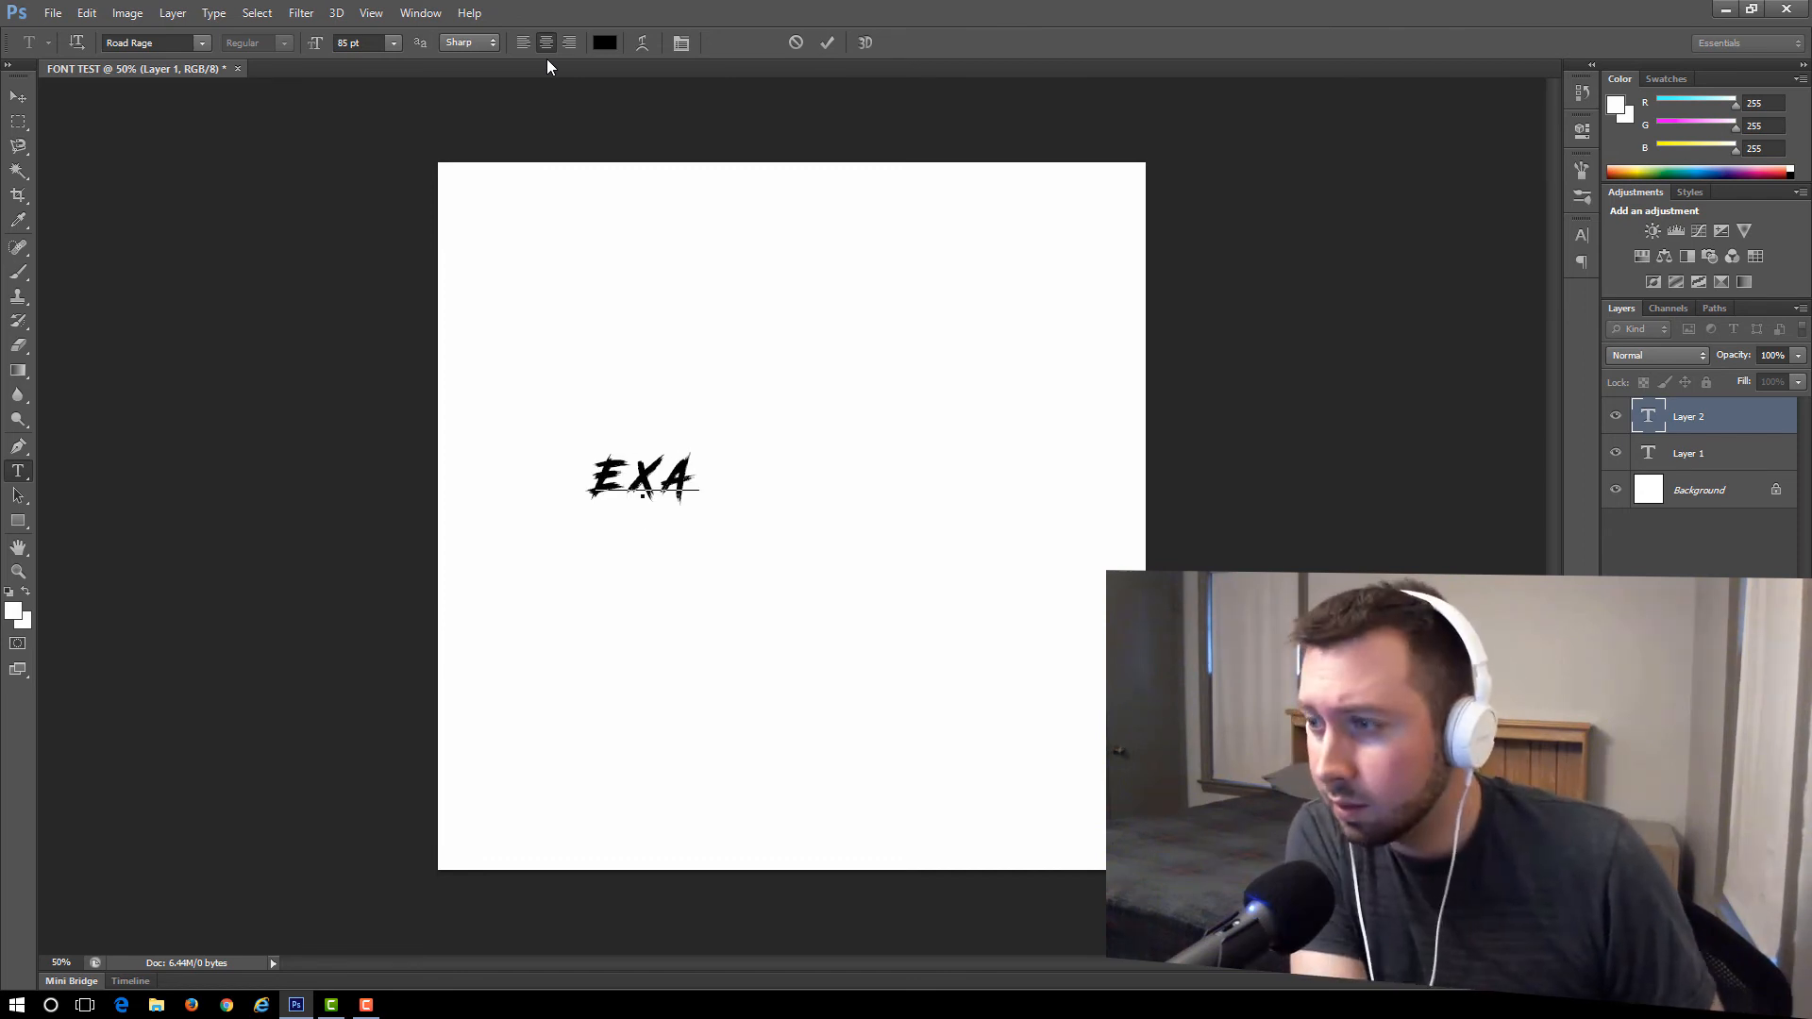
pyautogui.write('MPLE')
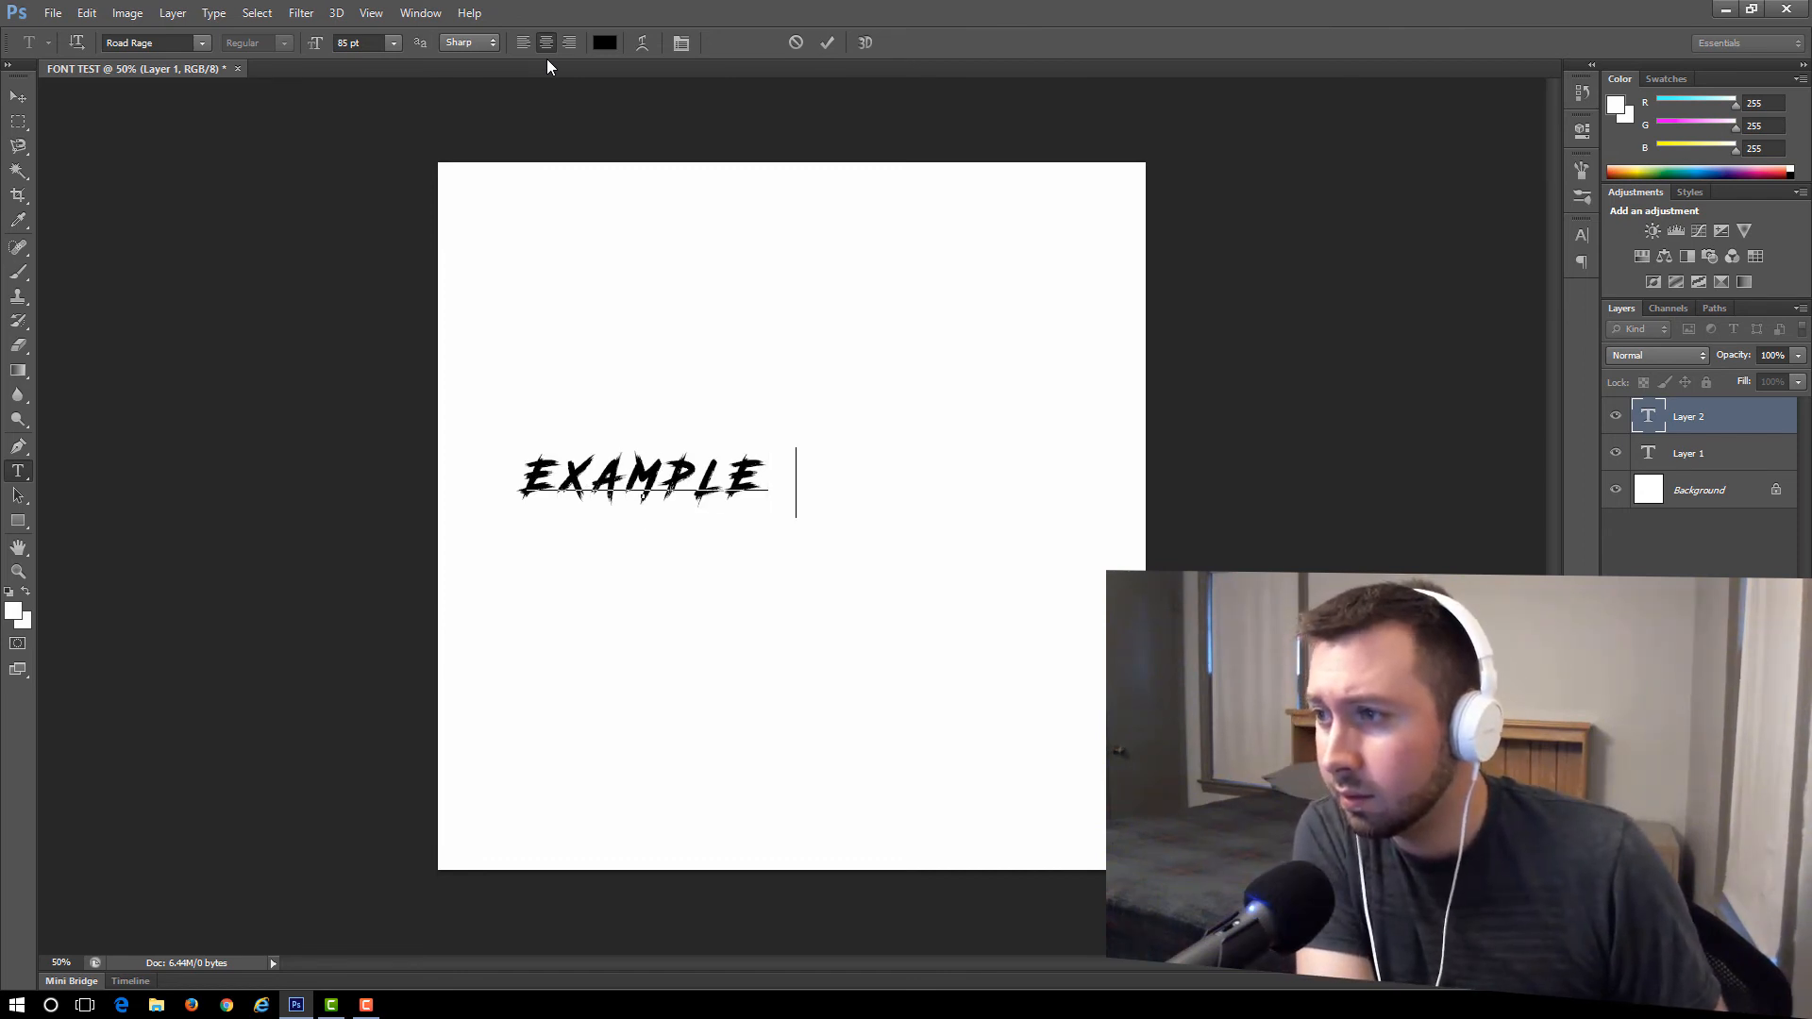
pyautogui.write('FONT')
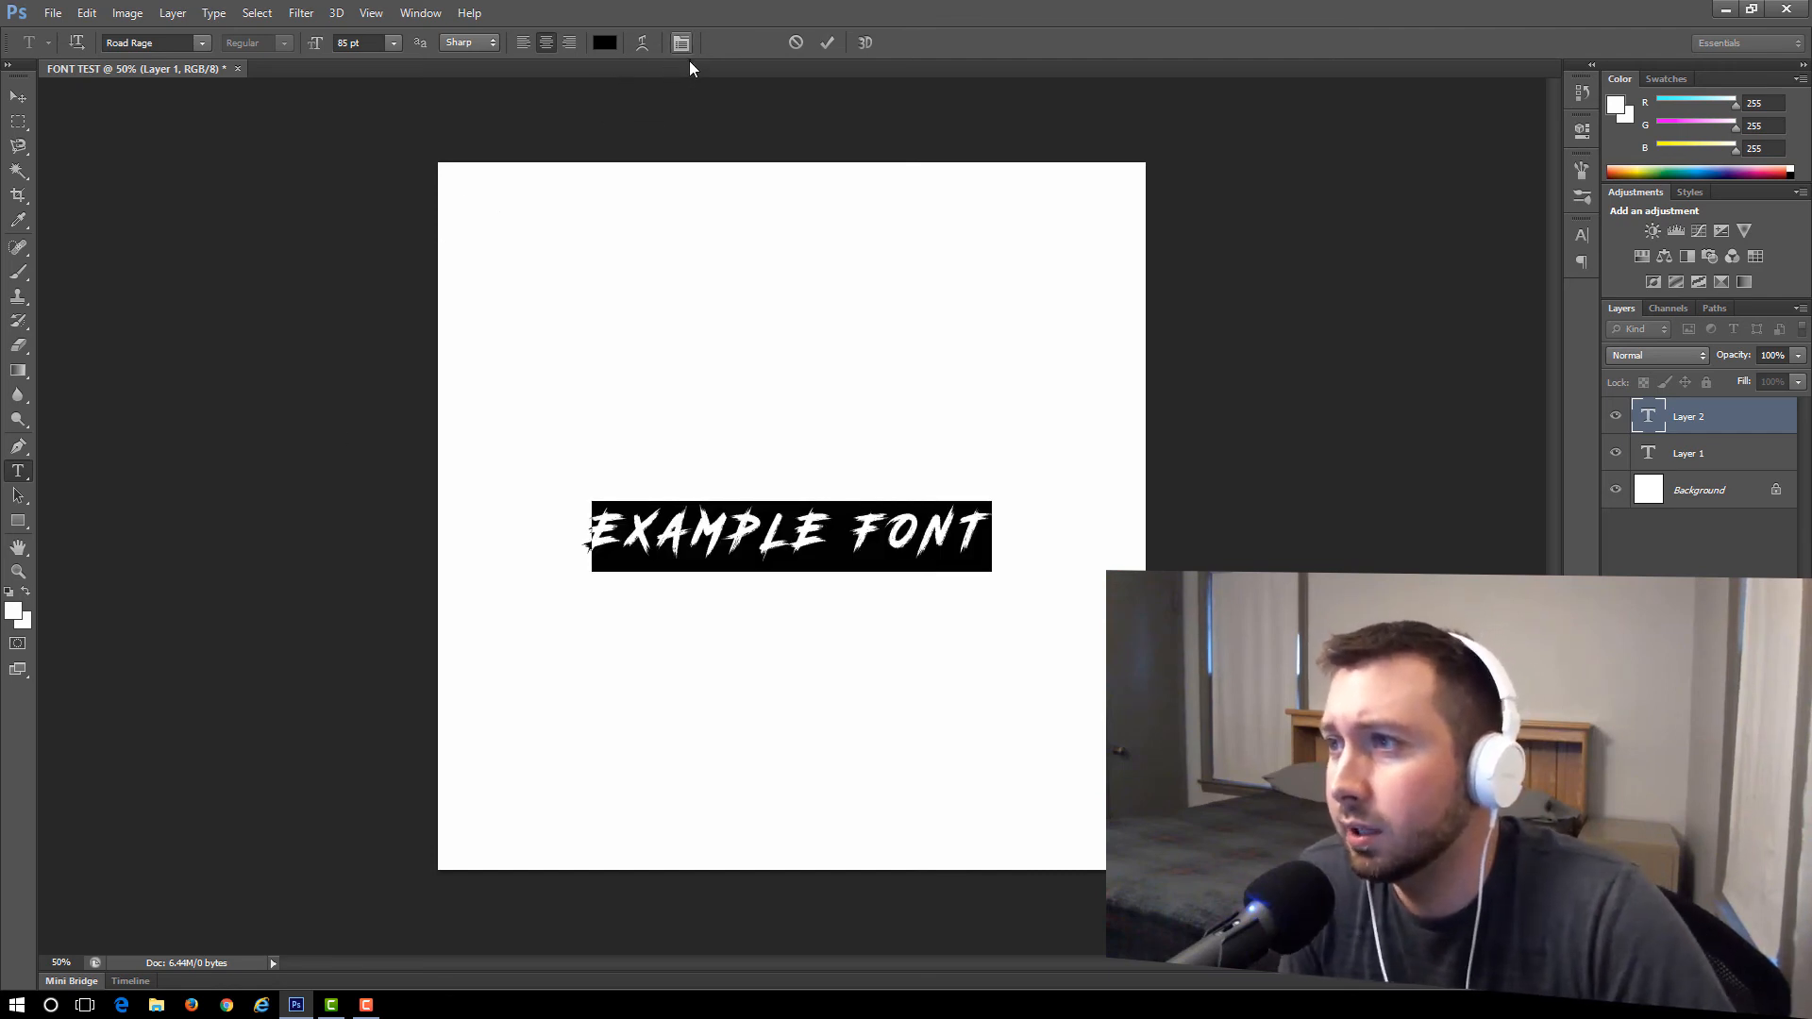
pyautogui.moveTo(583, 85)
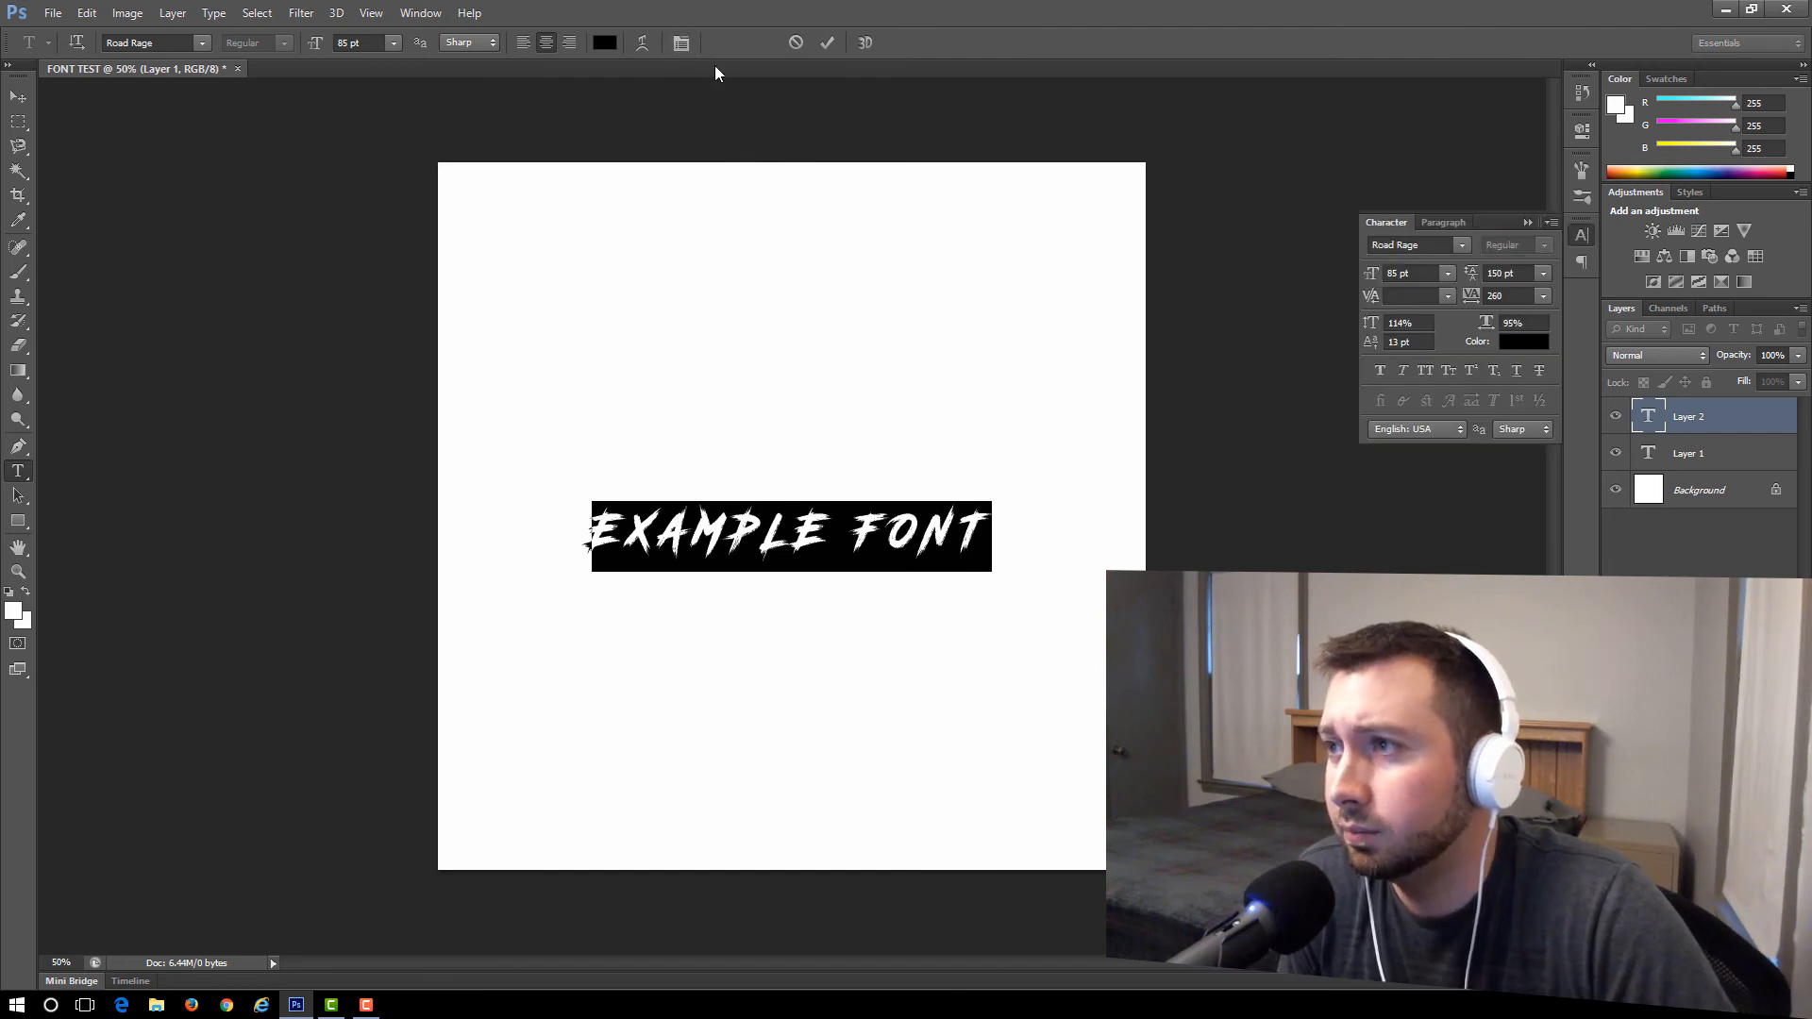
pyautogui.moveTo(681, 44)
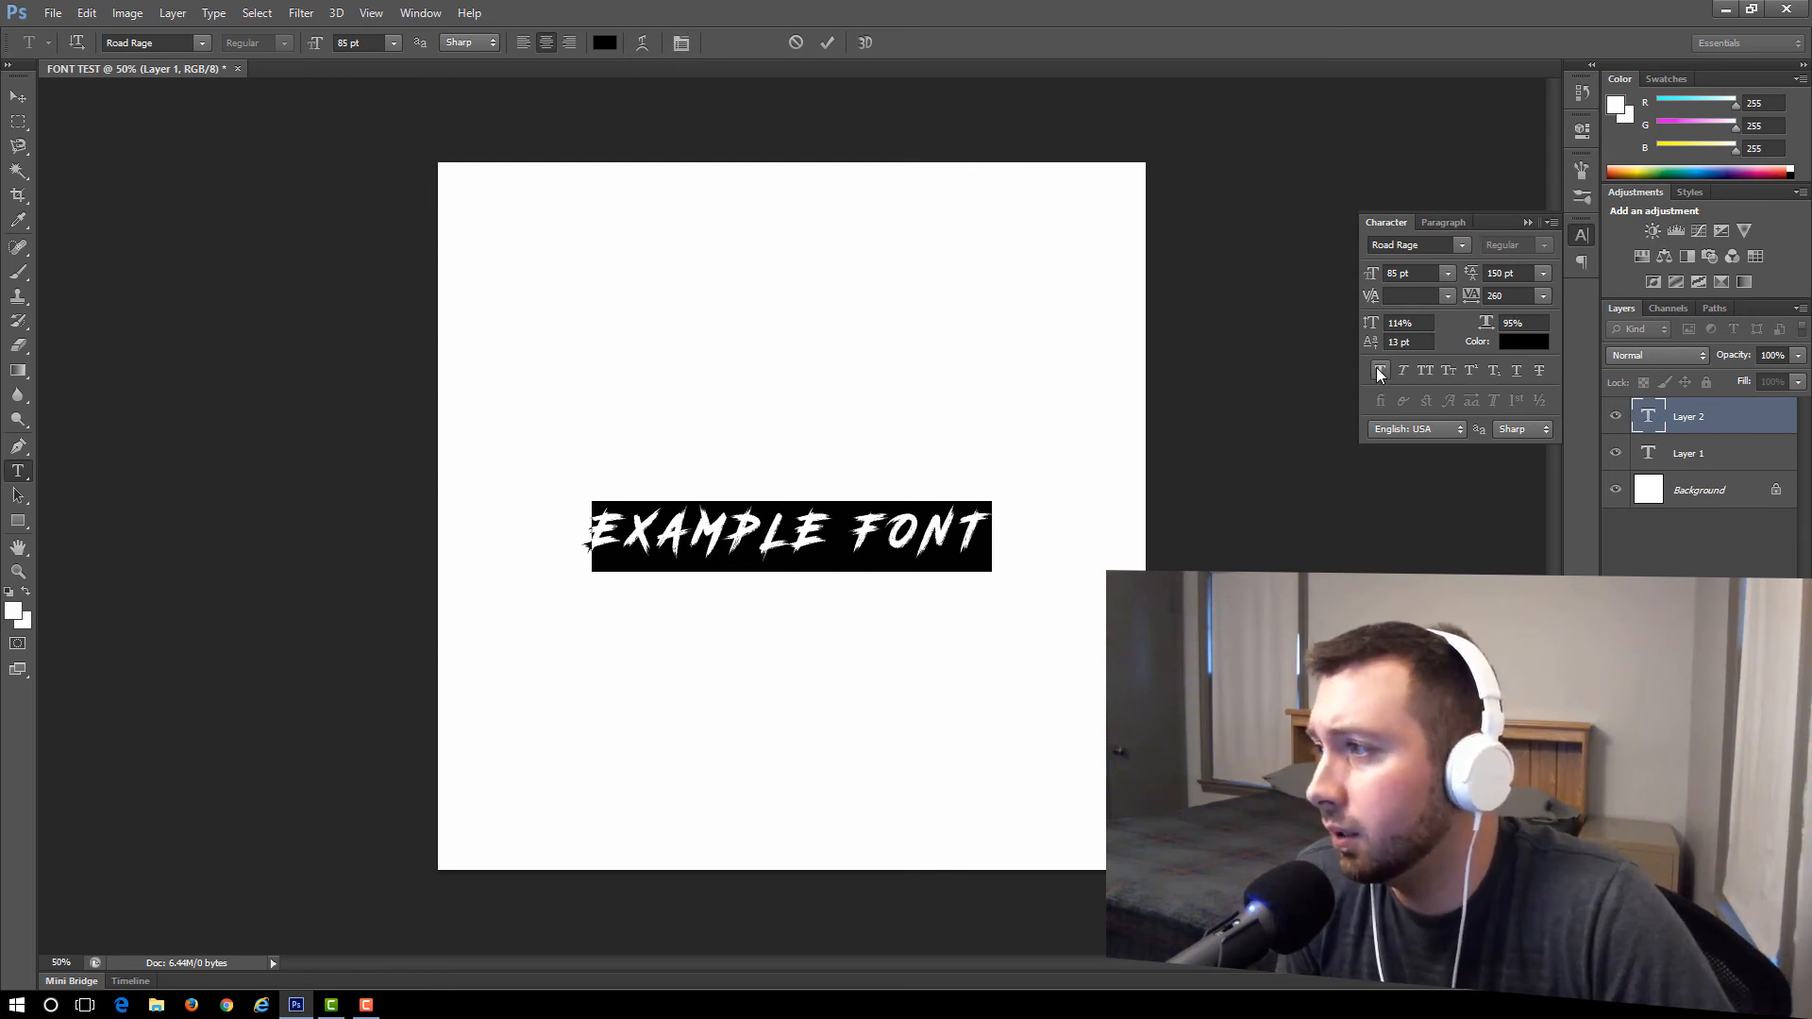
# - Try Faux Bold and raise the tracking from 260 to 300 for wider letter spacing
pyautogui.click(1380, 370)
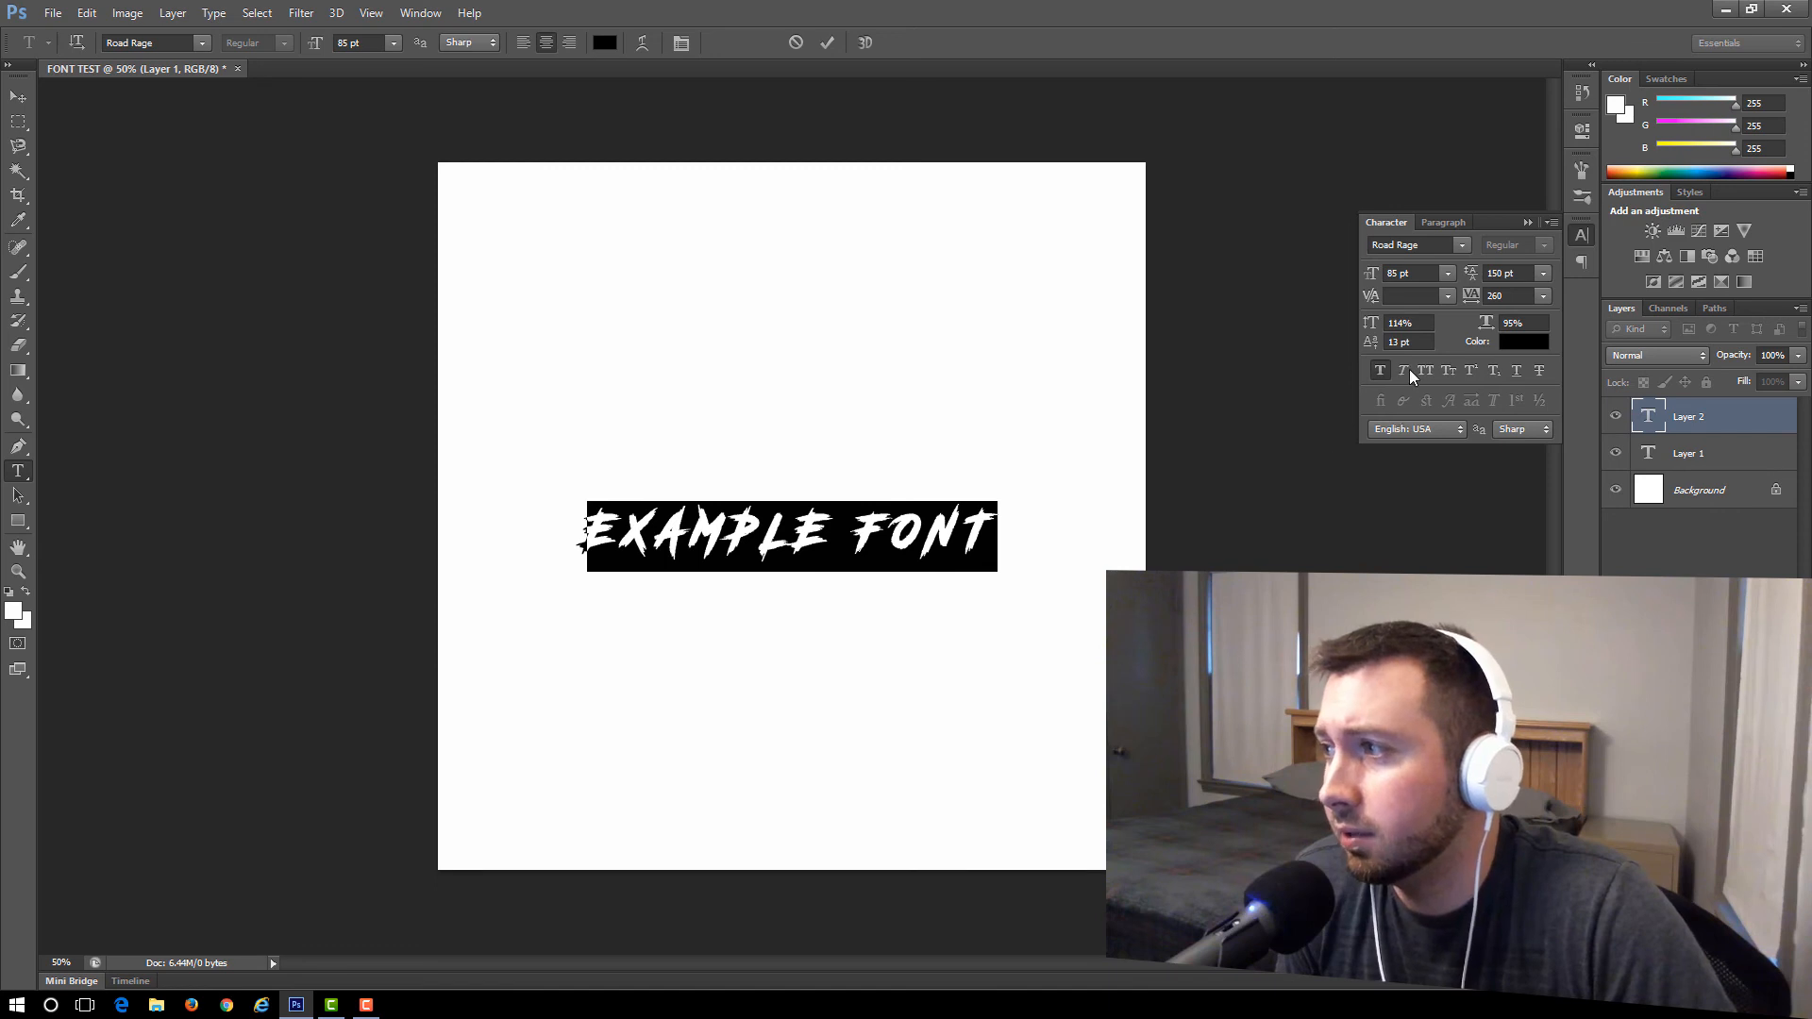
pyautogui.moveTo(1402, 376)
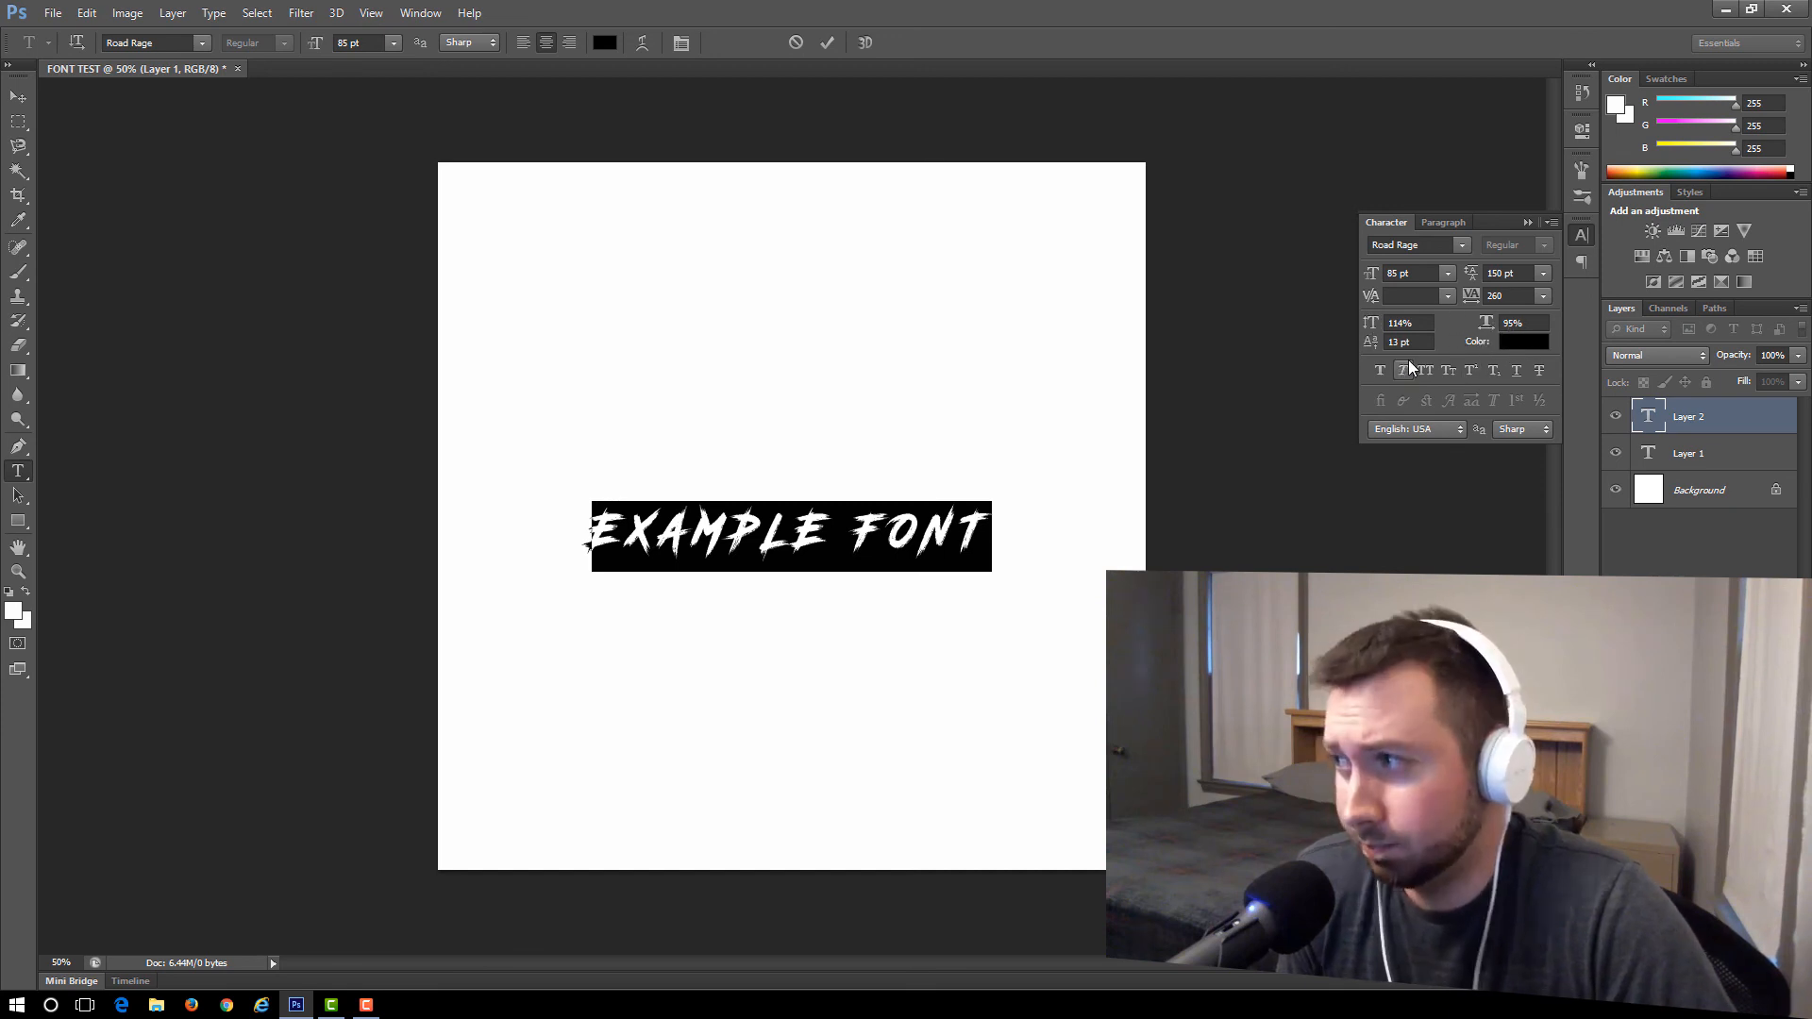
pyautogui.moveTo(1492, 320)
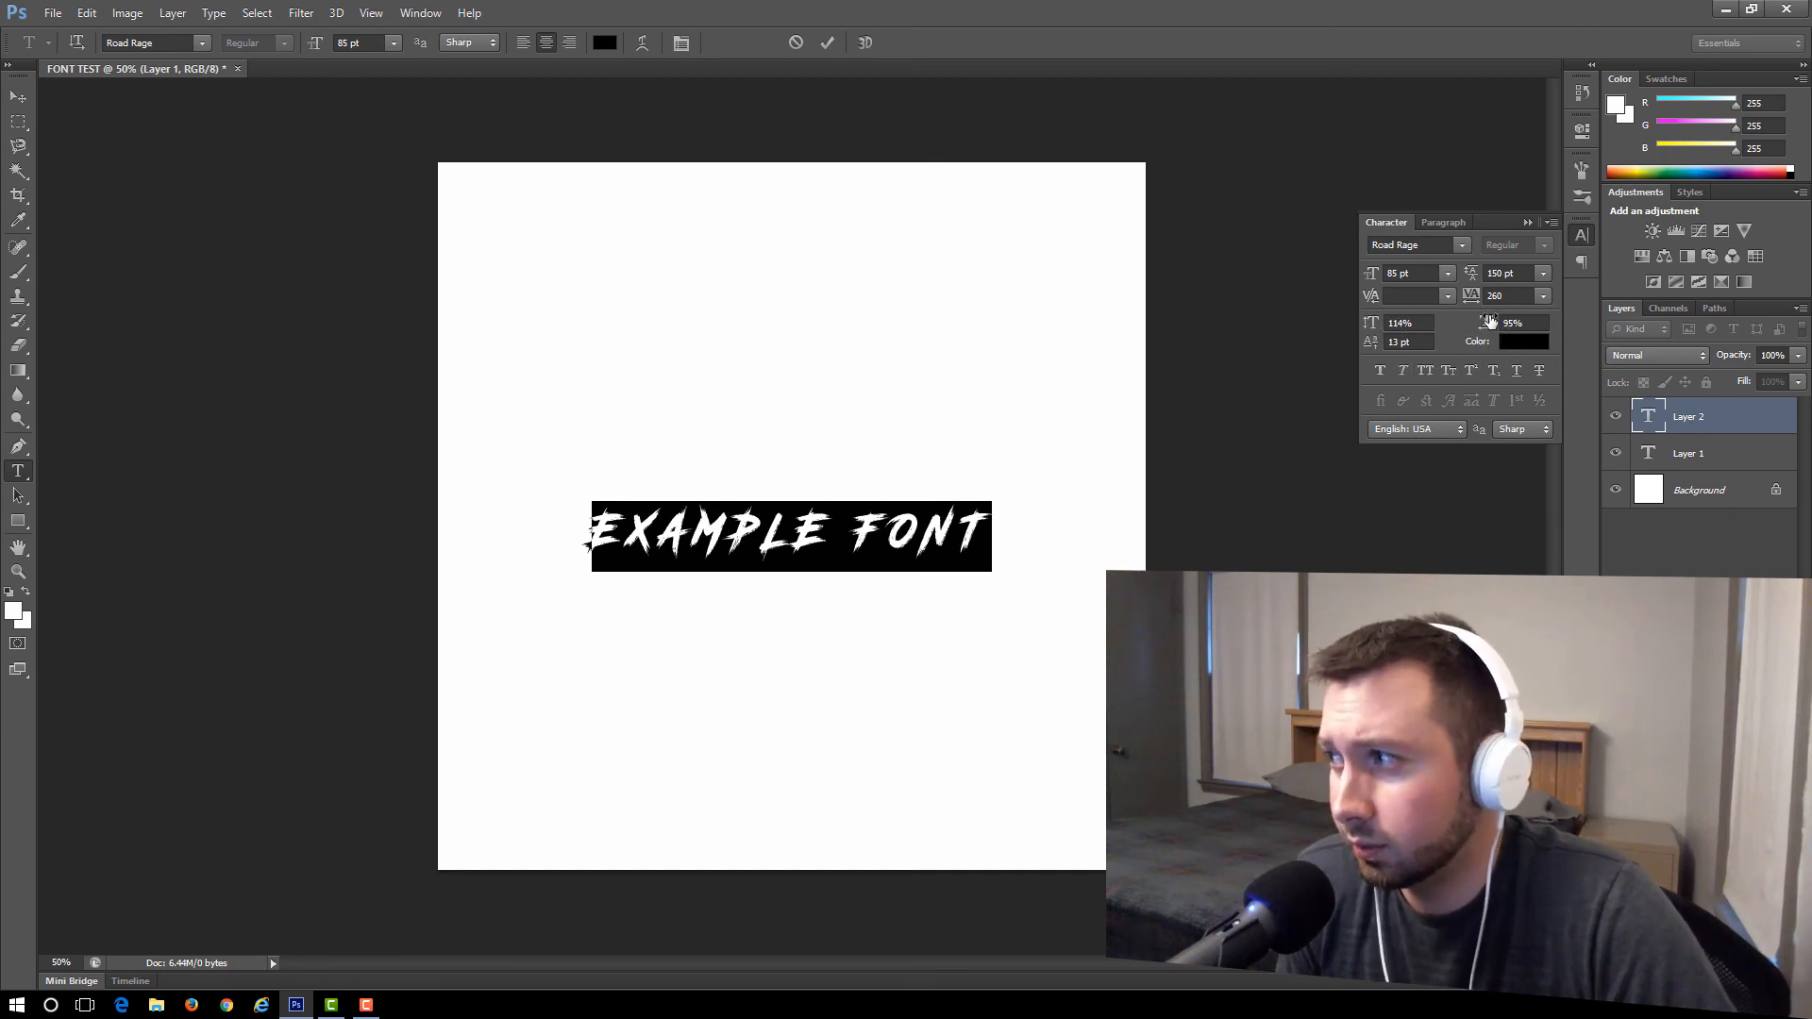
pyautogui.tripleClick(1508, 295)
pyautogui.write('300')
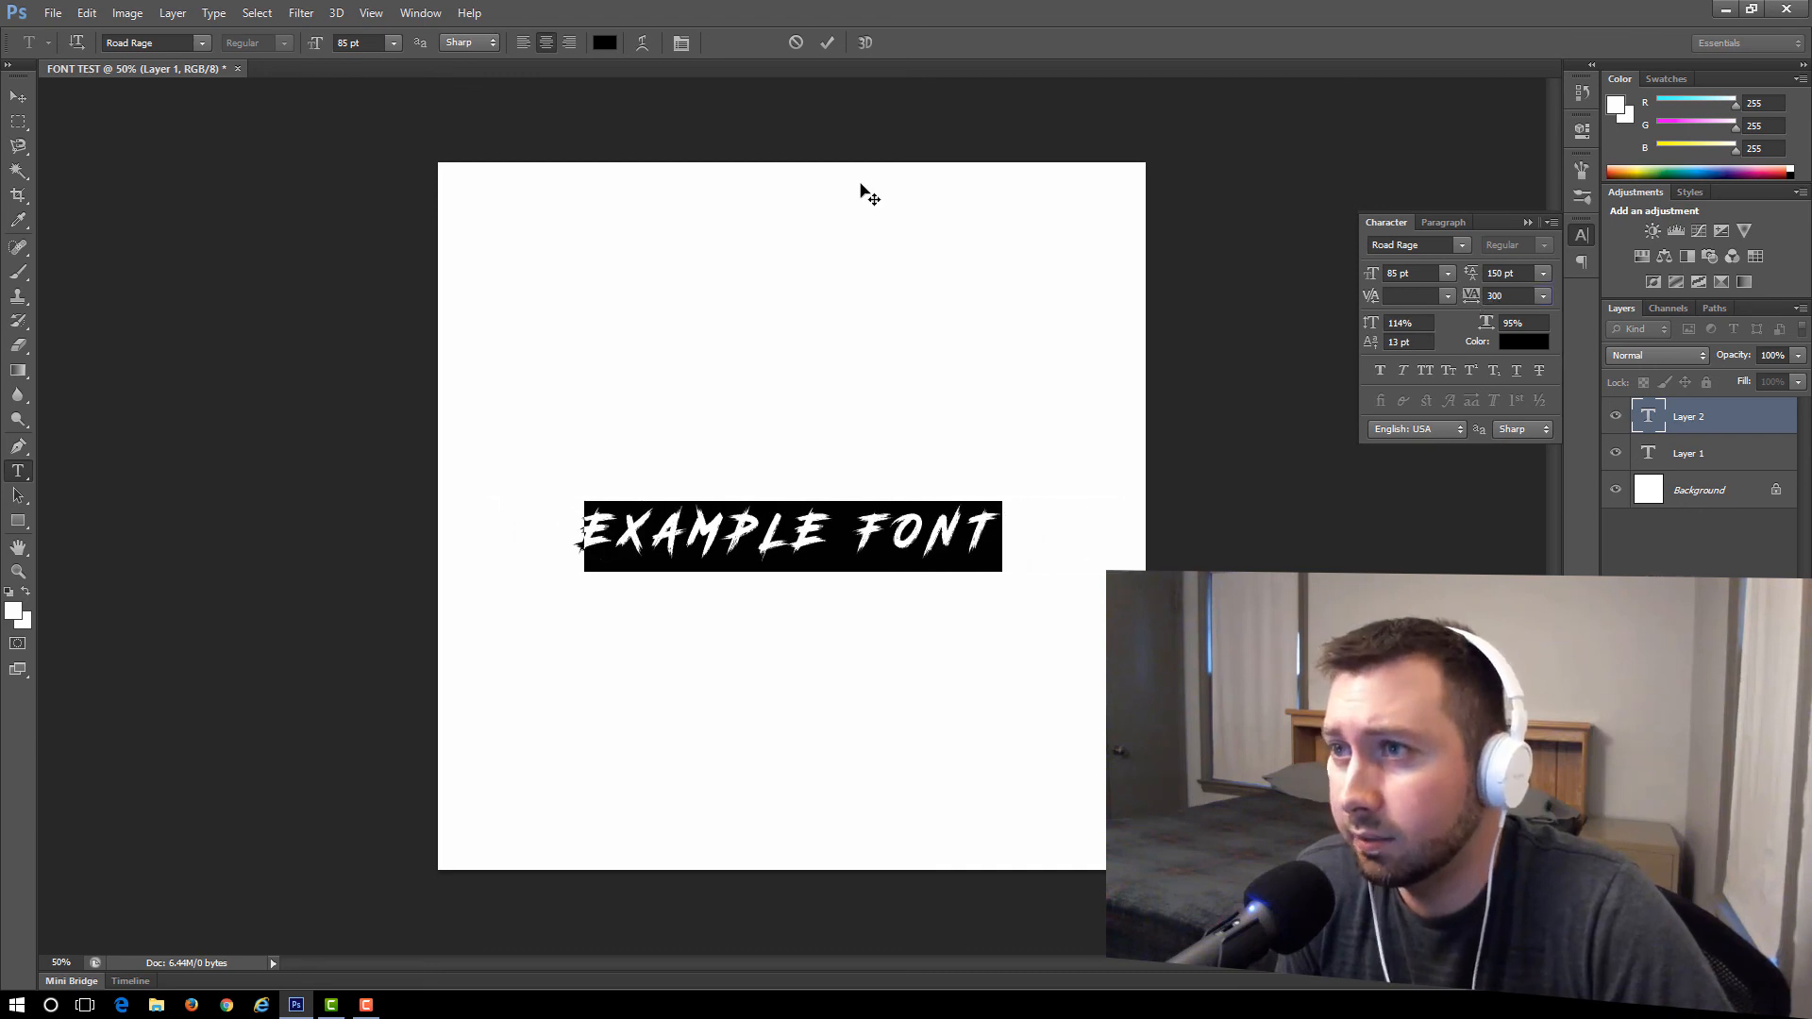
pyautogui.moveTo(601, 362)
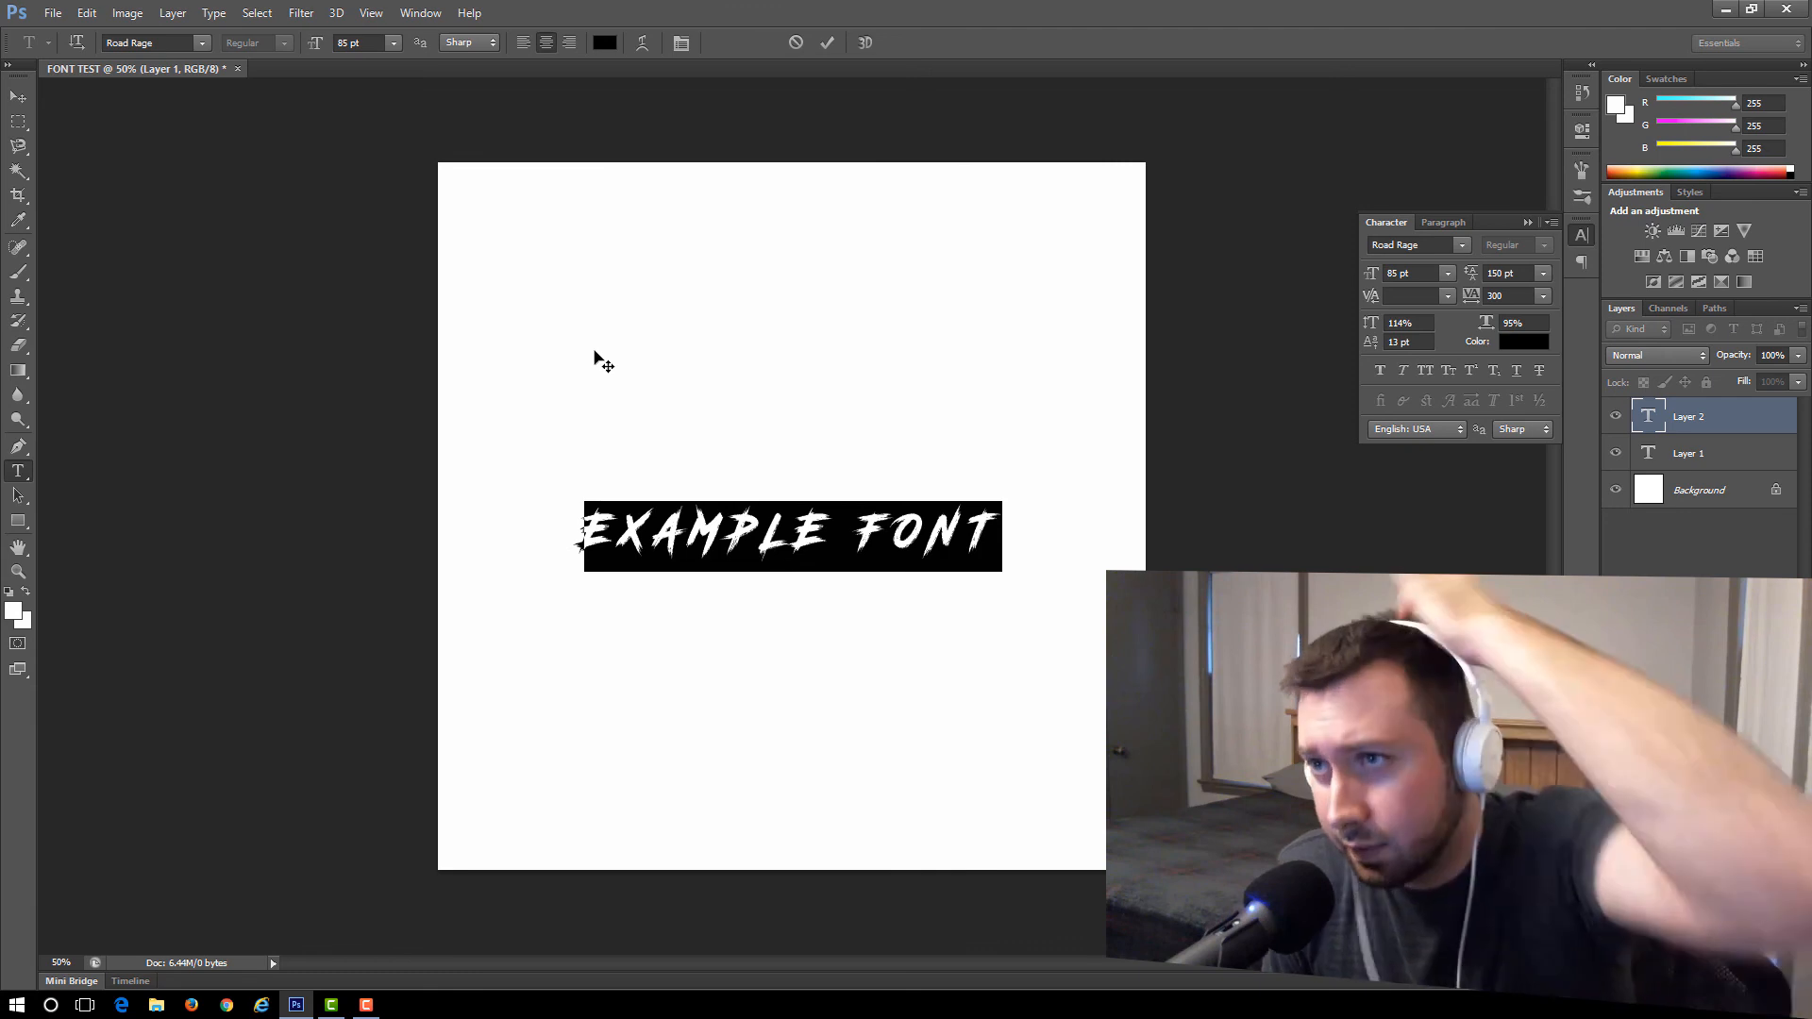
pyautogui.moveTo(574, 320)
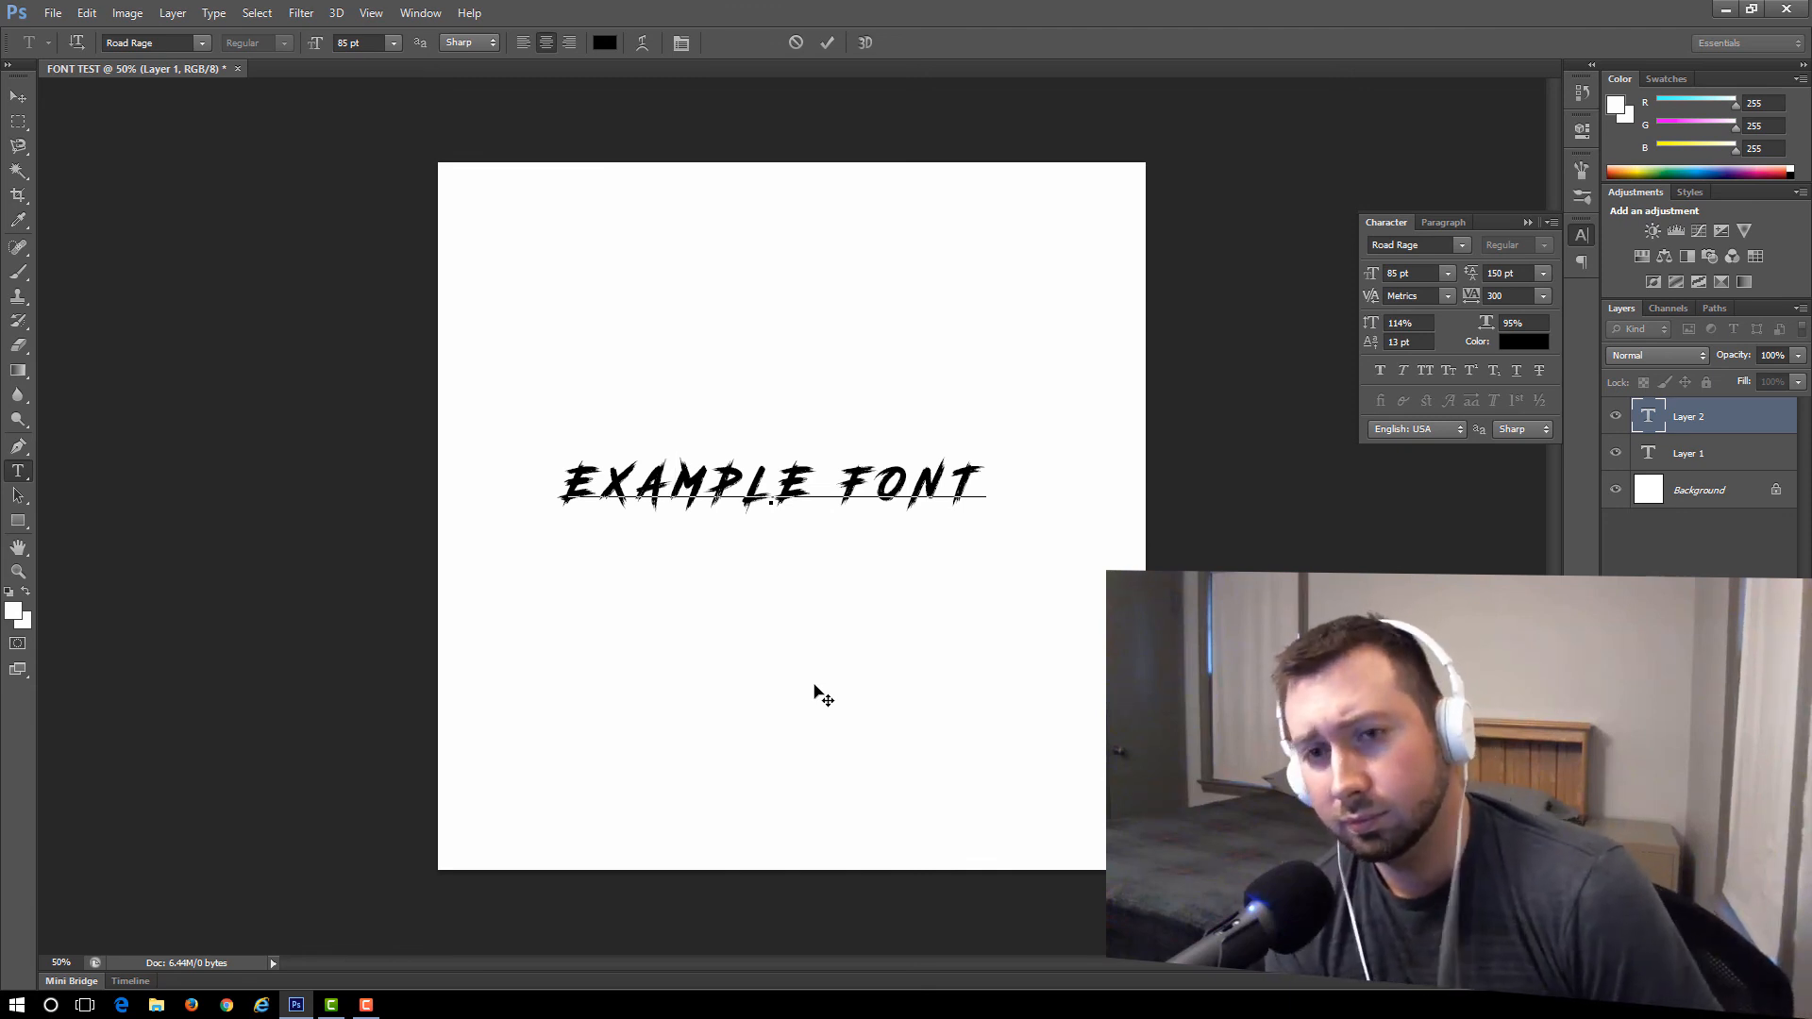
pyautogui.click(676, 485)
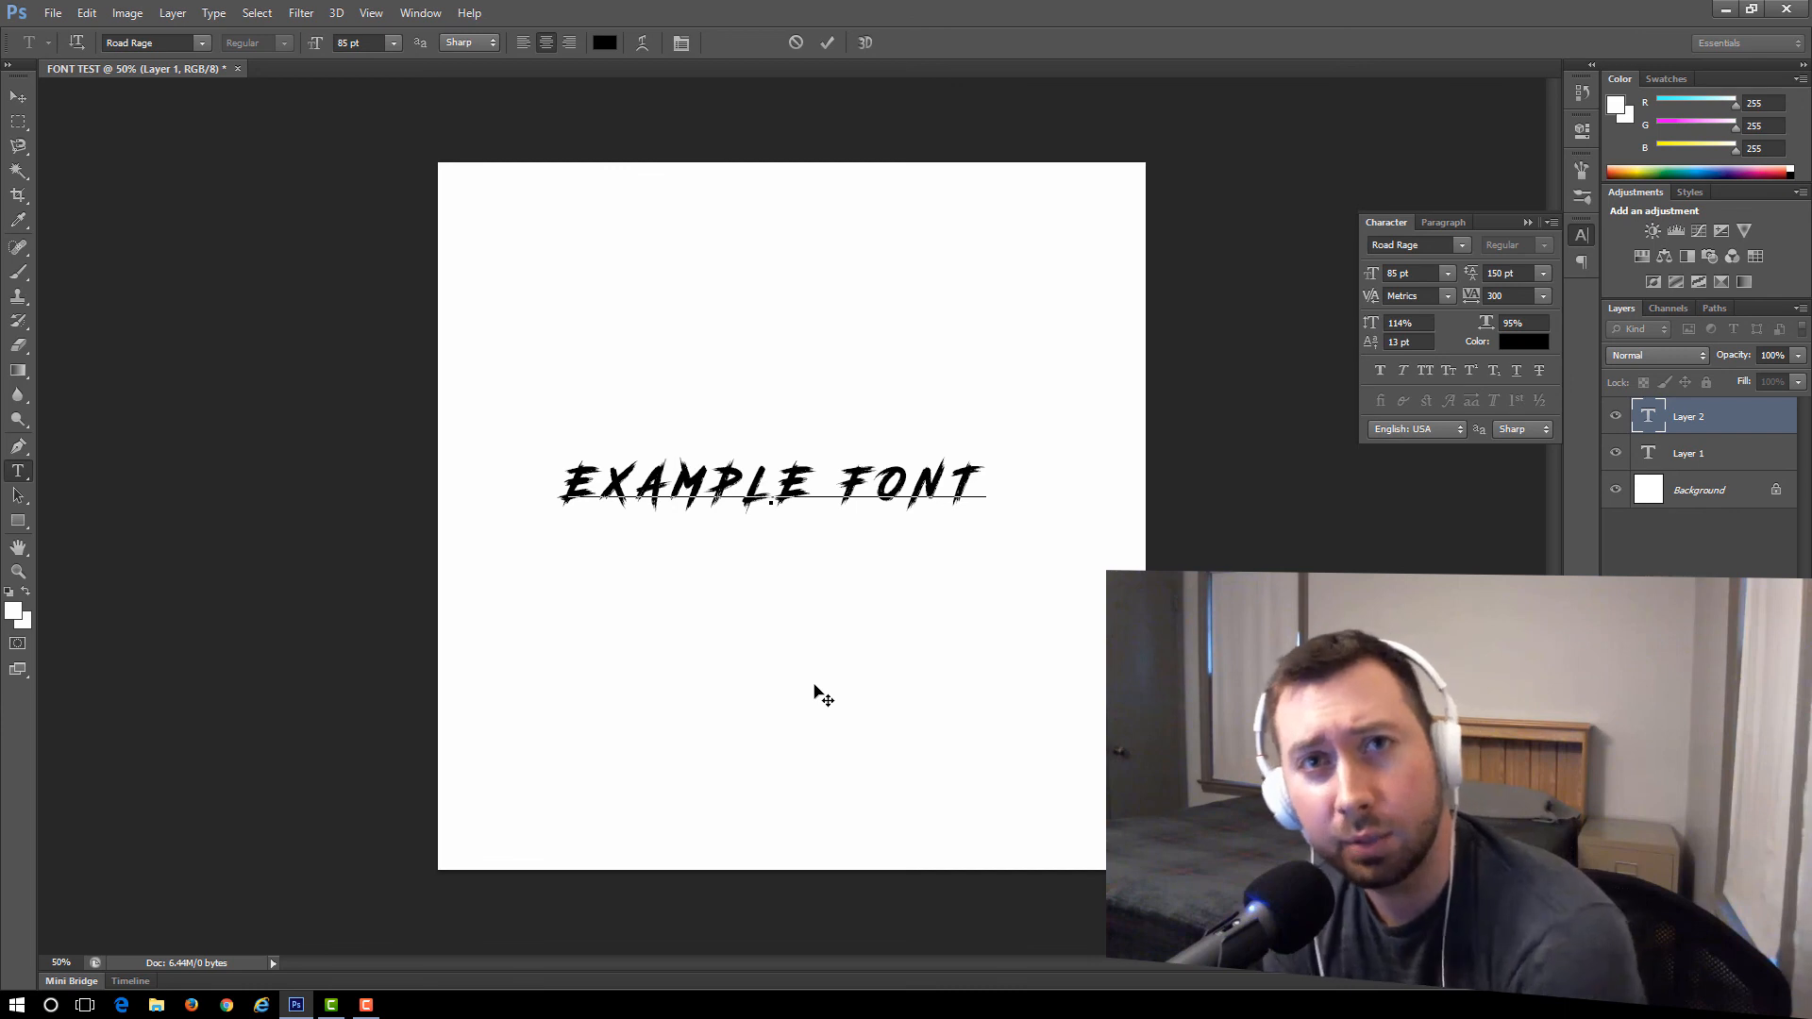
pyautogui.click(675, 485)
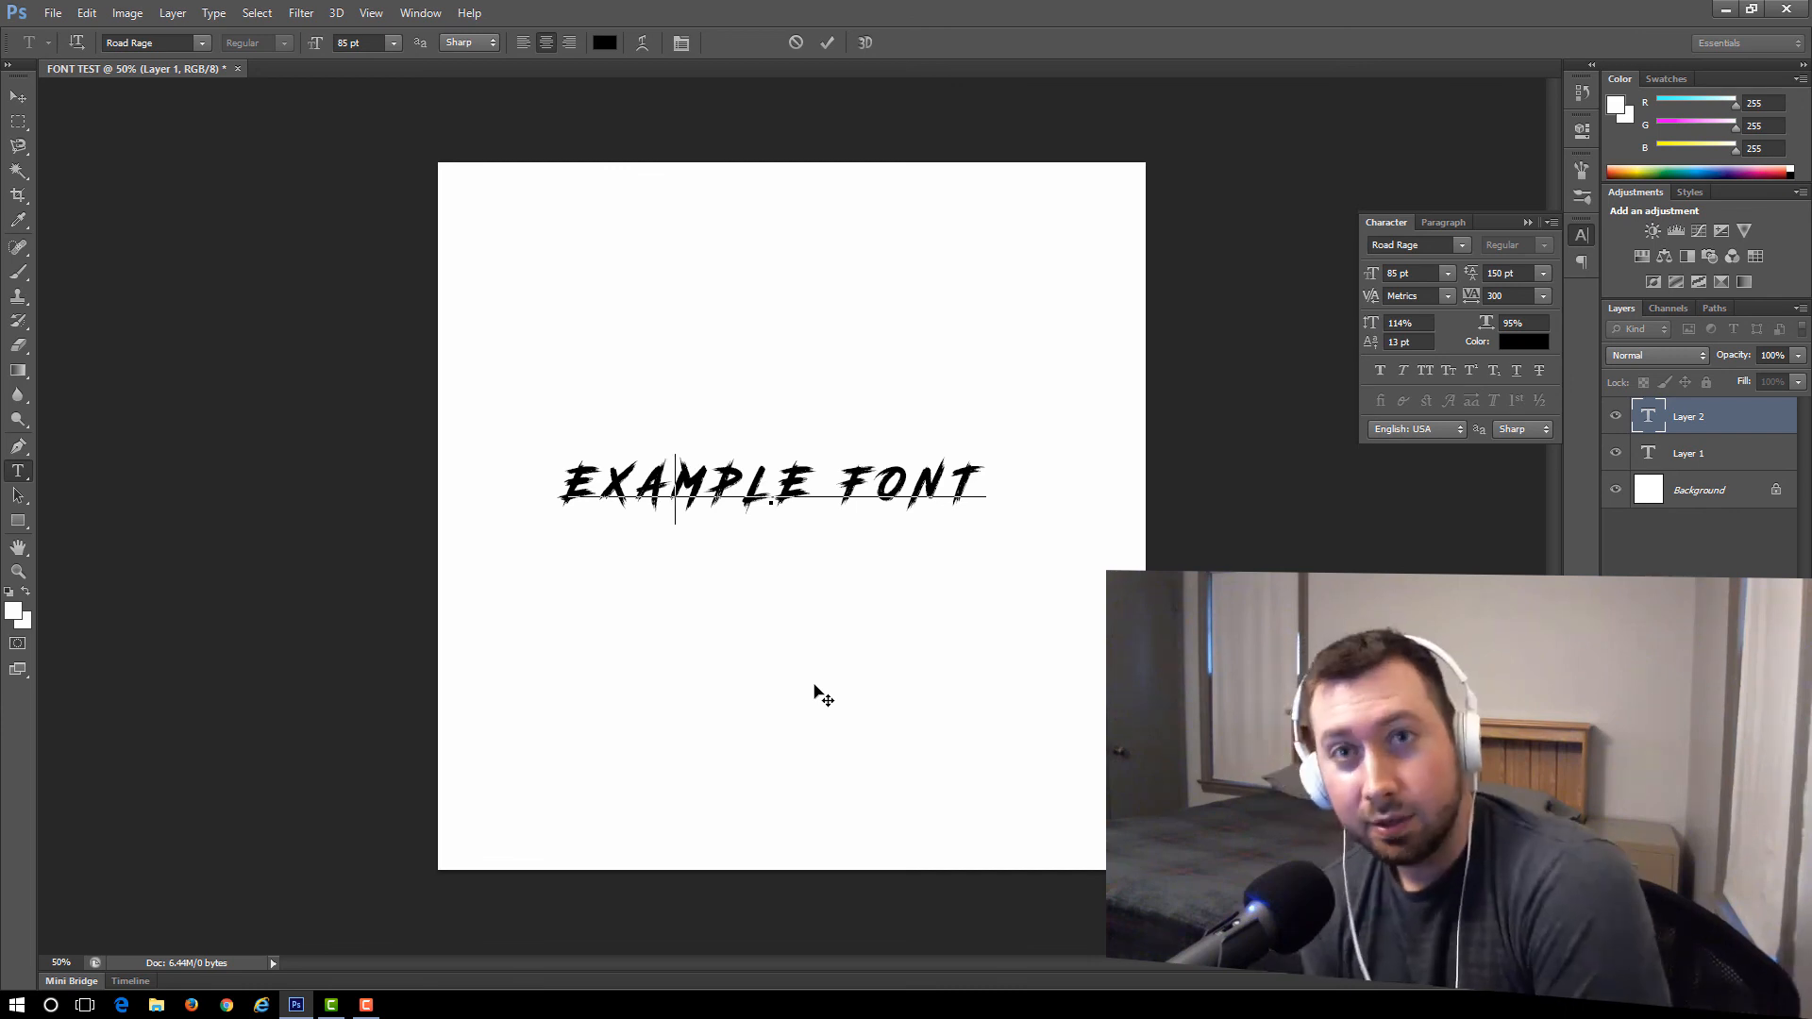